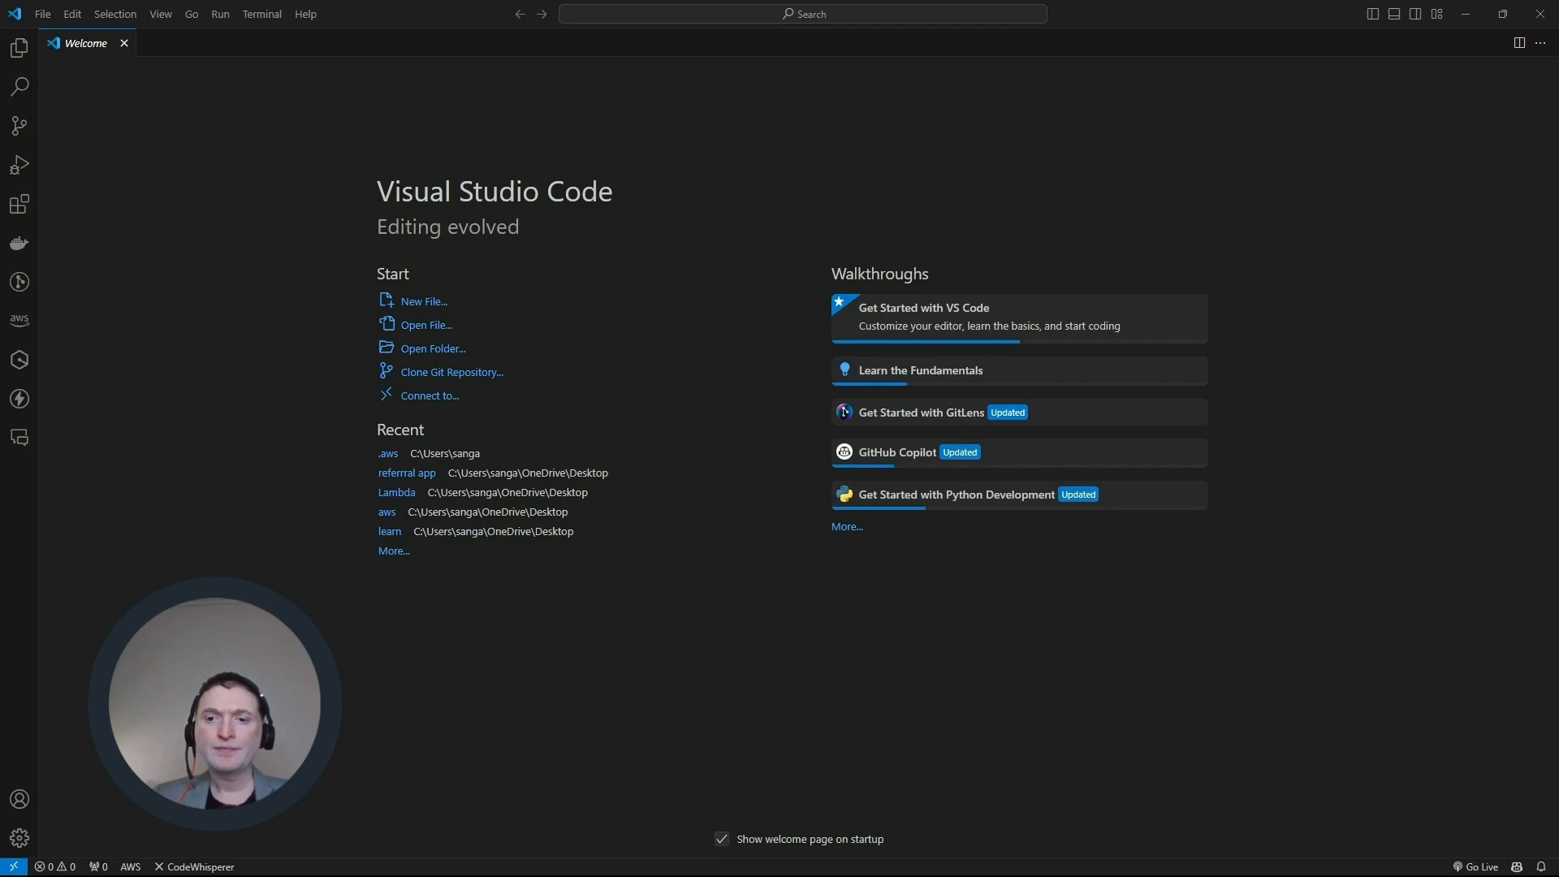
# Create a new folder named awsfunction-py and open it as the workspace
pyautogui.click(43, 13)
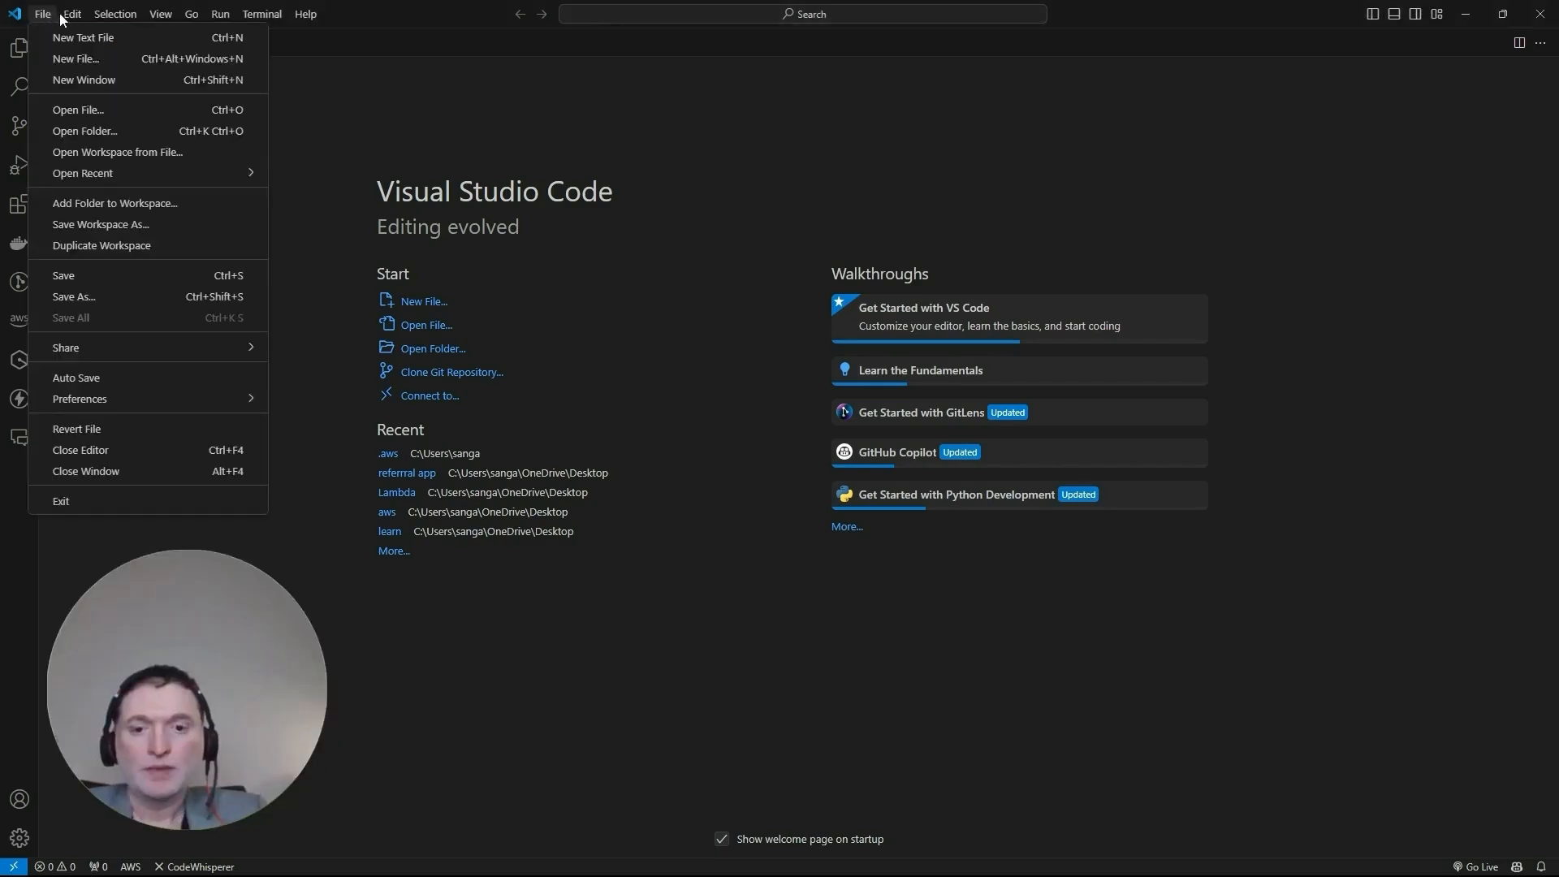
pyautogui.moveTo(85, 130)
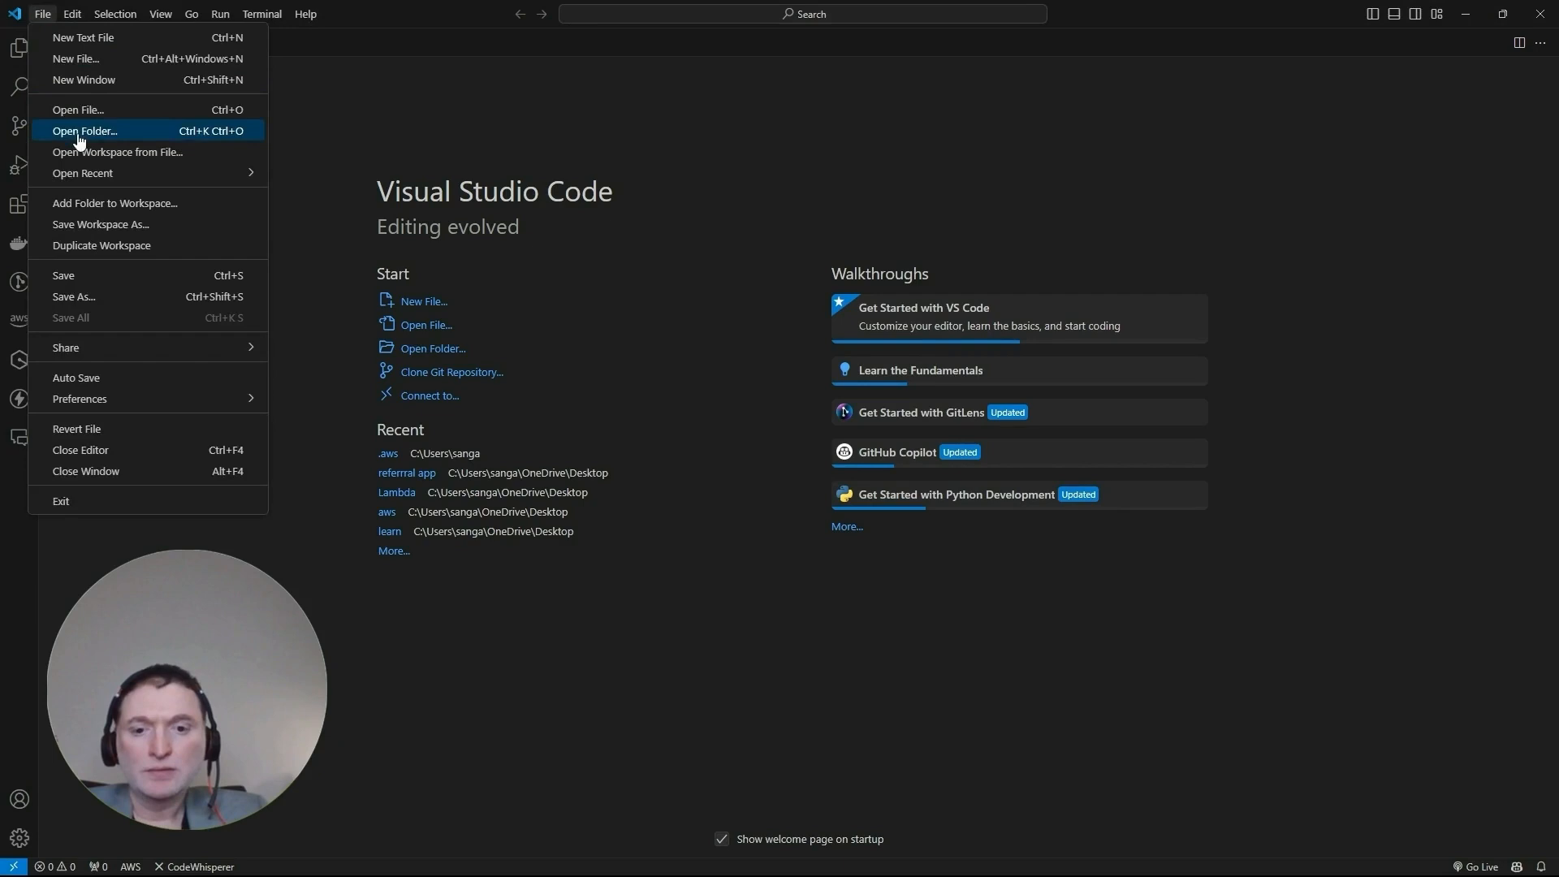
pyautogui.click(84, 130)
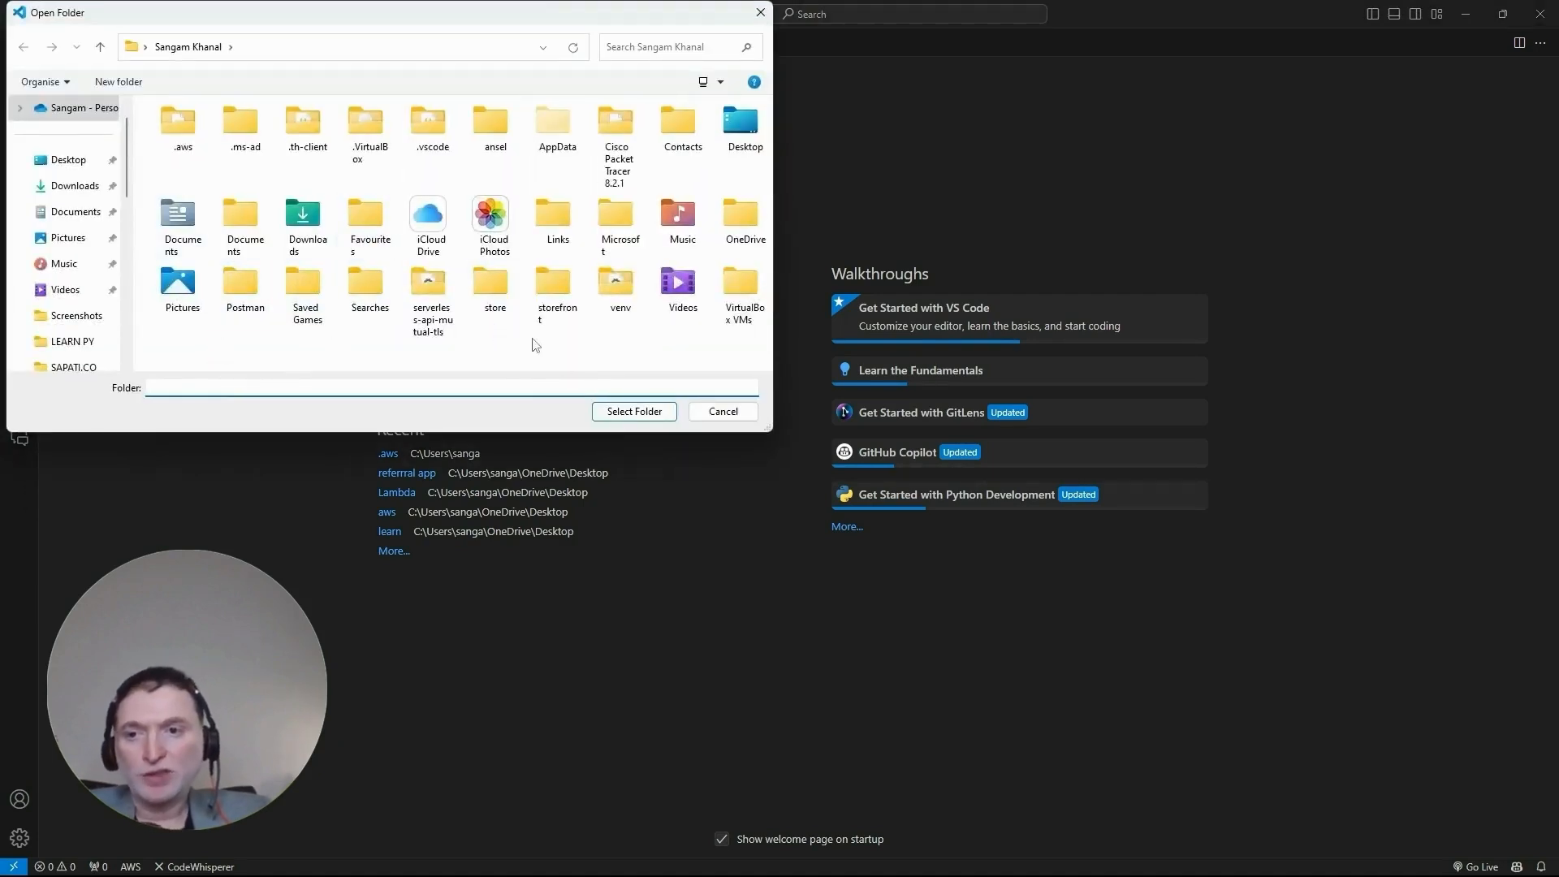
pyautogui.rightClick(535, 345)
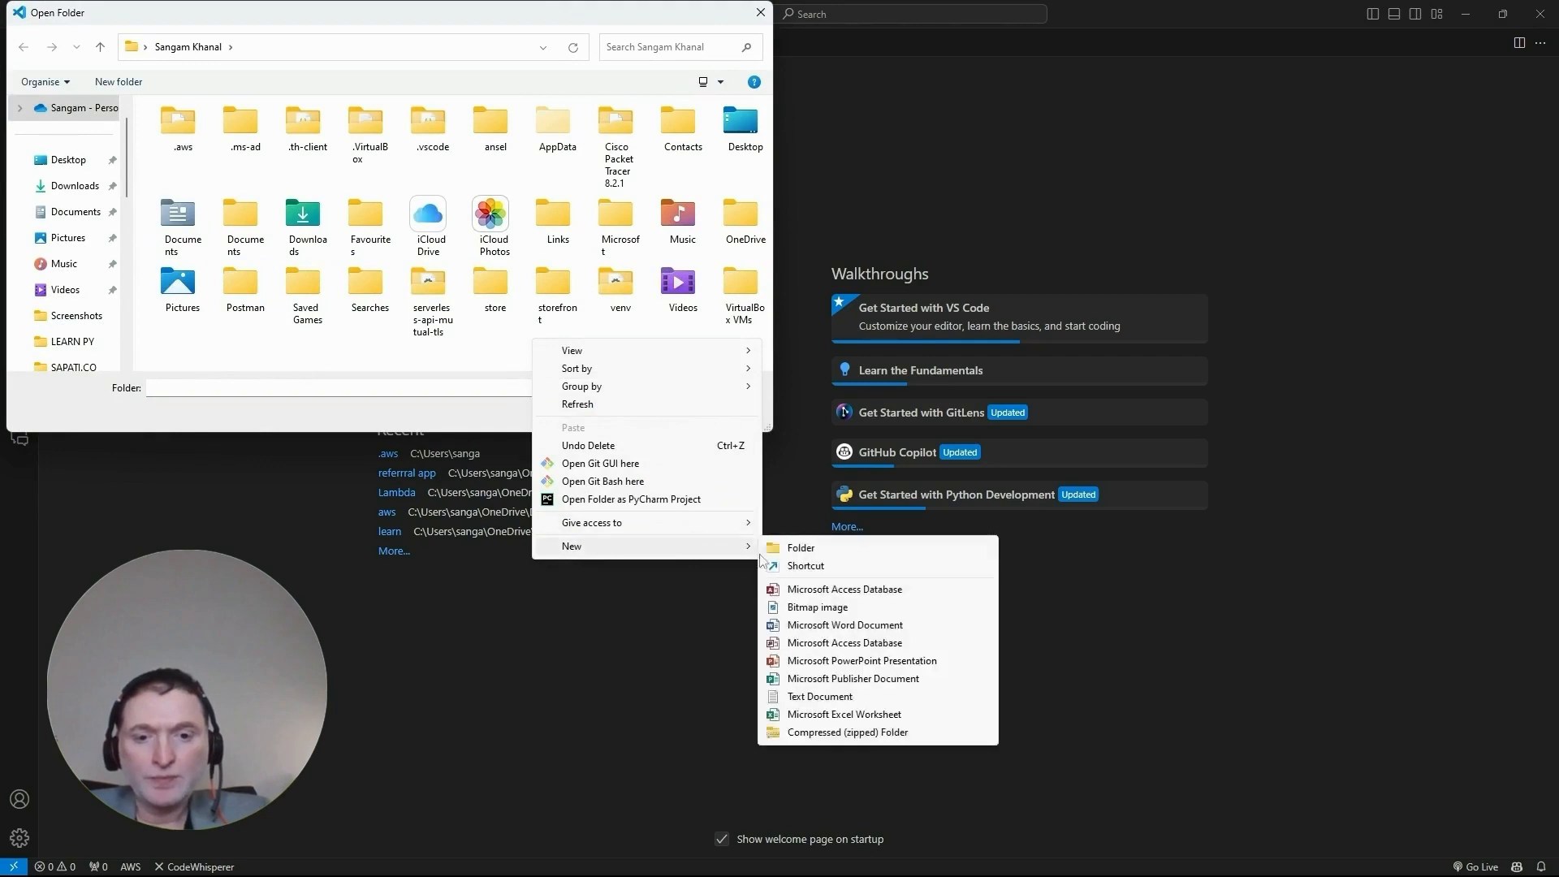
pyautogui.click(801, 548)
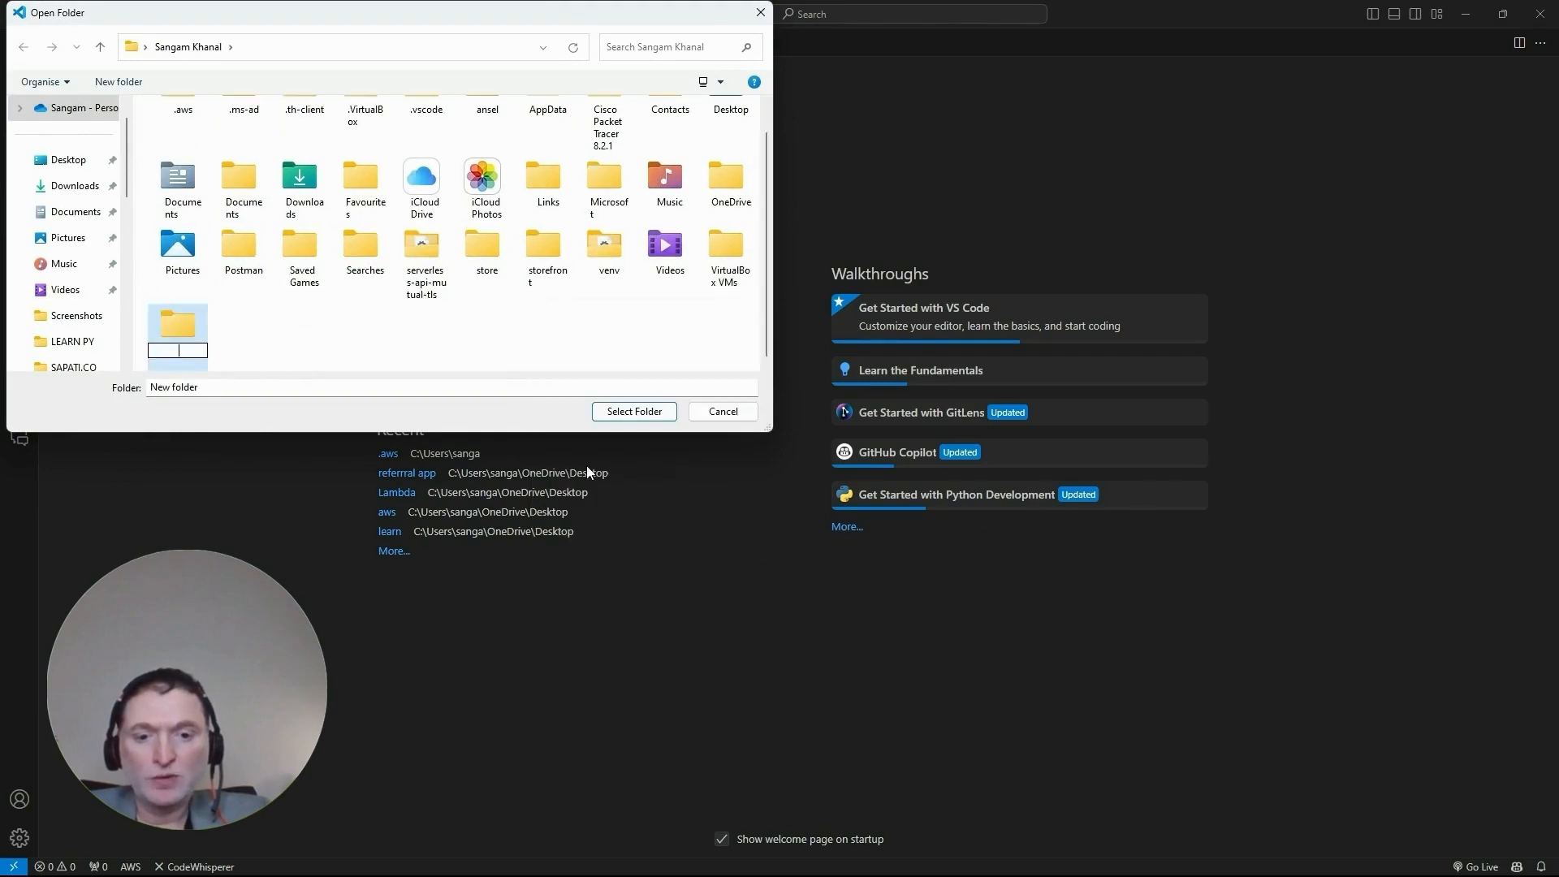
pyautogui.write('awsfund')
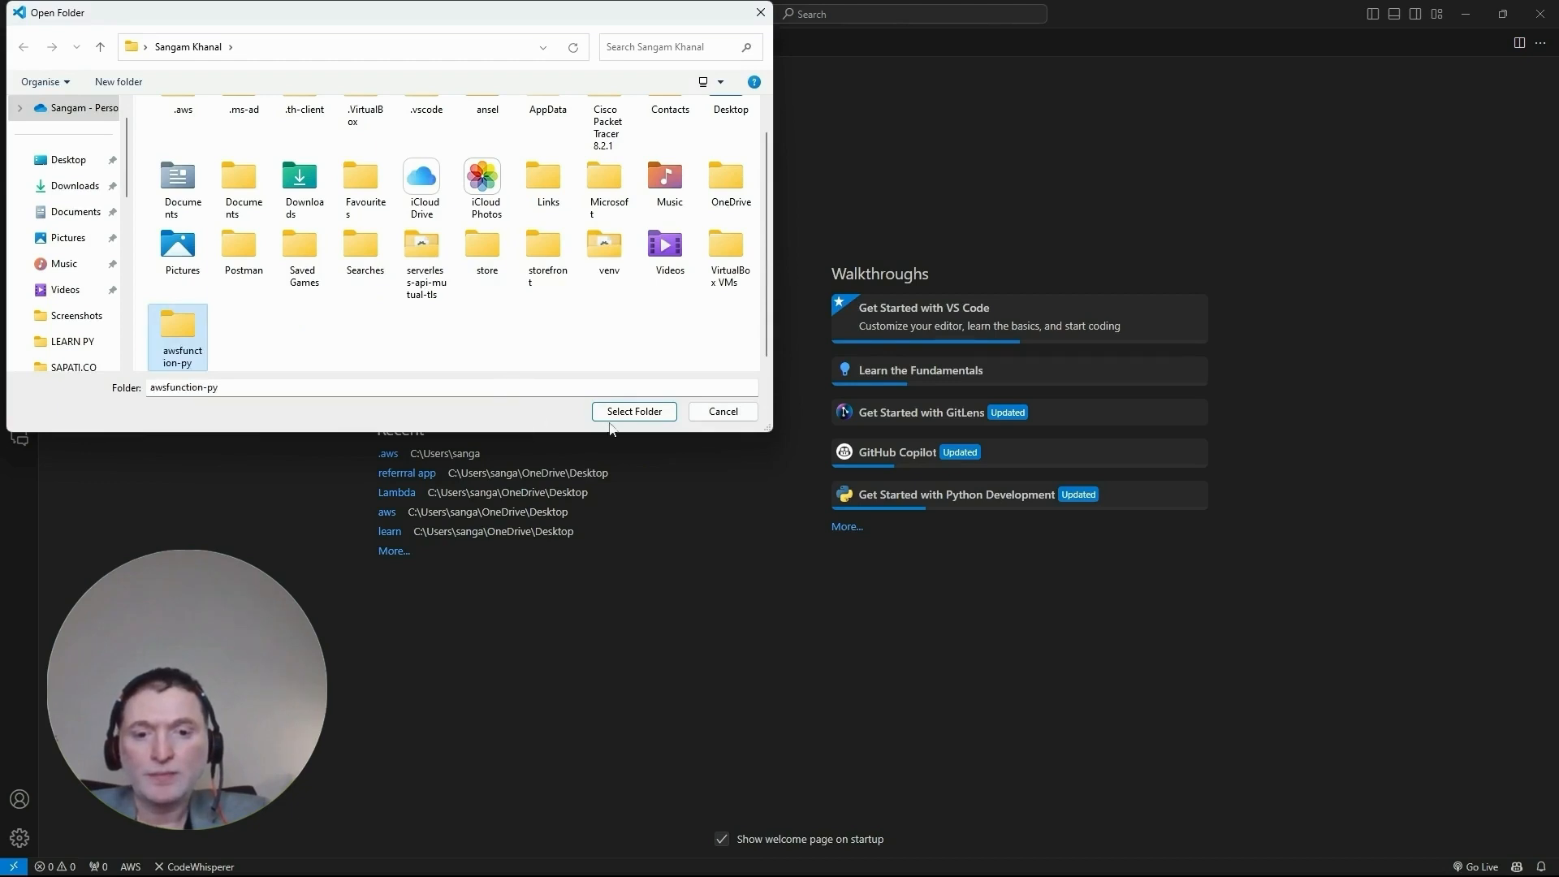
pyautogui.click(633, 412)
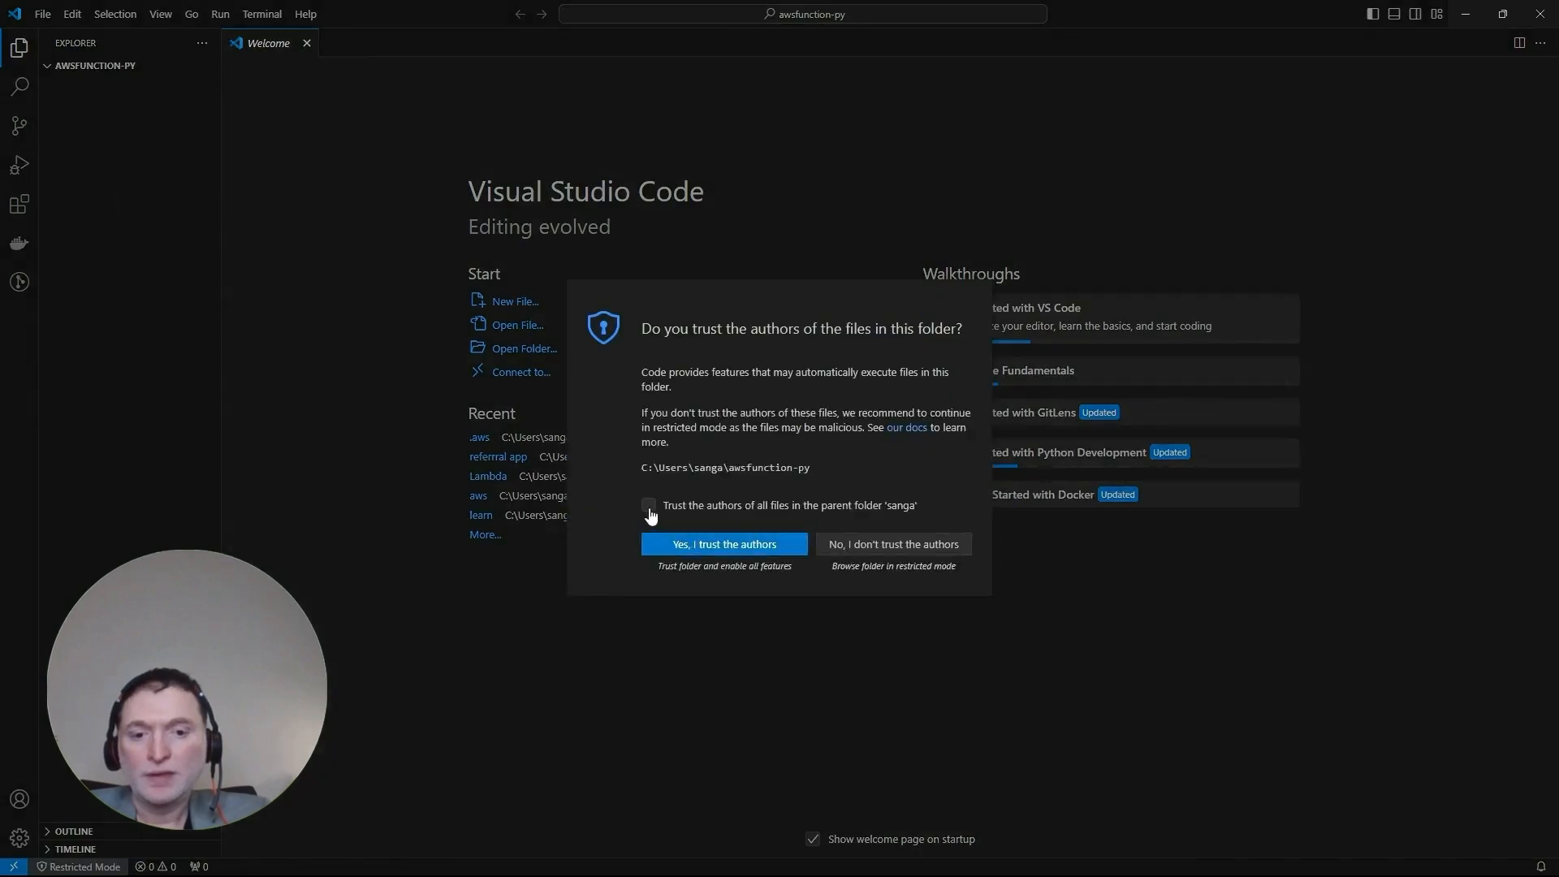
# Trust the workspace authors and create a dbdemofunction folder
pyautogui.click(723, 545)
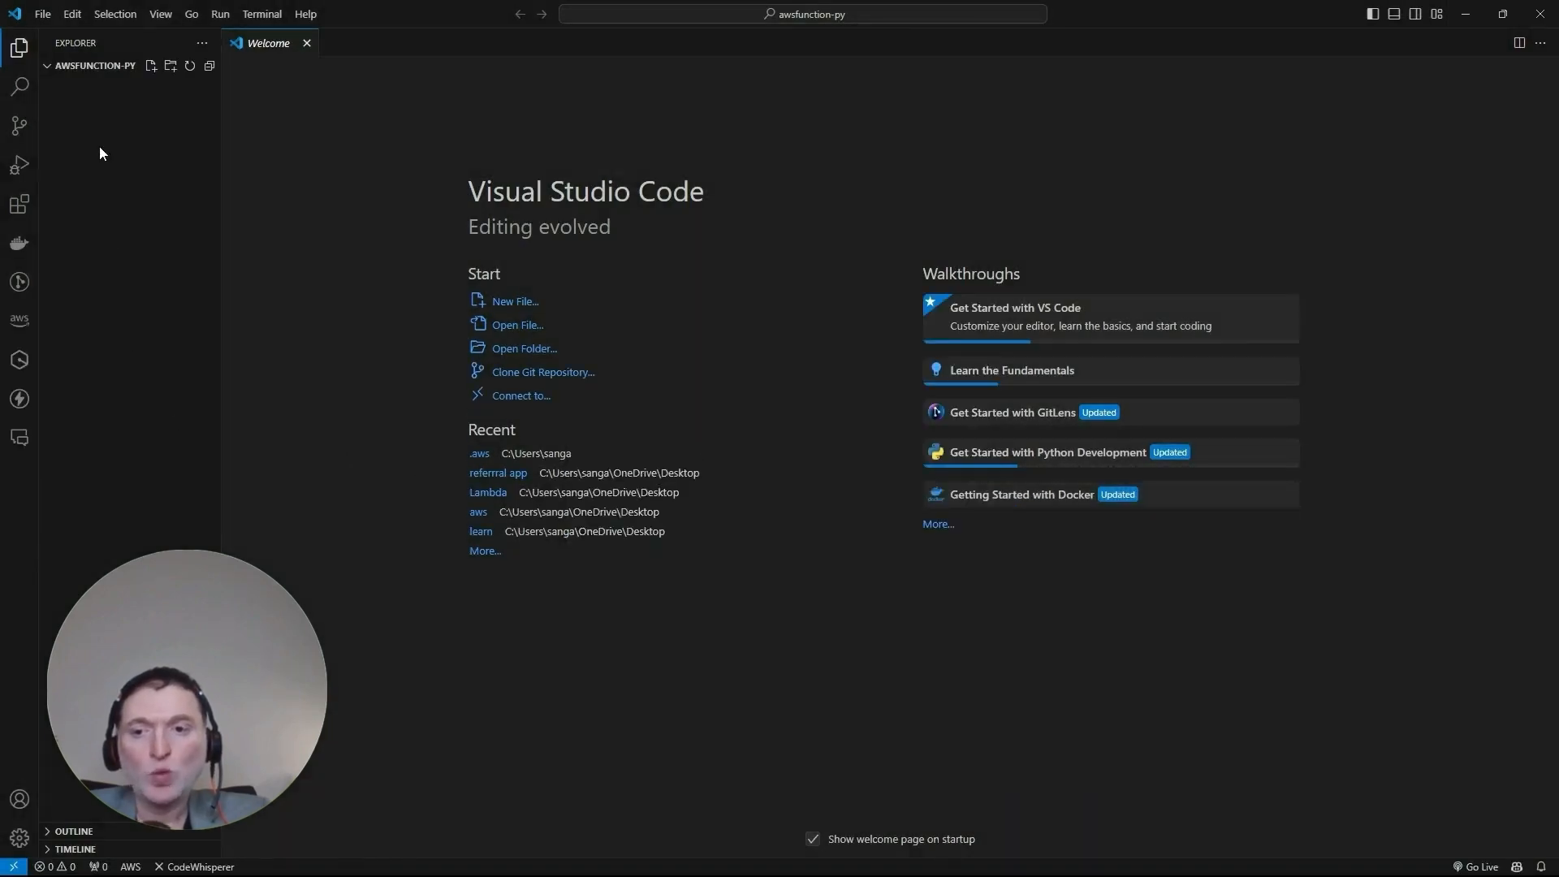
pyautogui.moveTo(95, 123)
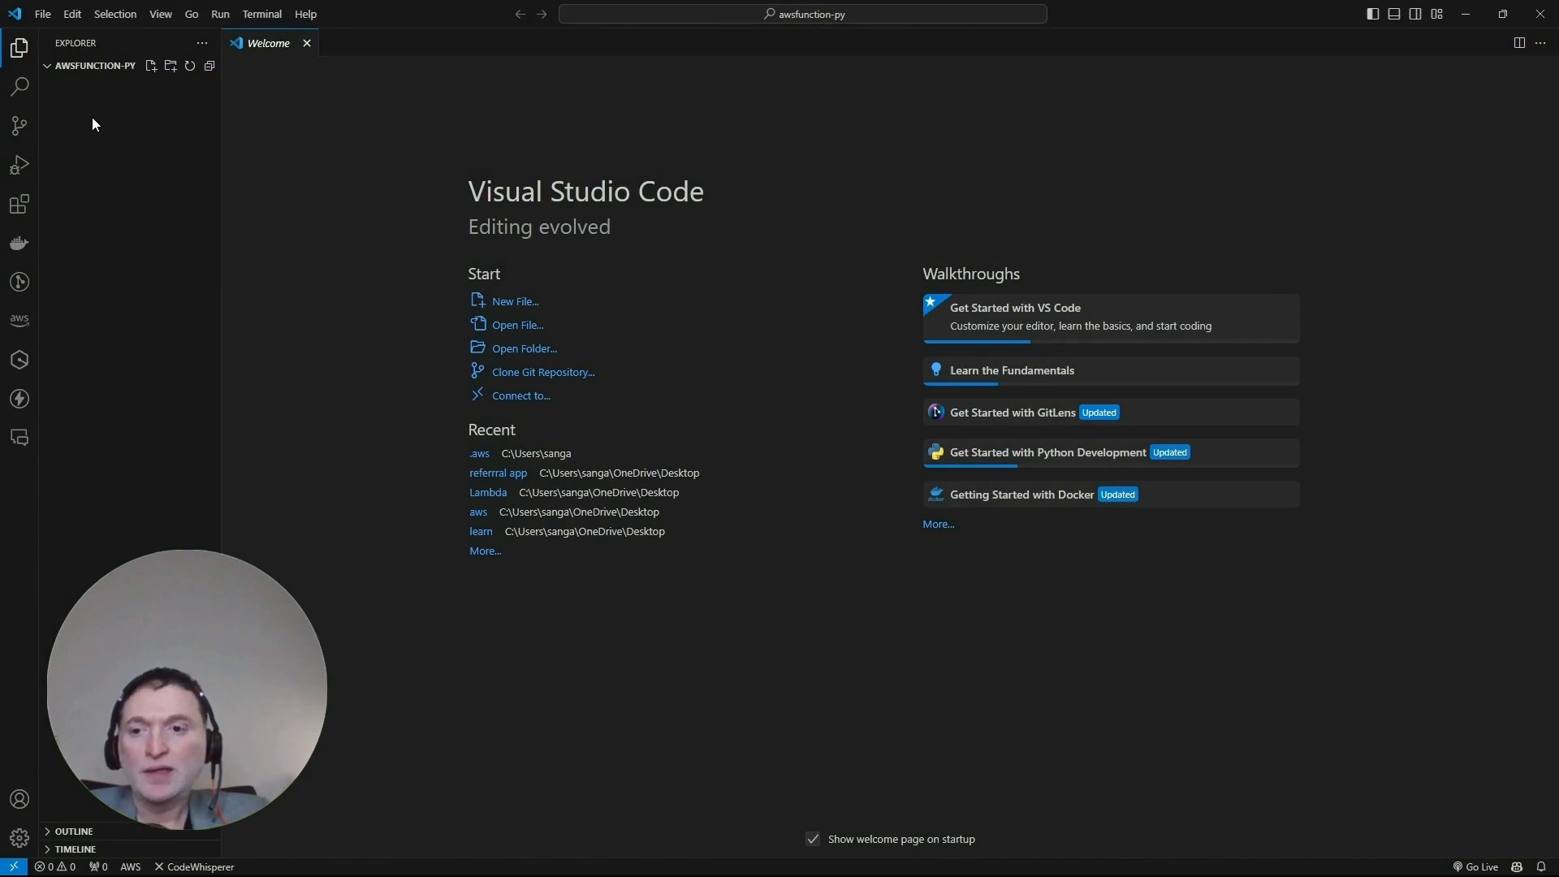
pyautogui.moveTo(120, 116)
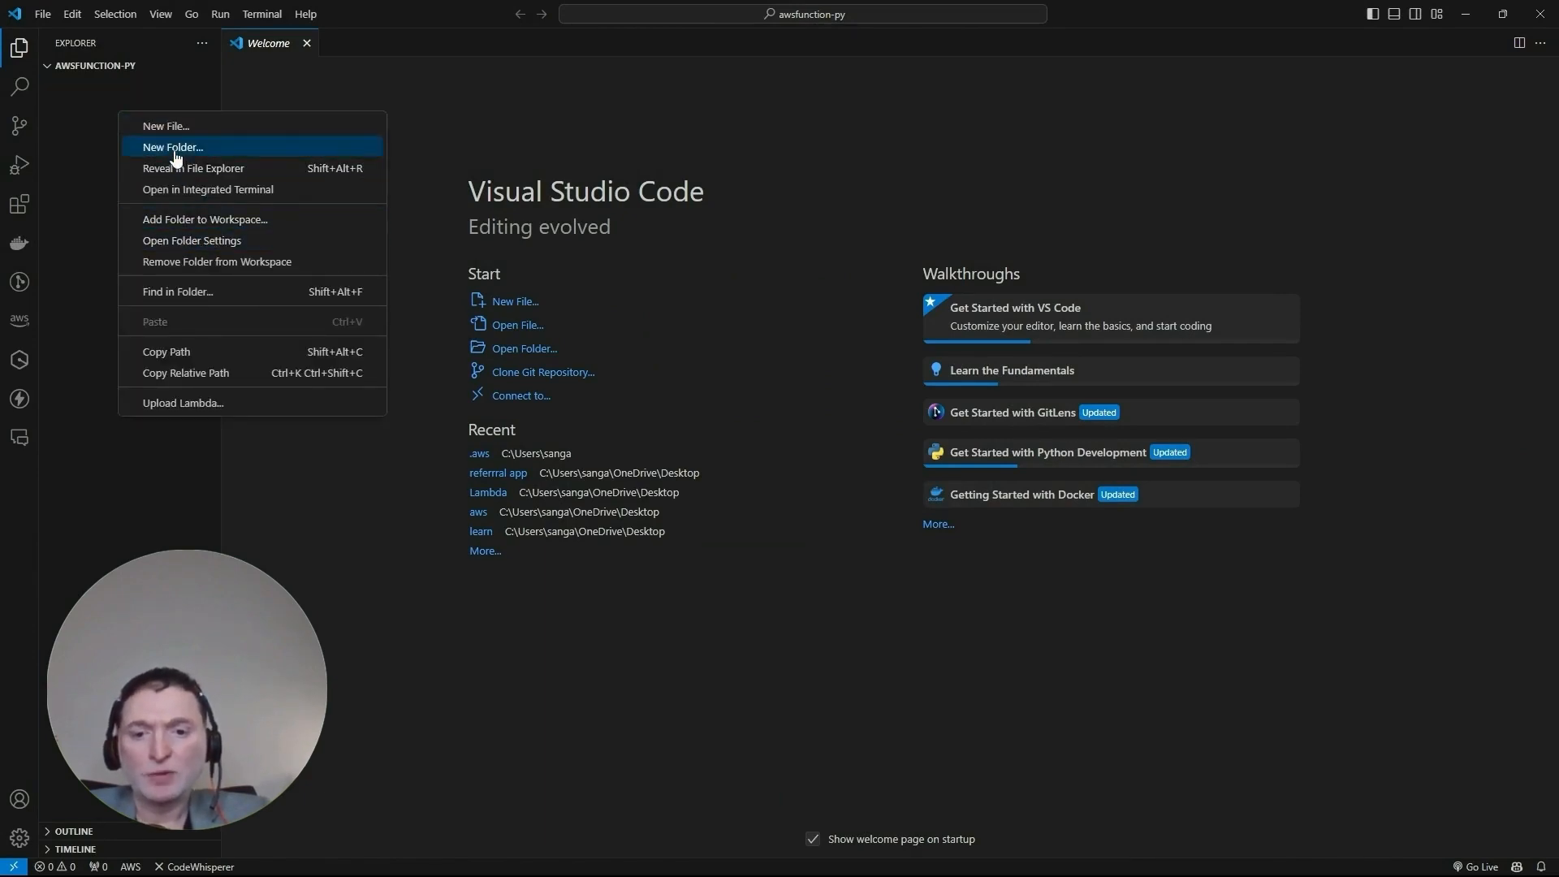
pyautogui.click(172, 147)
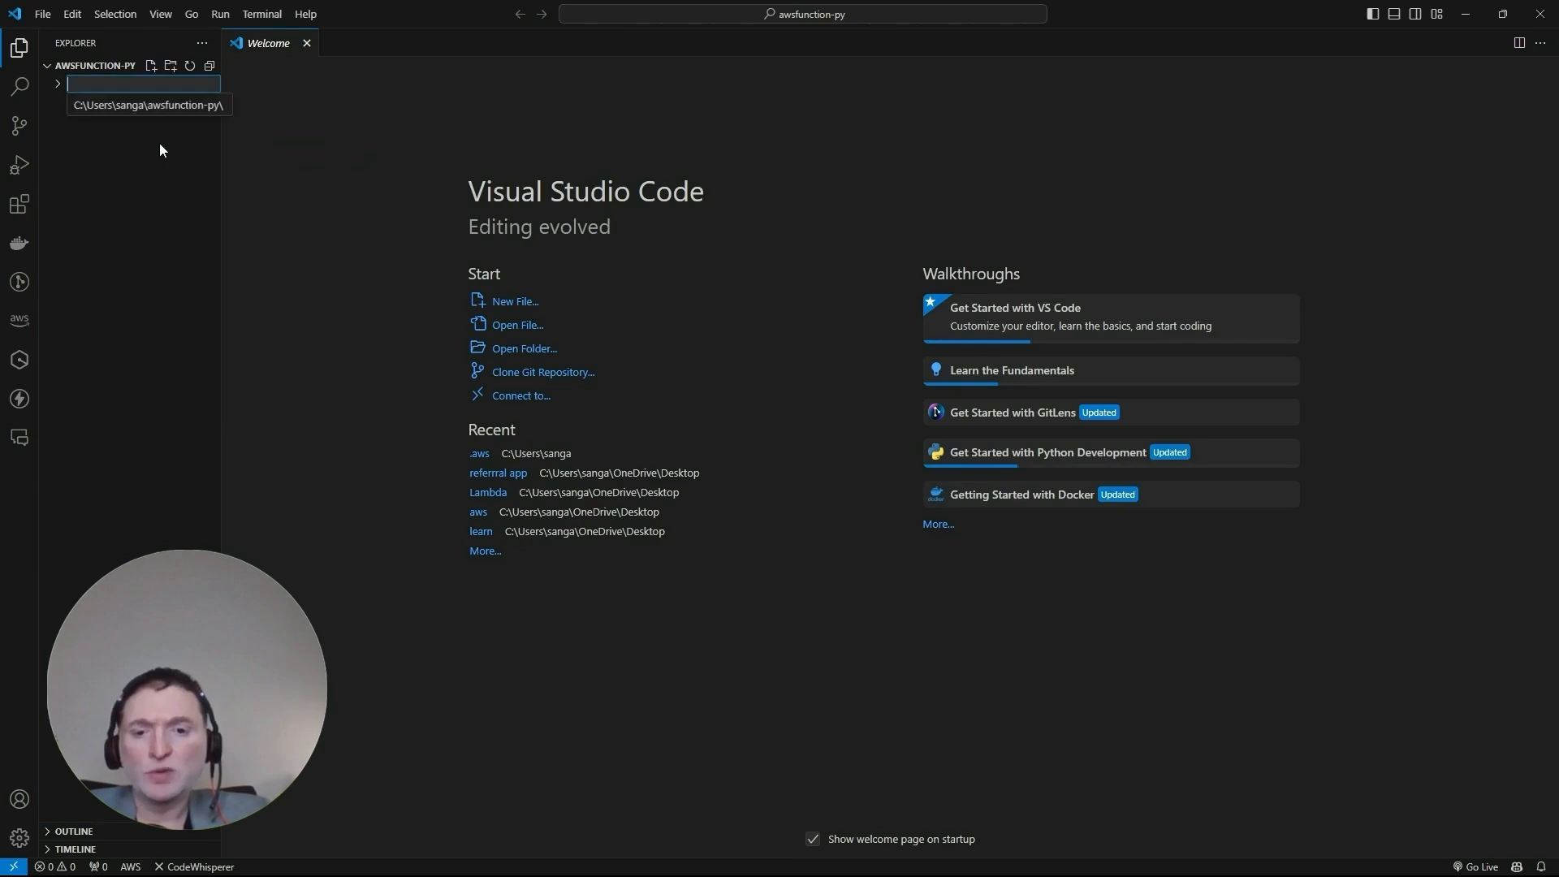
pyautogui.write('dbdemofunction')
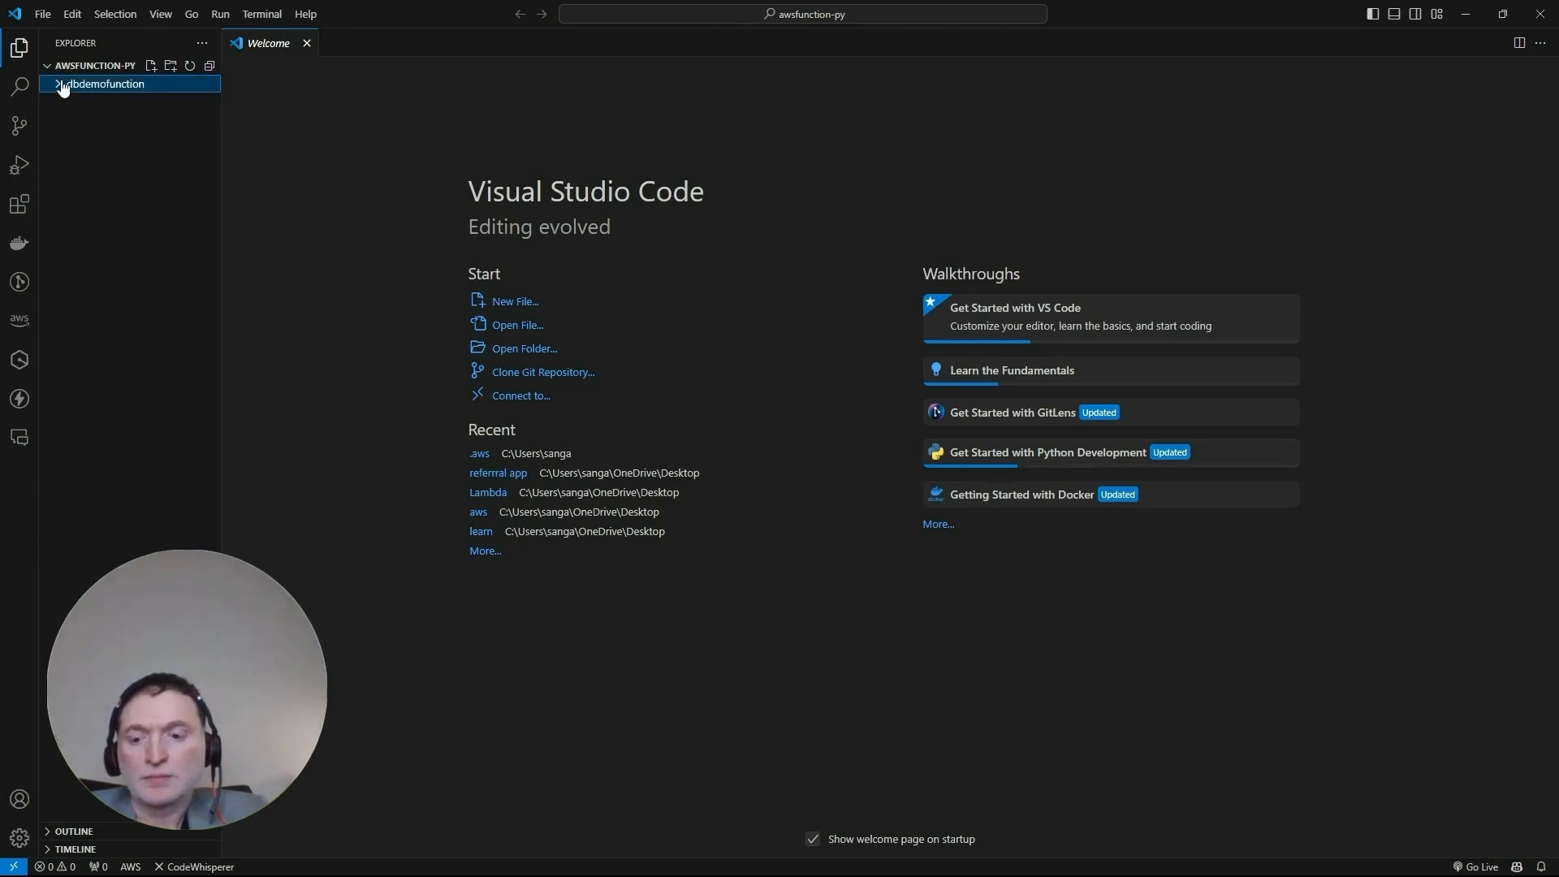
# Add lambda_function.py inside the dbdemofunction folder
pyautogui.rightClick(103, 84)
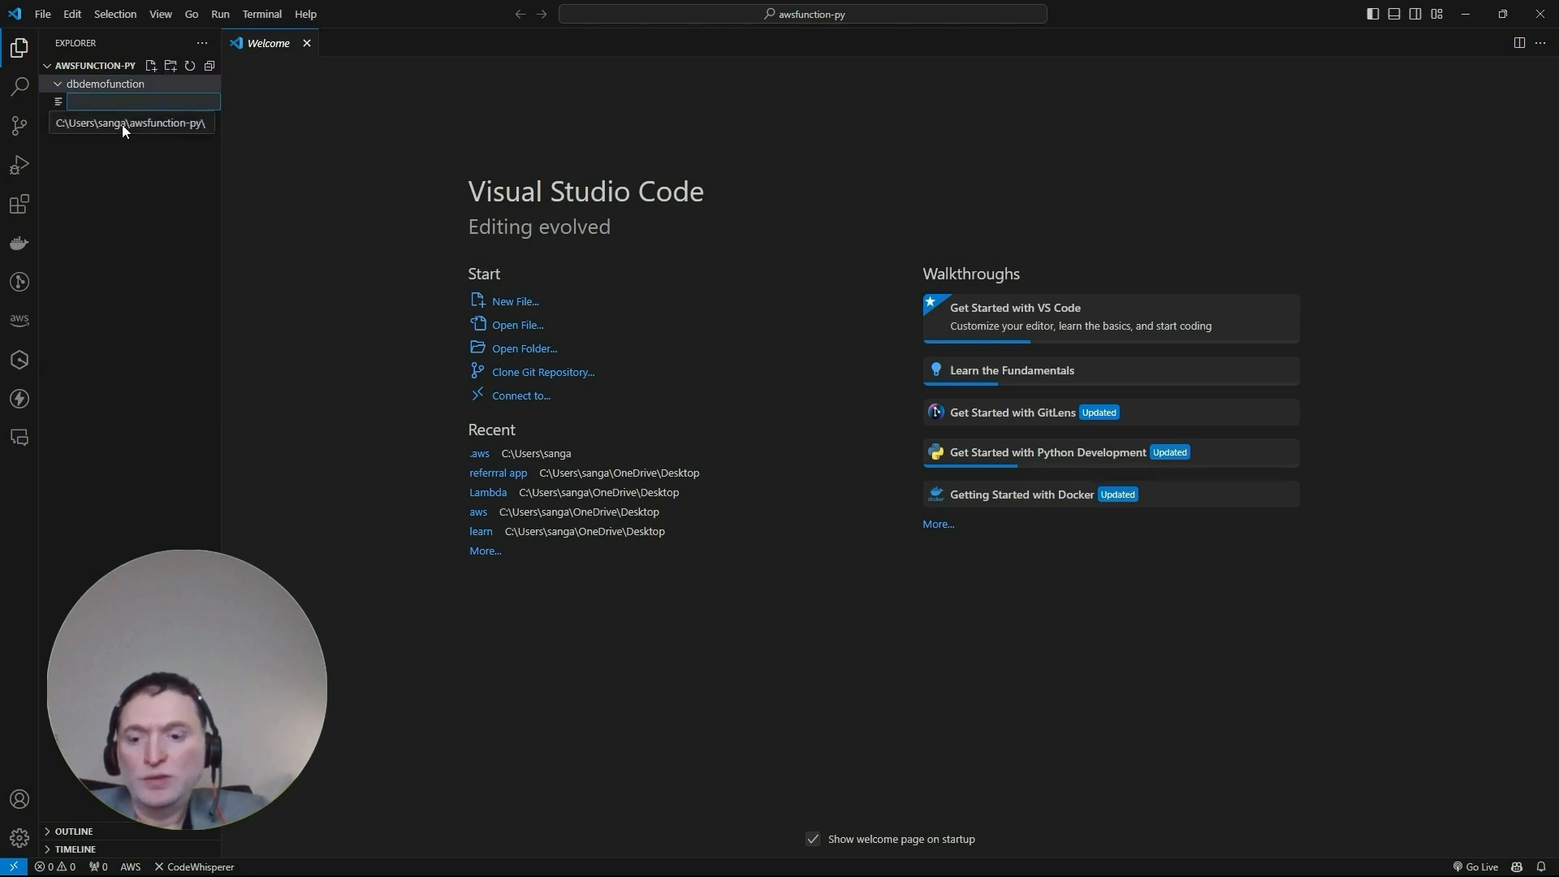
pyautogui.write('lambda_funct')
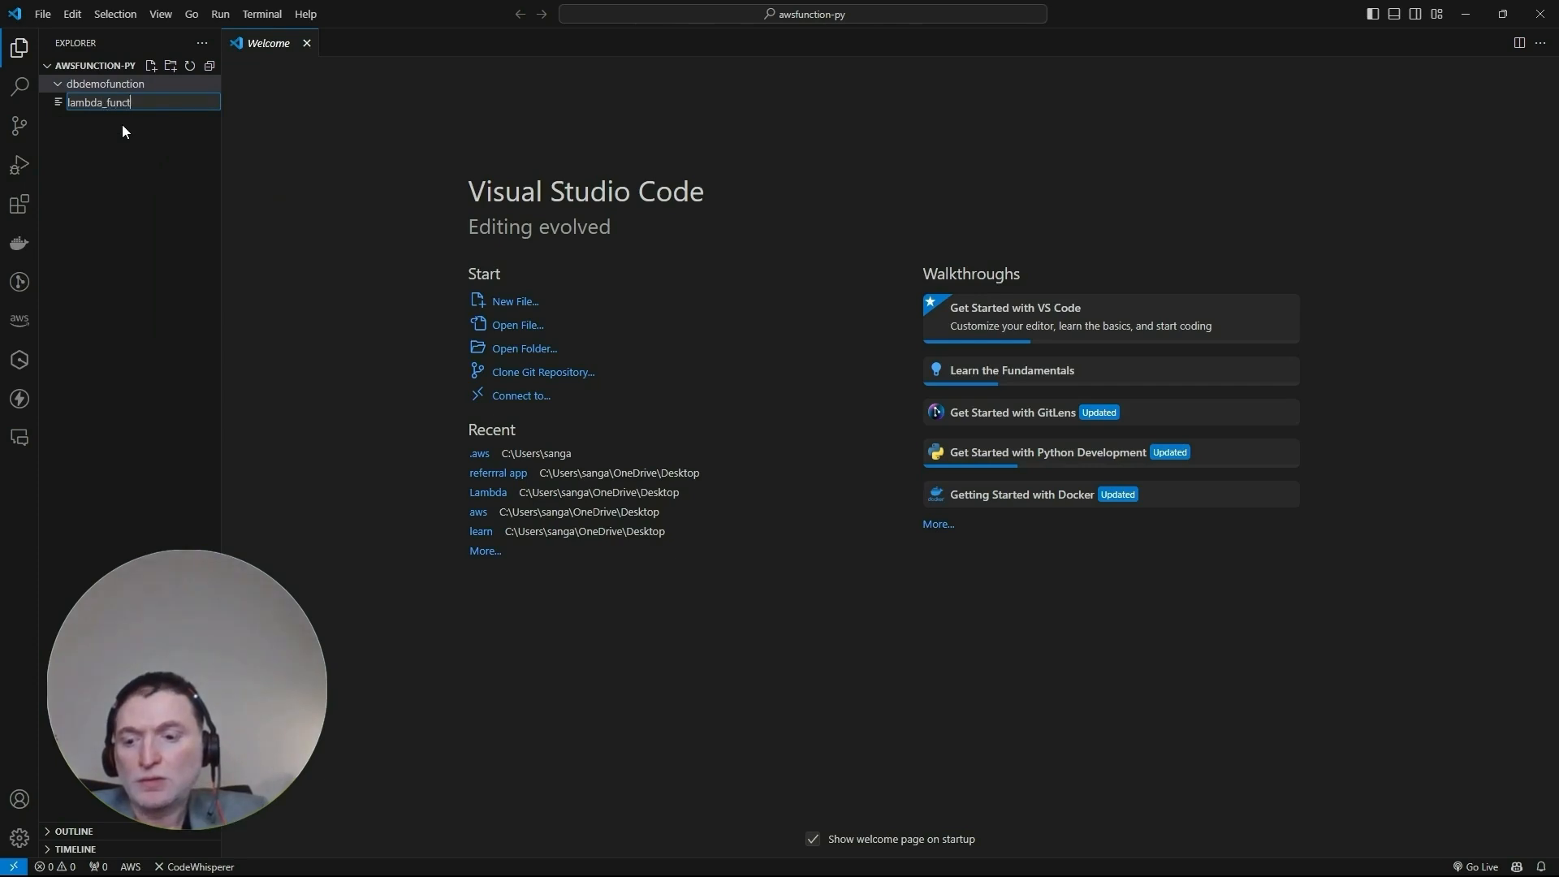
pyautogui.write('ion')
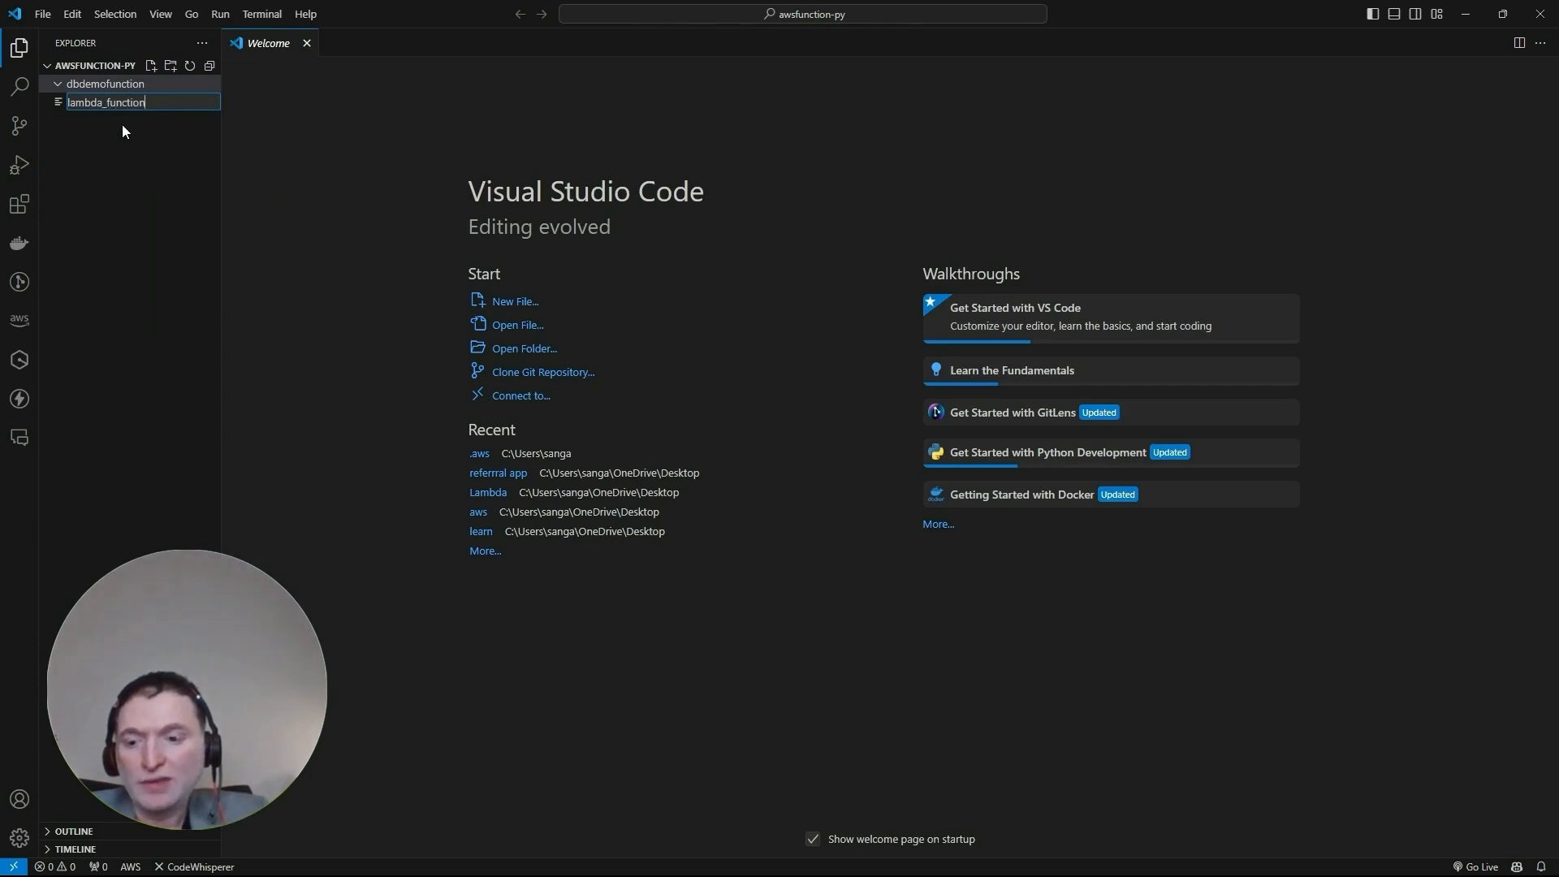
pyautogui.press('Return')
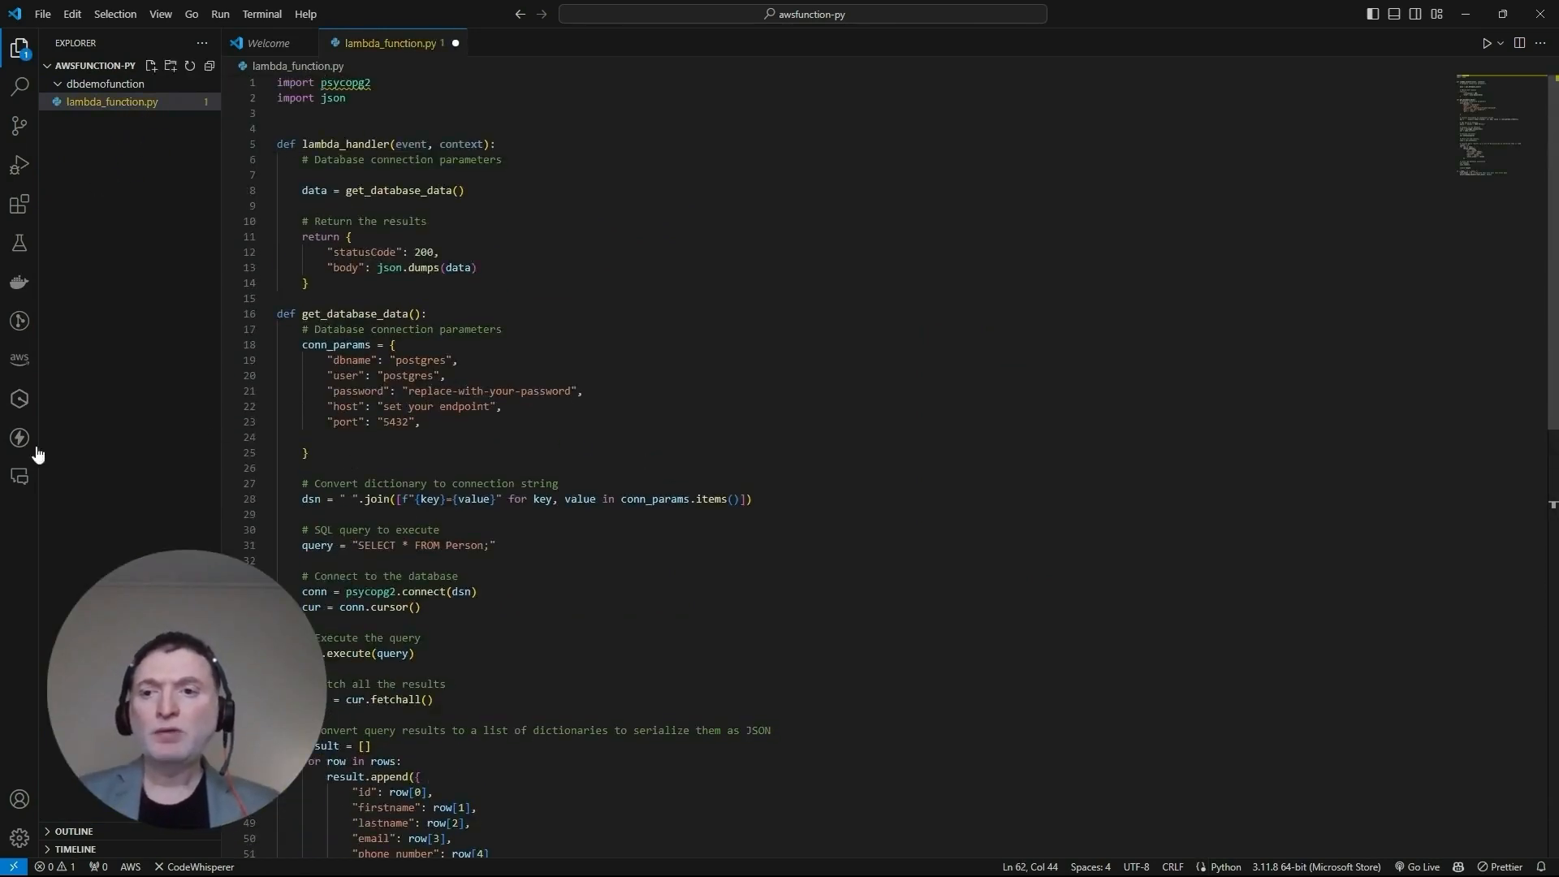
# Place the cursor in get_database_data's connection parameters to edit password and host
pyautogui.click(411, 452)
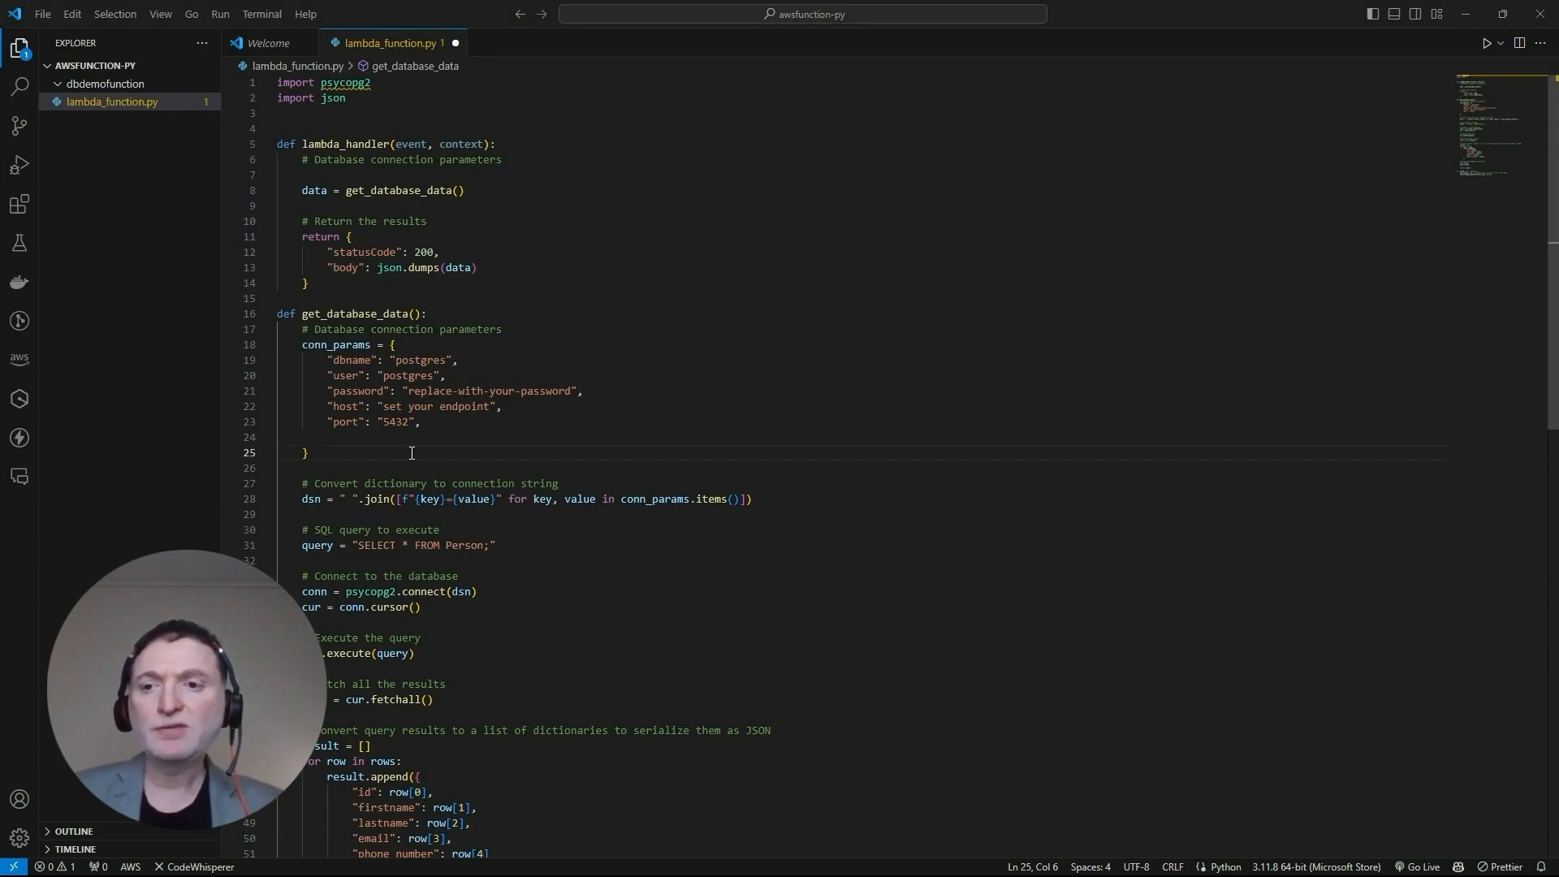
pyautogui.moveTo(461, 390)
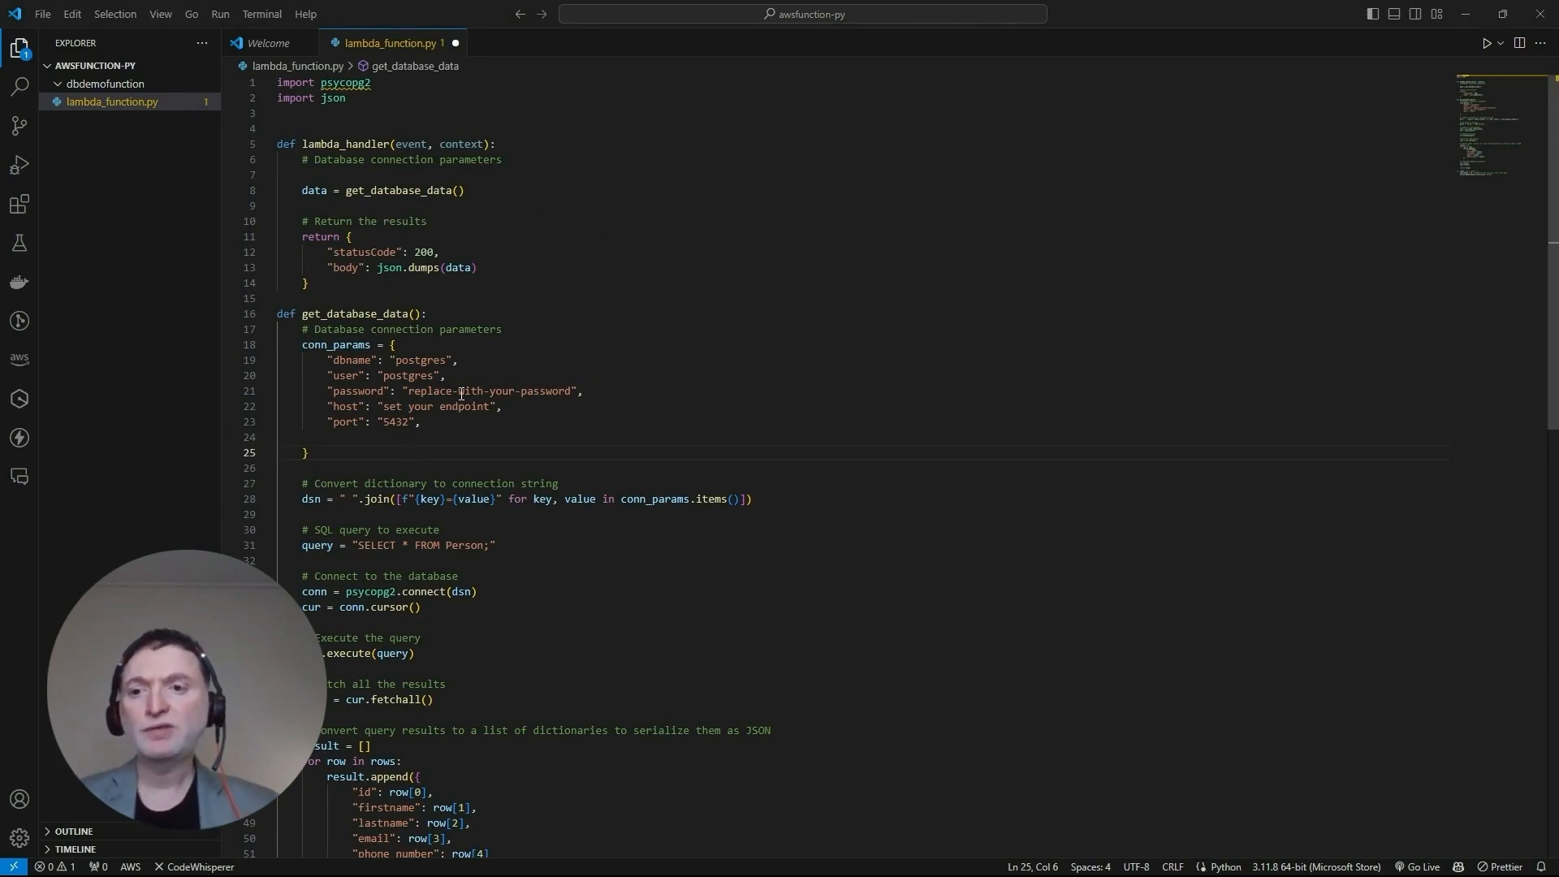
pyautogui.moveTo(979, 776)
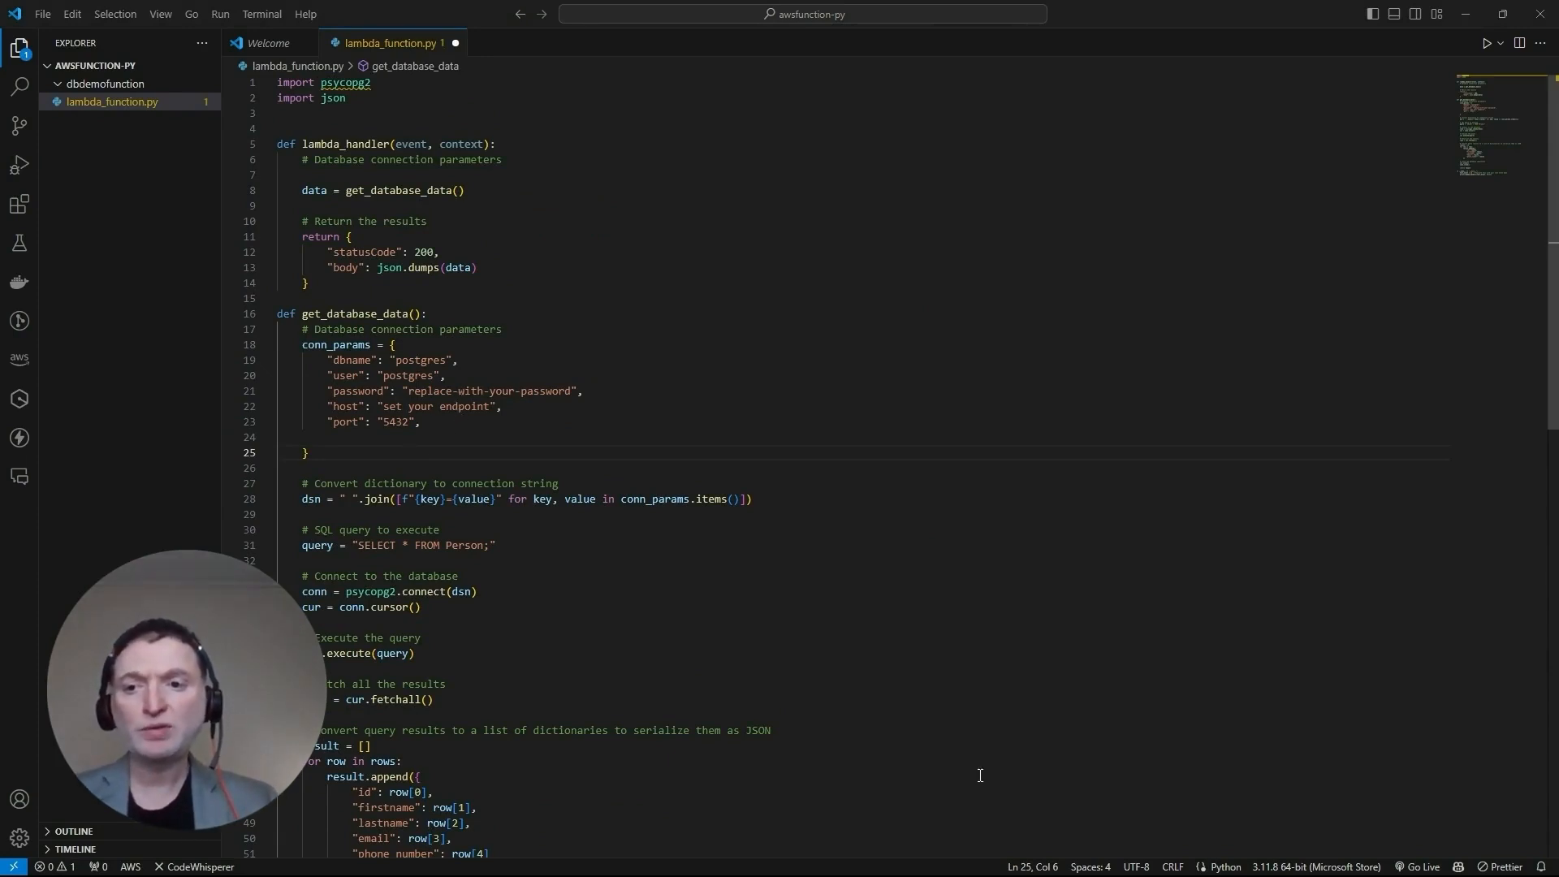
pyautogui.moveTo(544, 499)
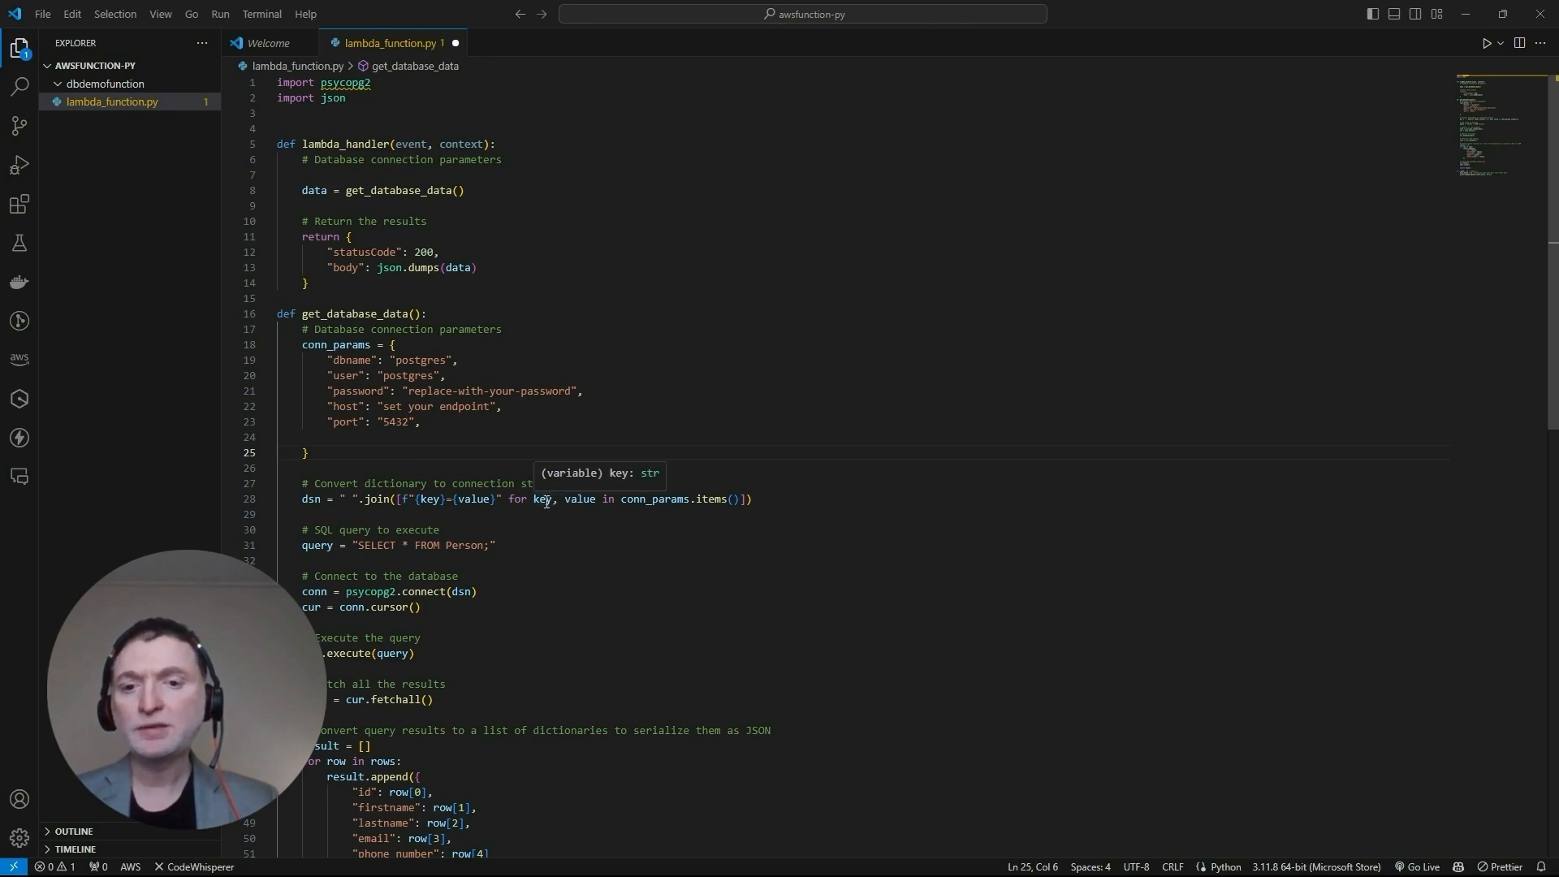
pyautogui.moveTo(365, 420)
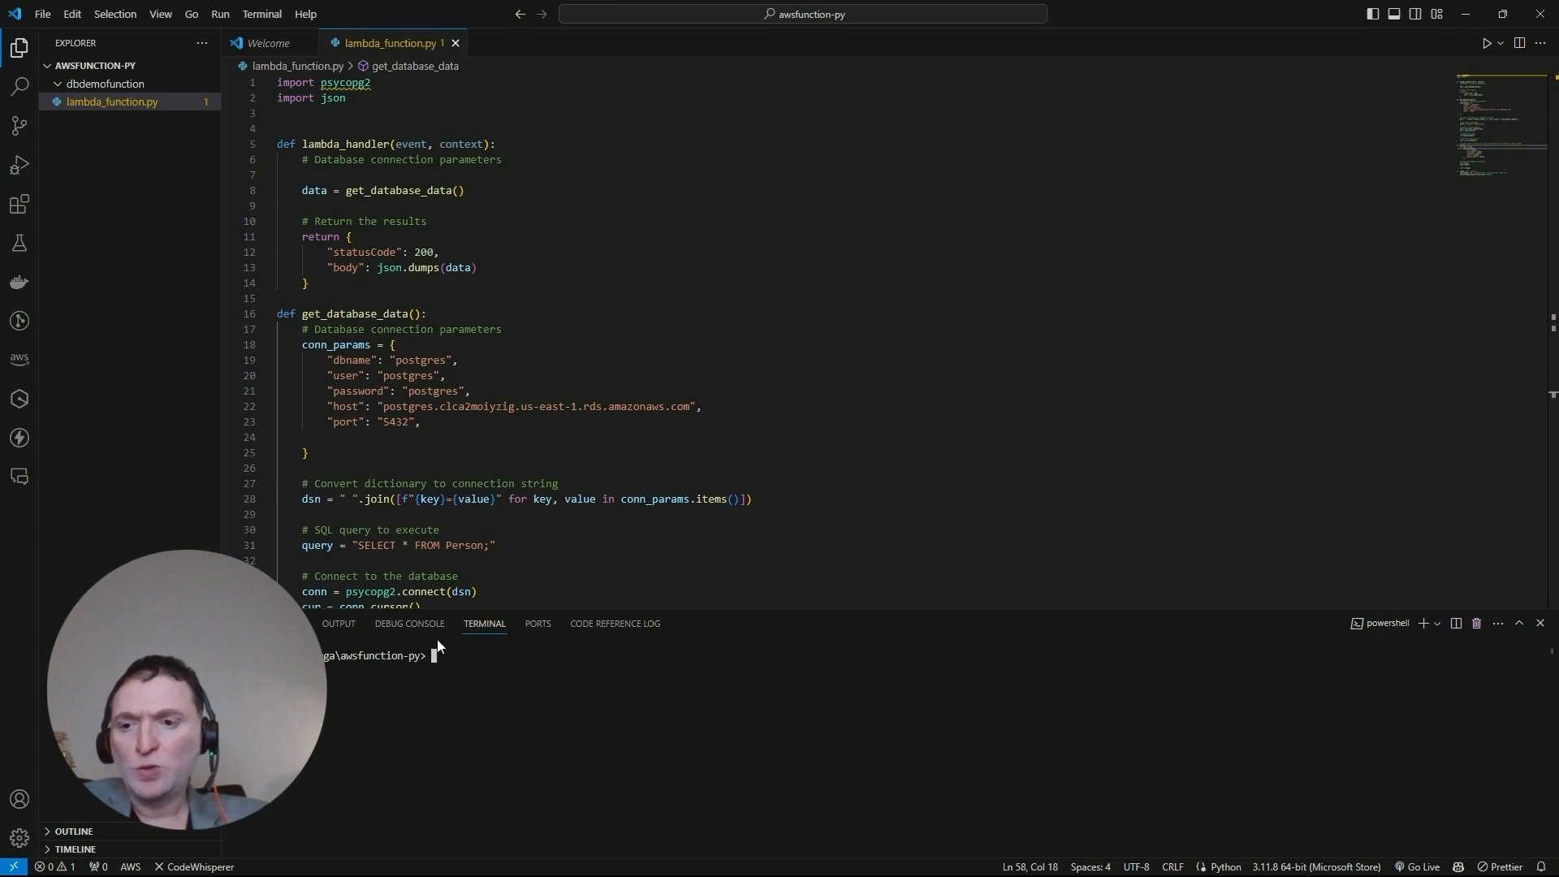
# Change the terminal directory to dbdemofunction
pyautogui.write('cd dbdem')
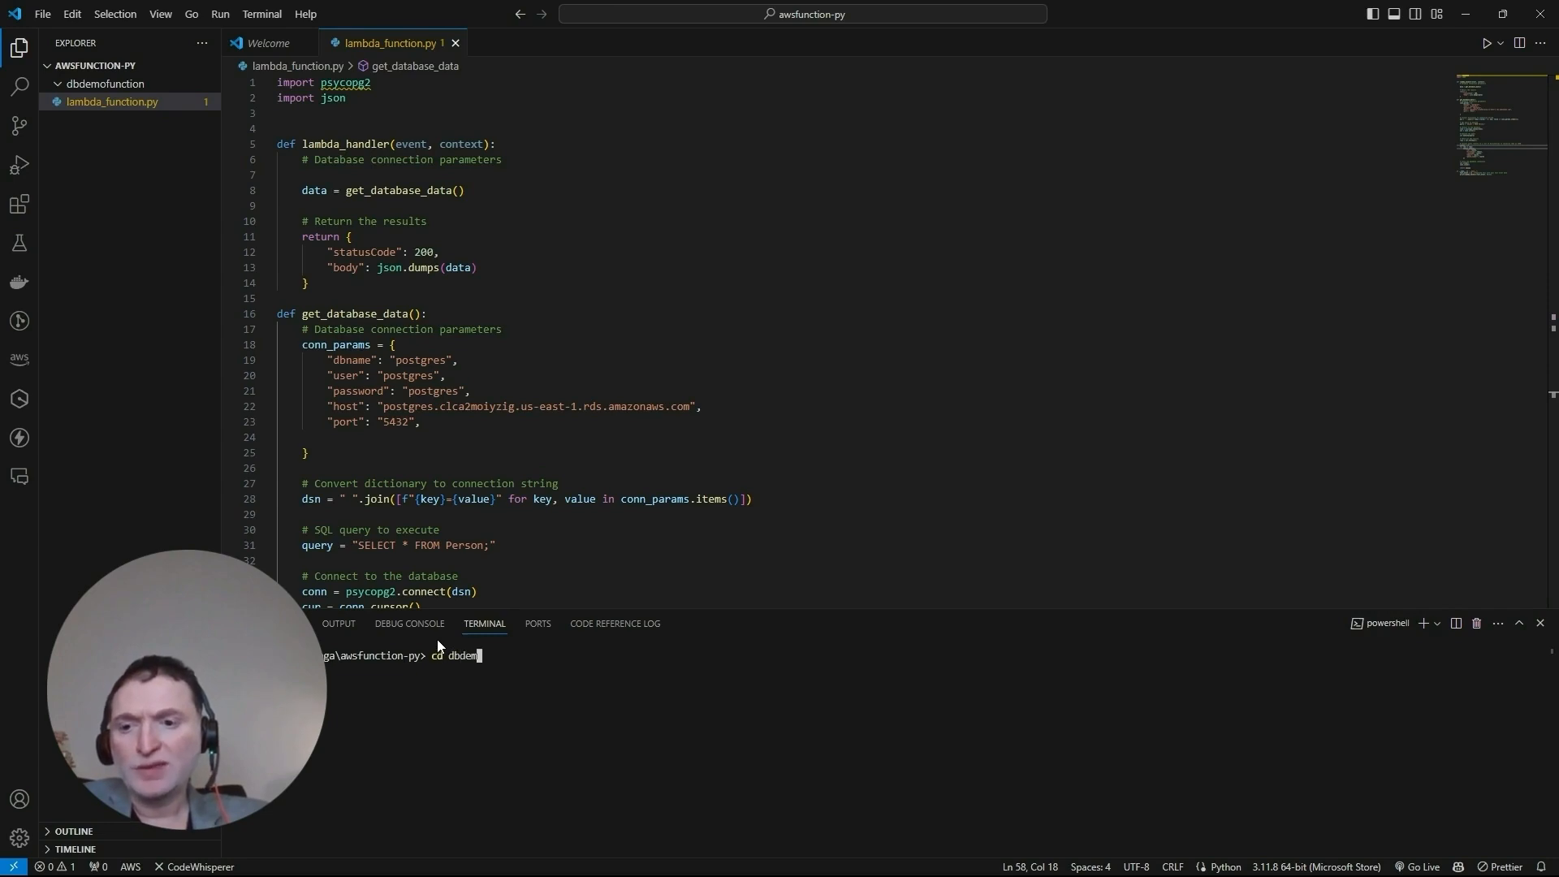
pyautogui.write('ofunction')
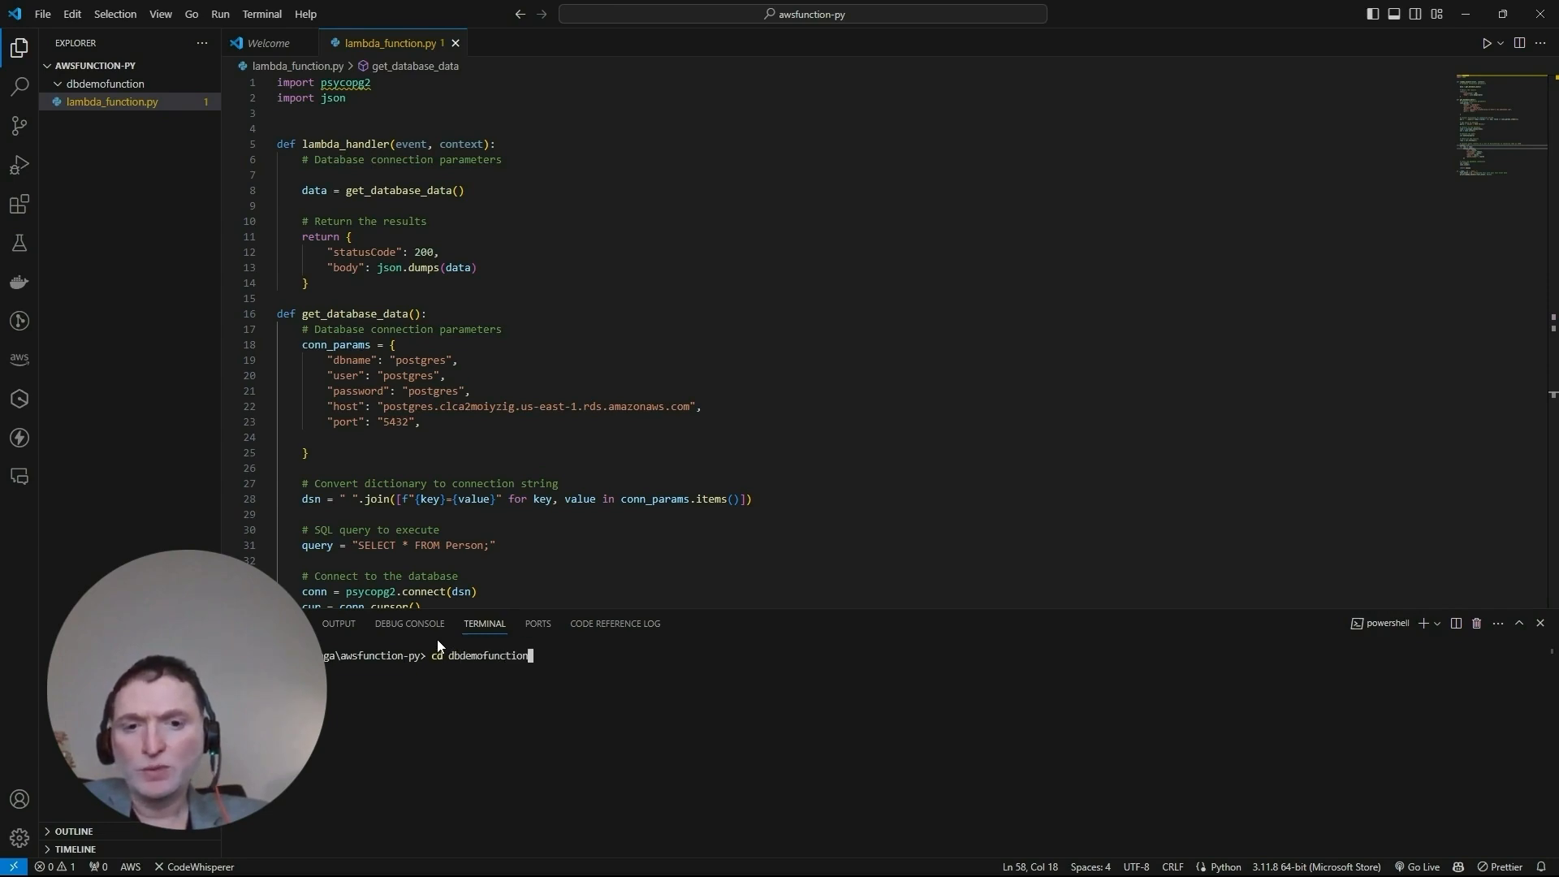
pyautogui.press('Return')
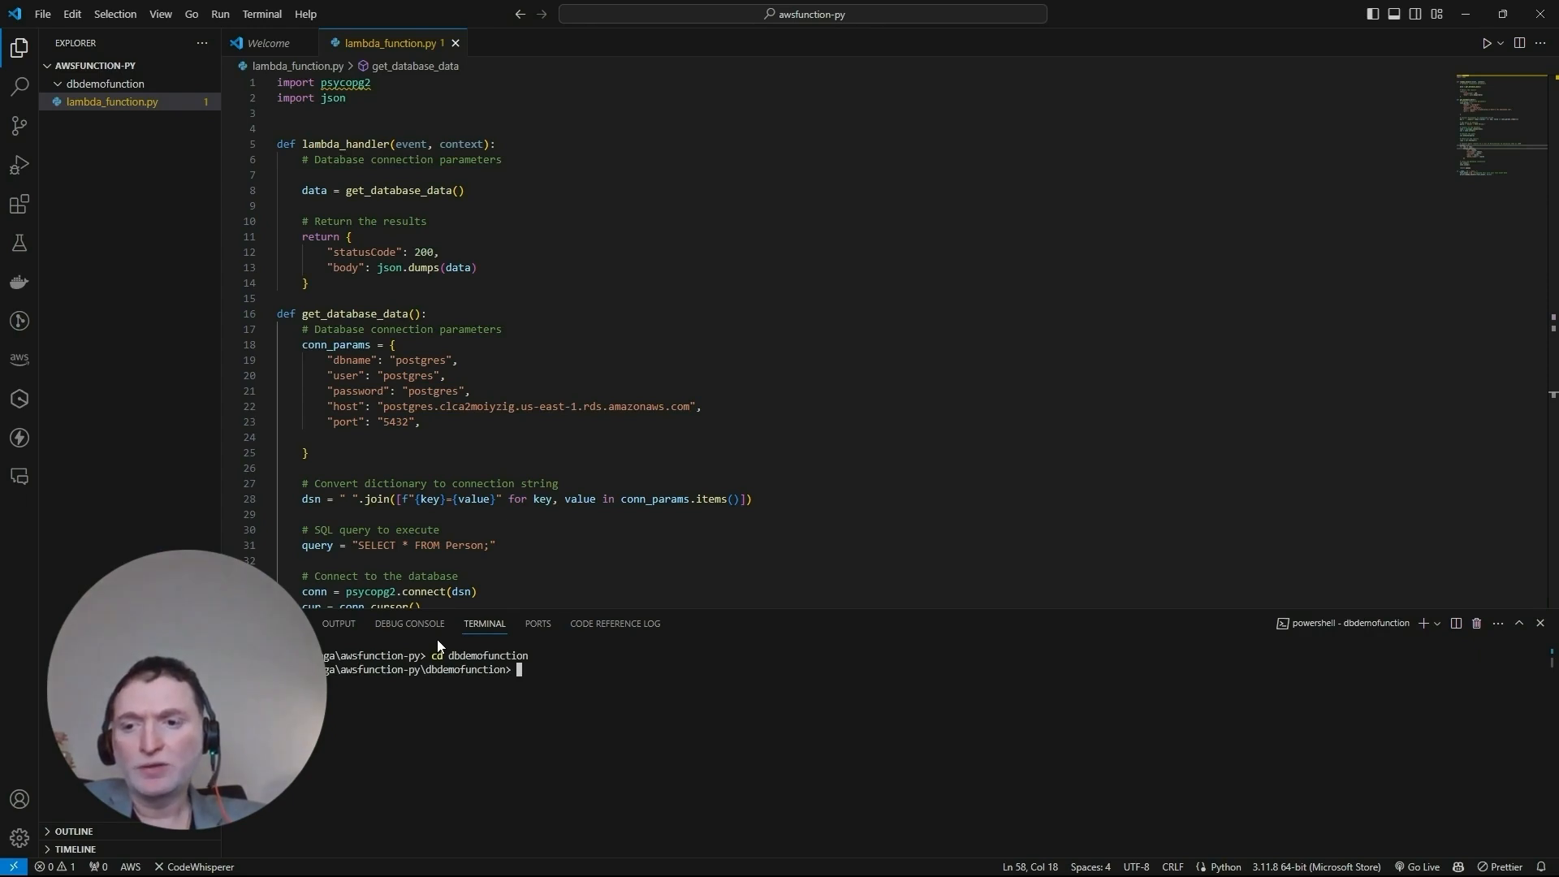
pyautogui.moveTo(520, 632)
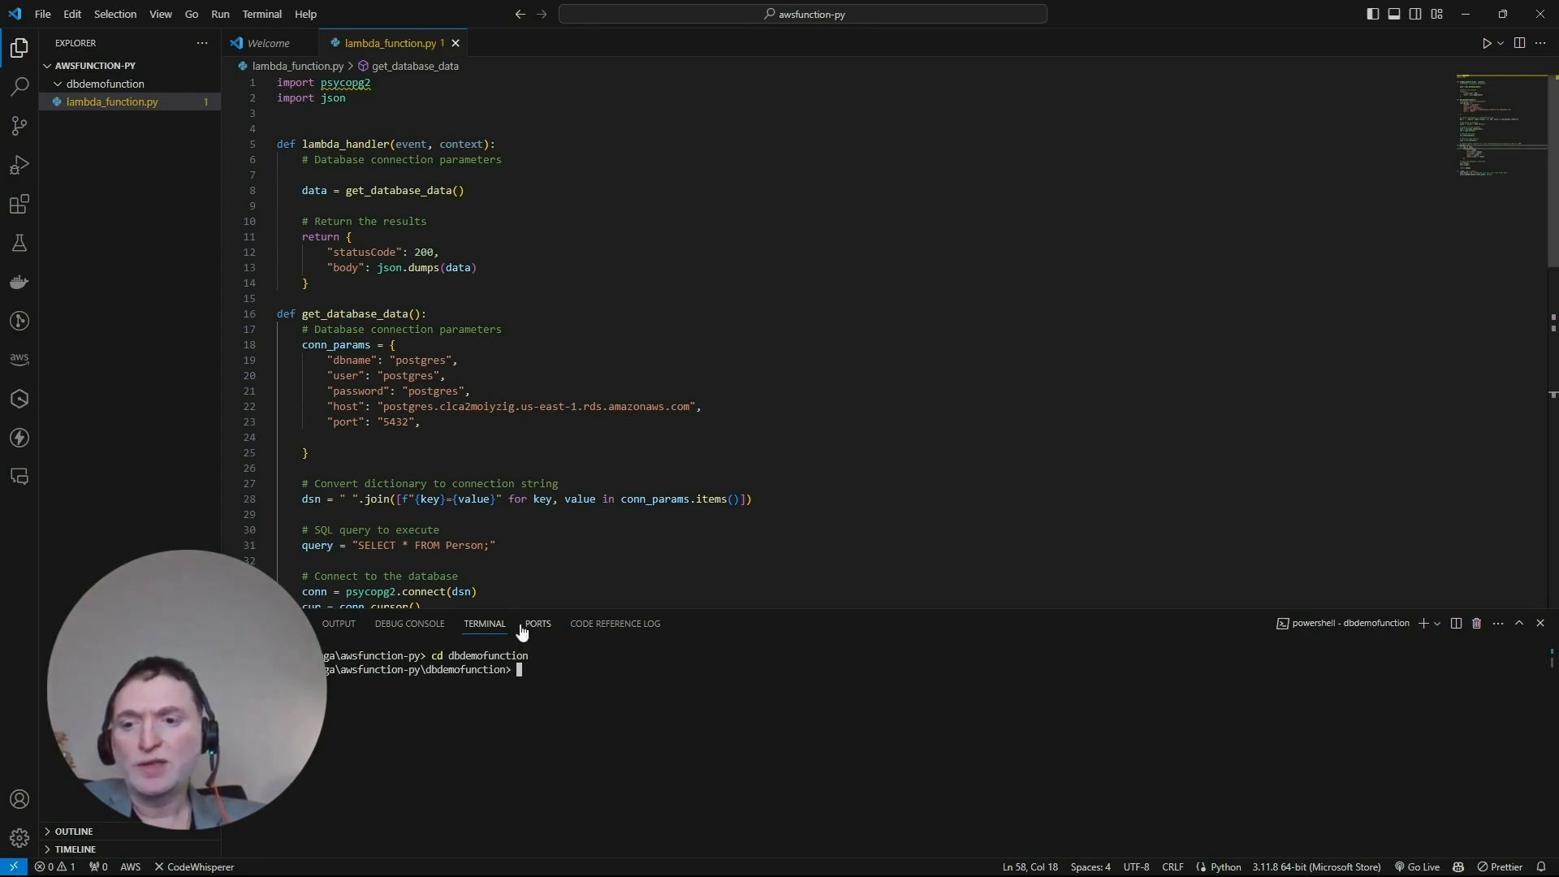
# Run 'pip install psycopg2-binary' in the terminal
pyautogui.write('pip')
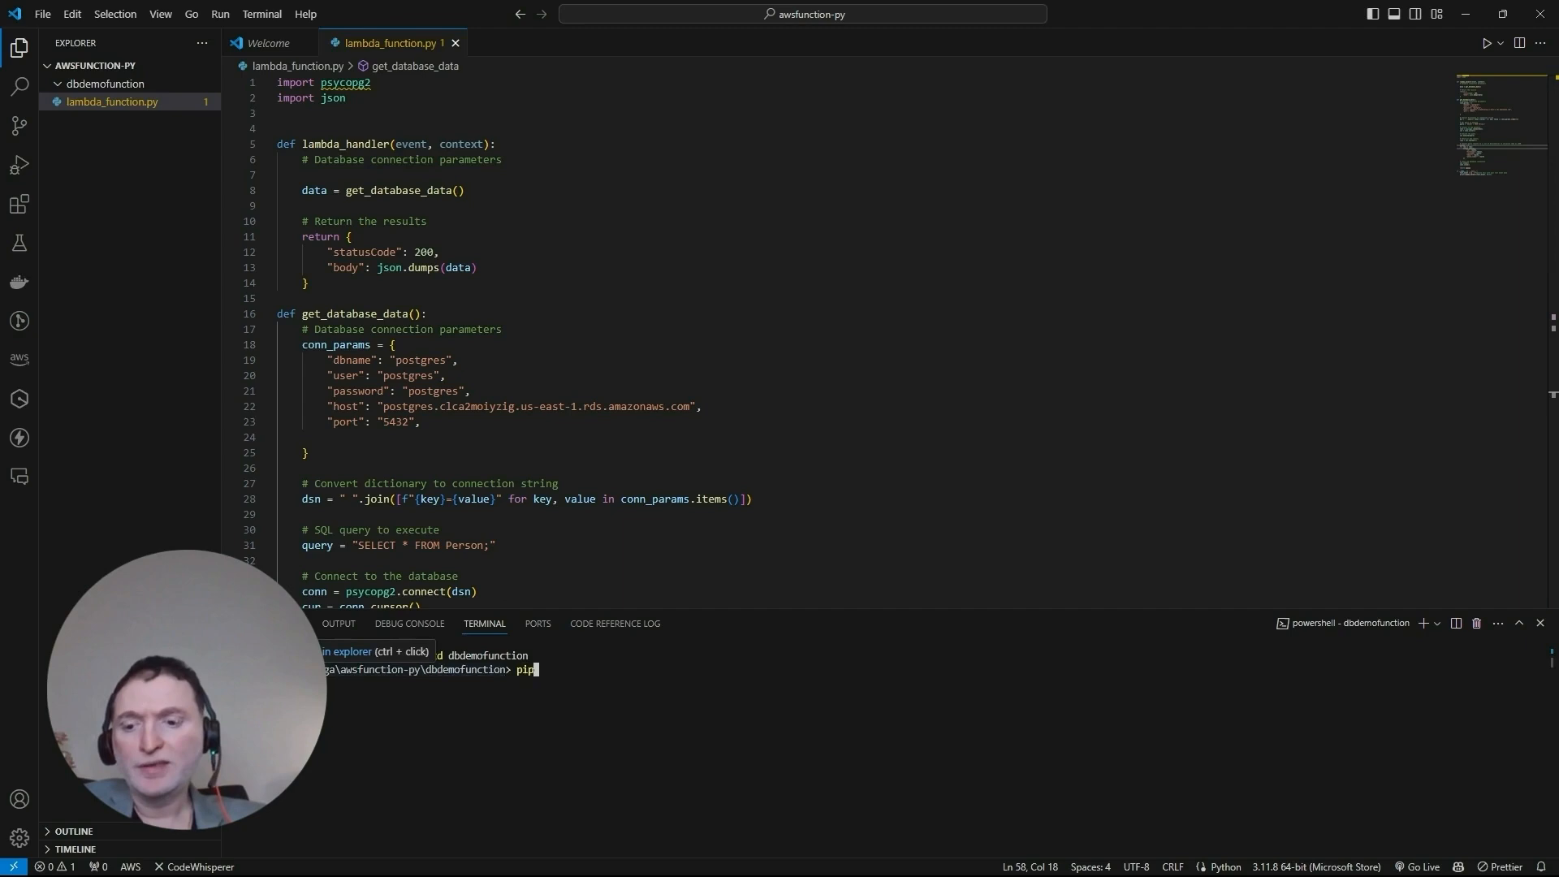
pyautogui.write('install psycopg')
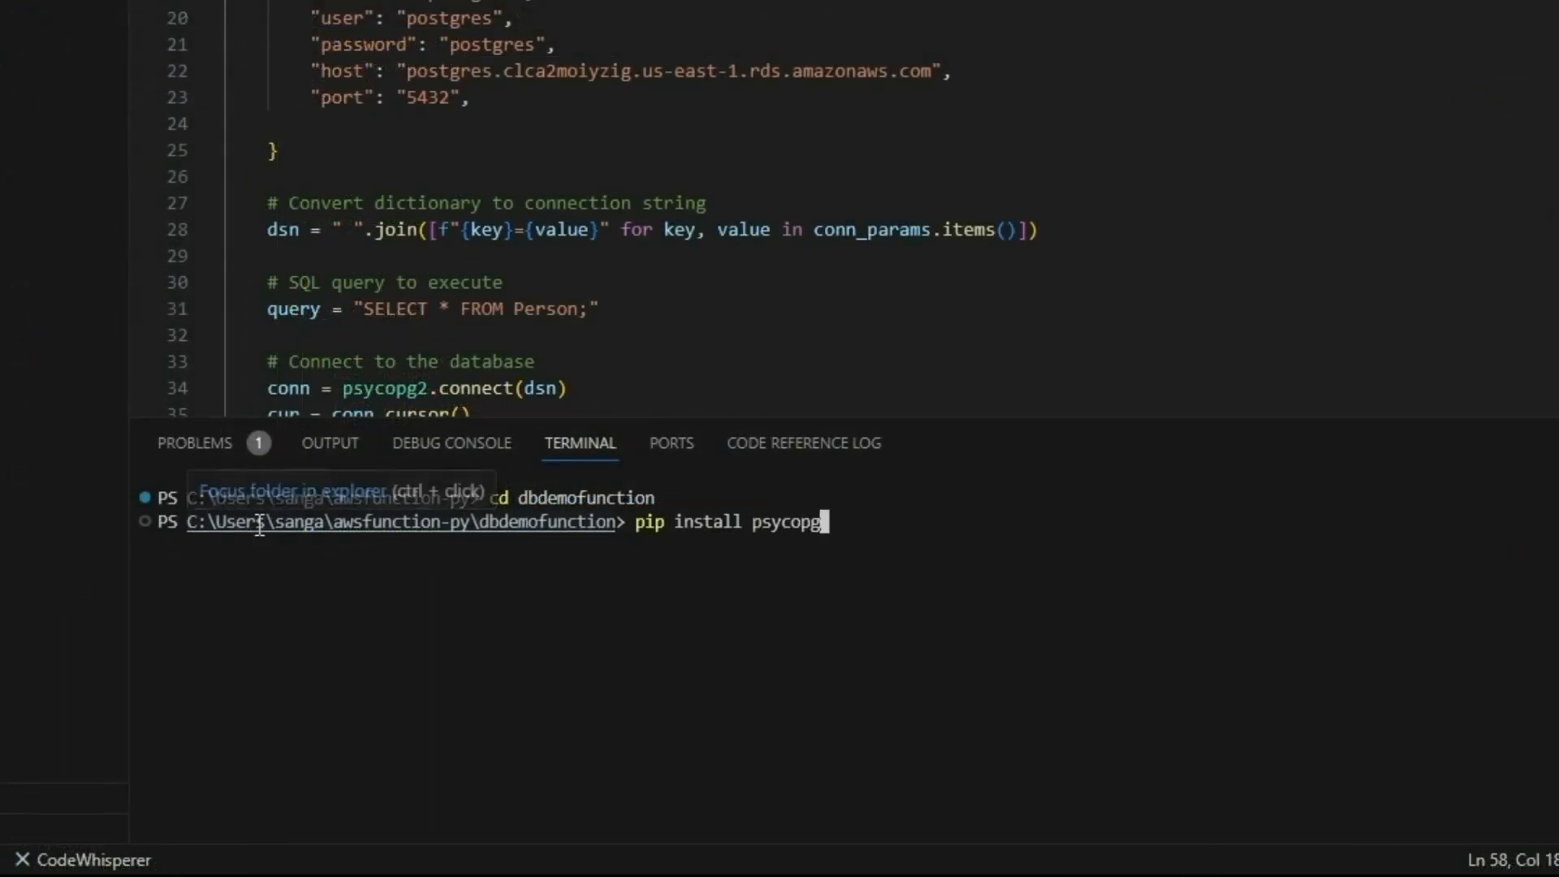
pyautogui.write('2-bi')
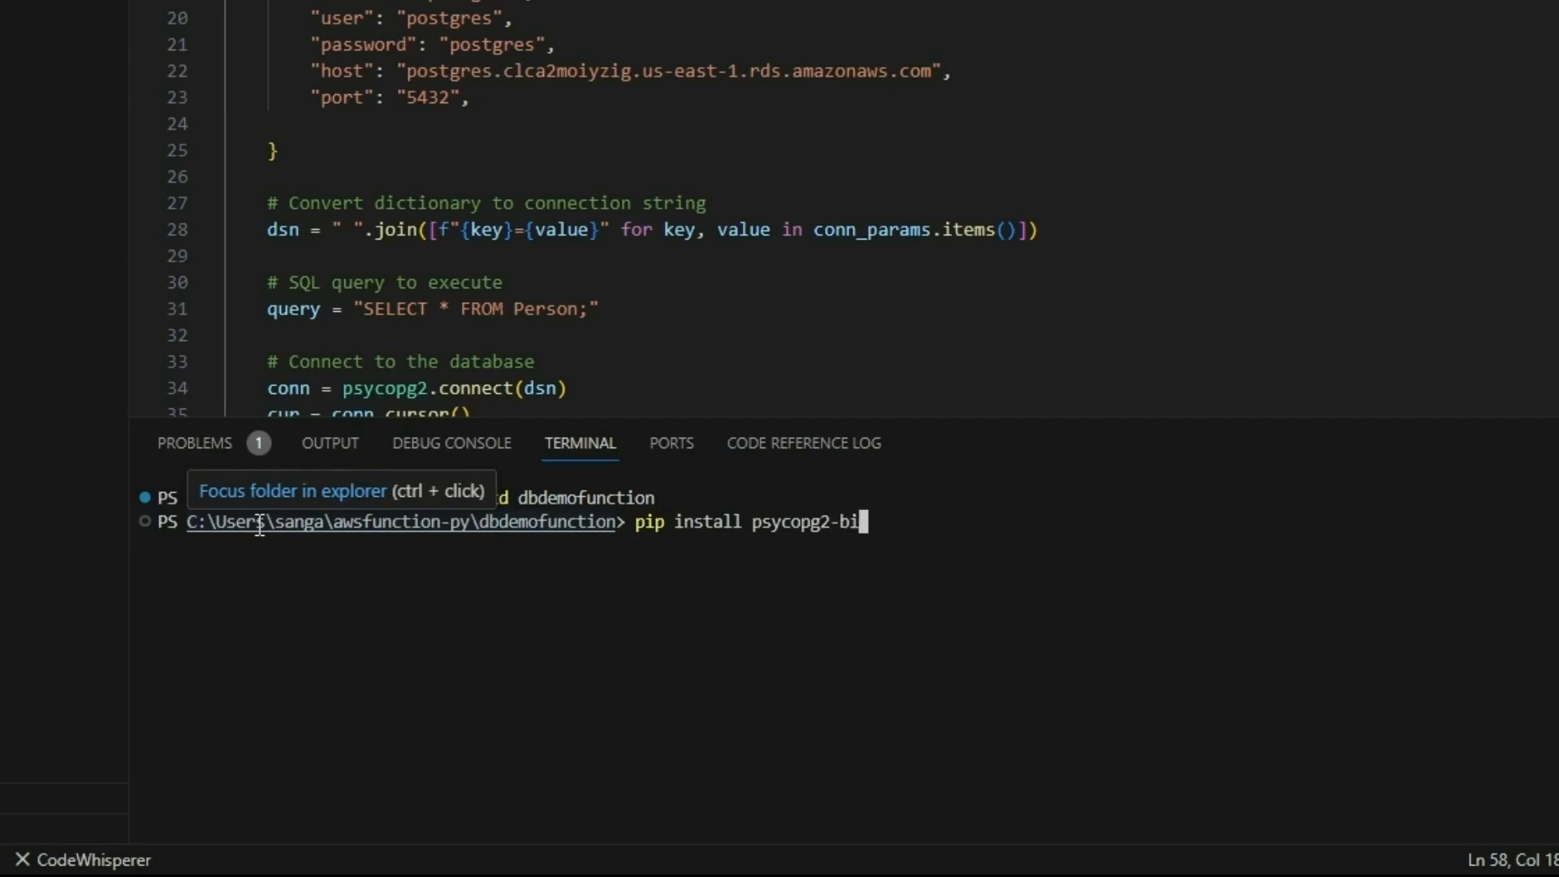
pyautogui.write('nary')
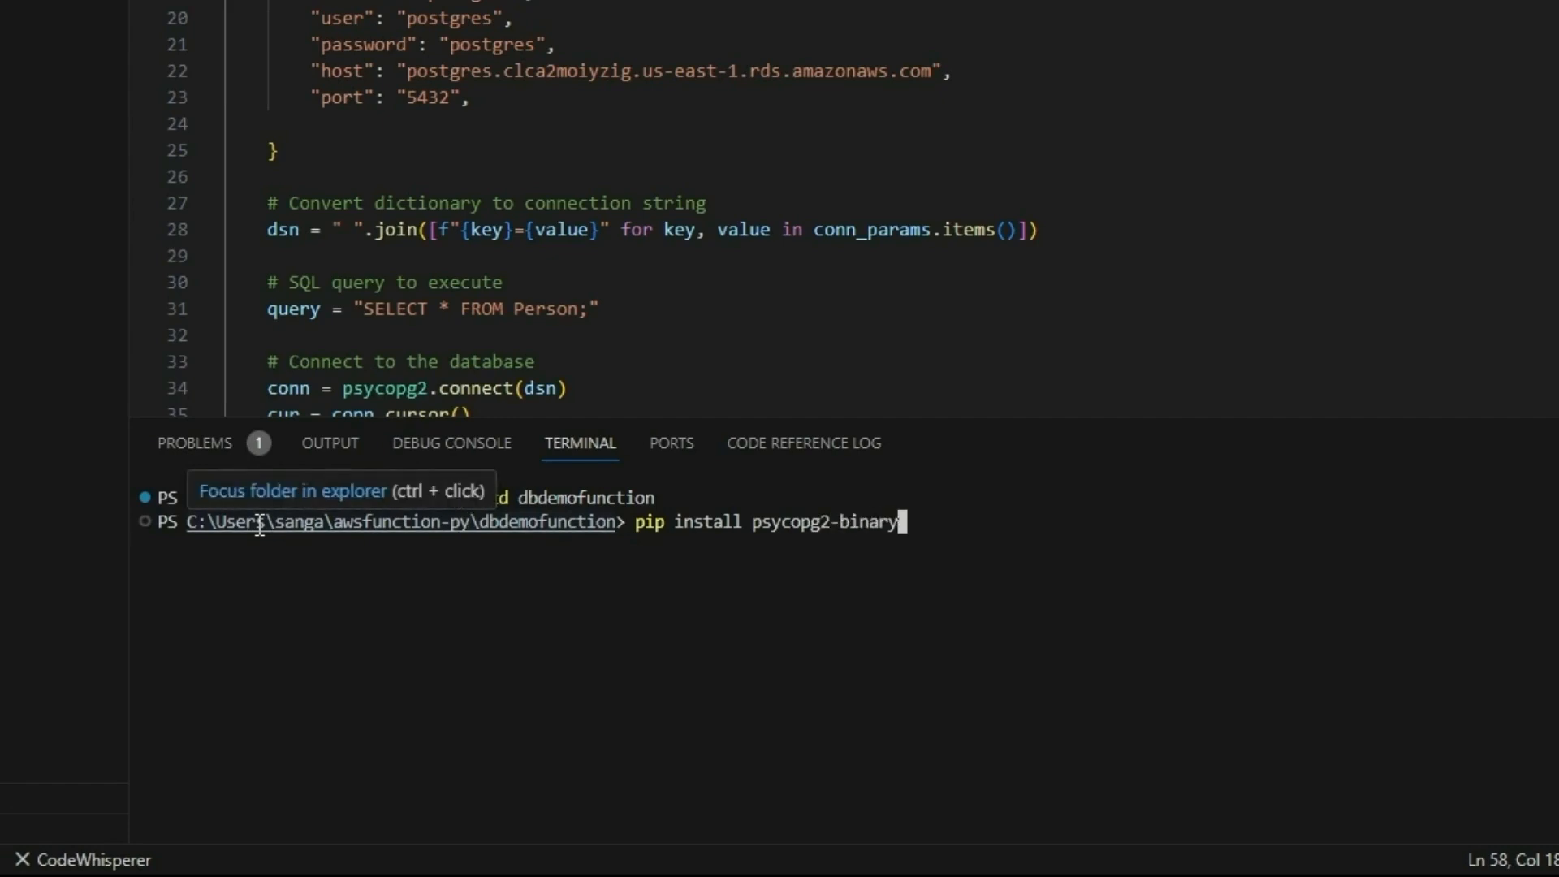
pyautogui.press('Return')
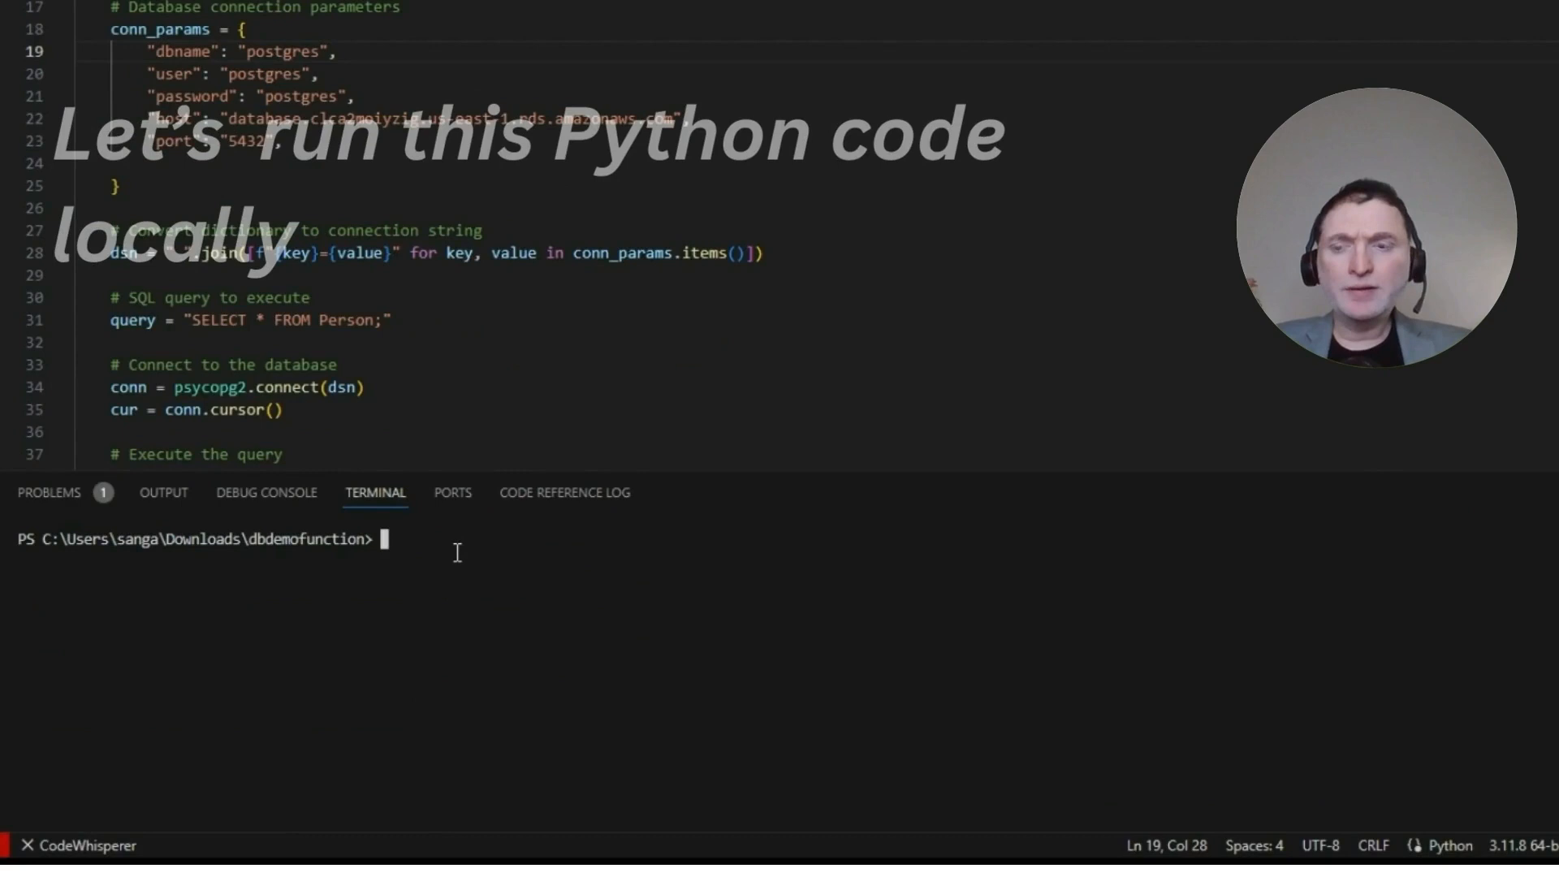
# Run 'python lambda_function.py' locally, getting statusCode 200 with three Person records
pyautogui.write('python lambda_func')
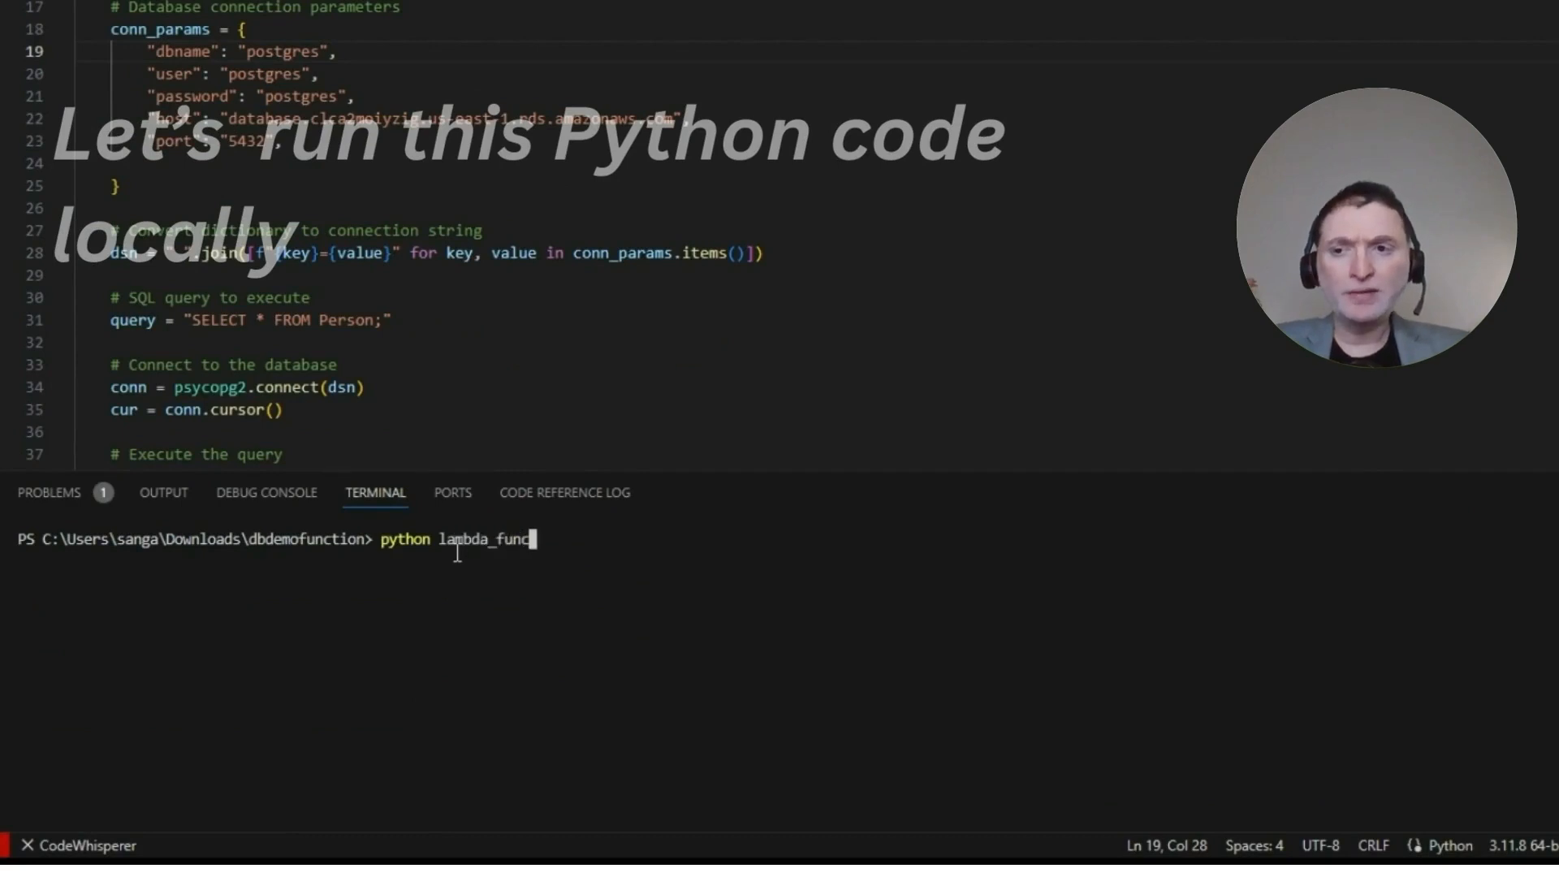
pyautogui.write('tion.py')
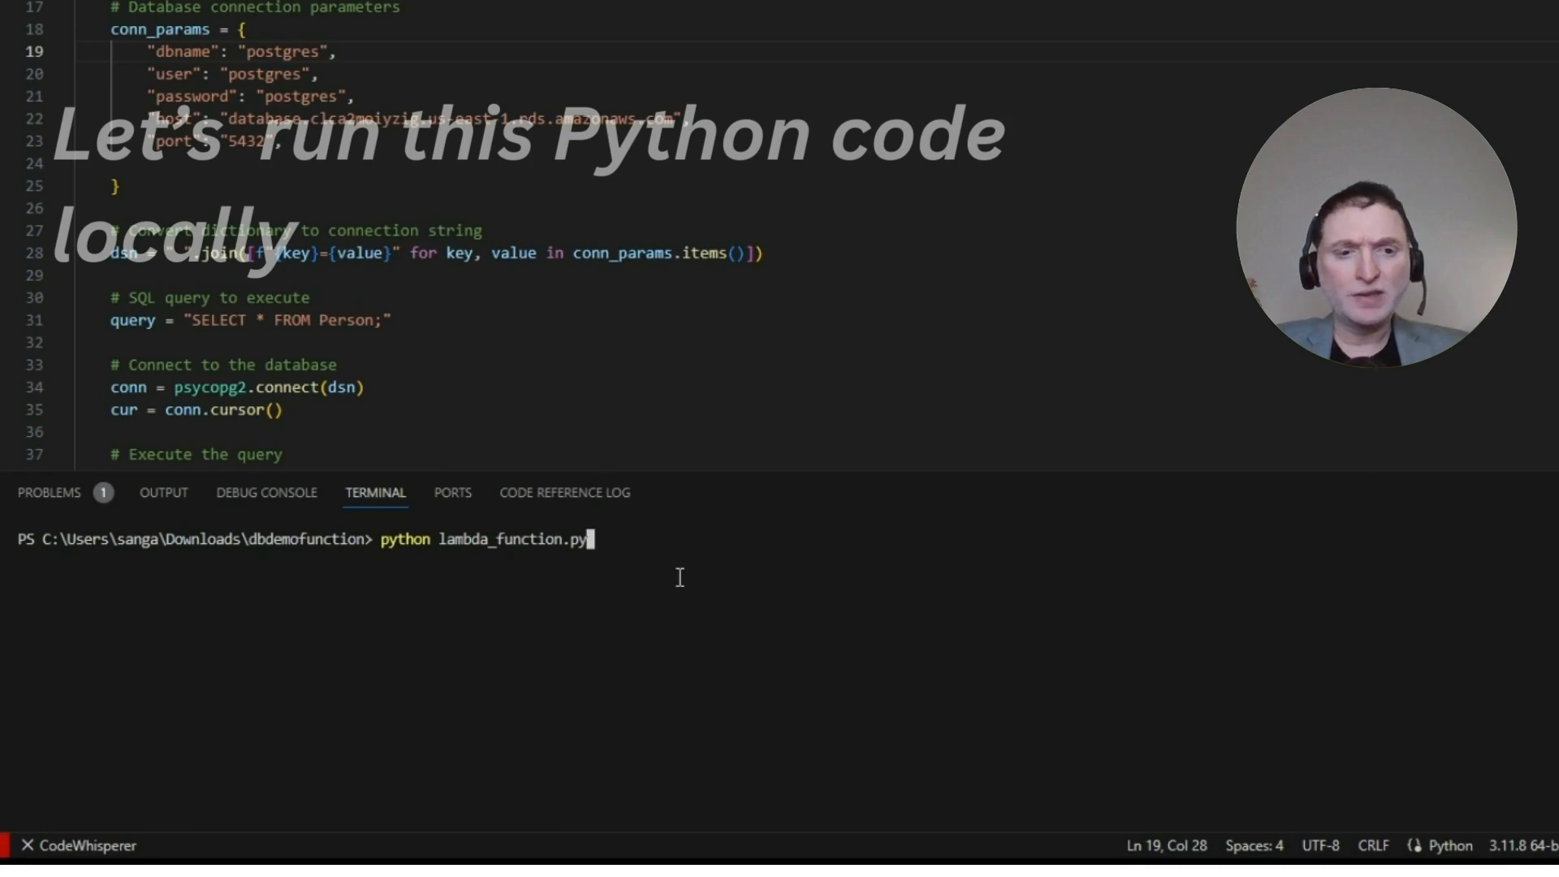
pyautogui.press('Return')
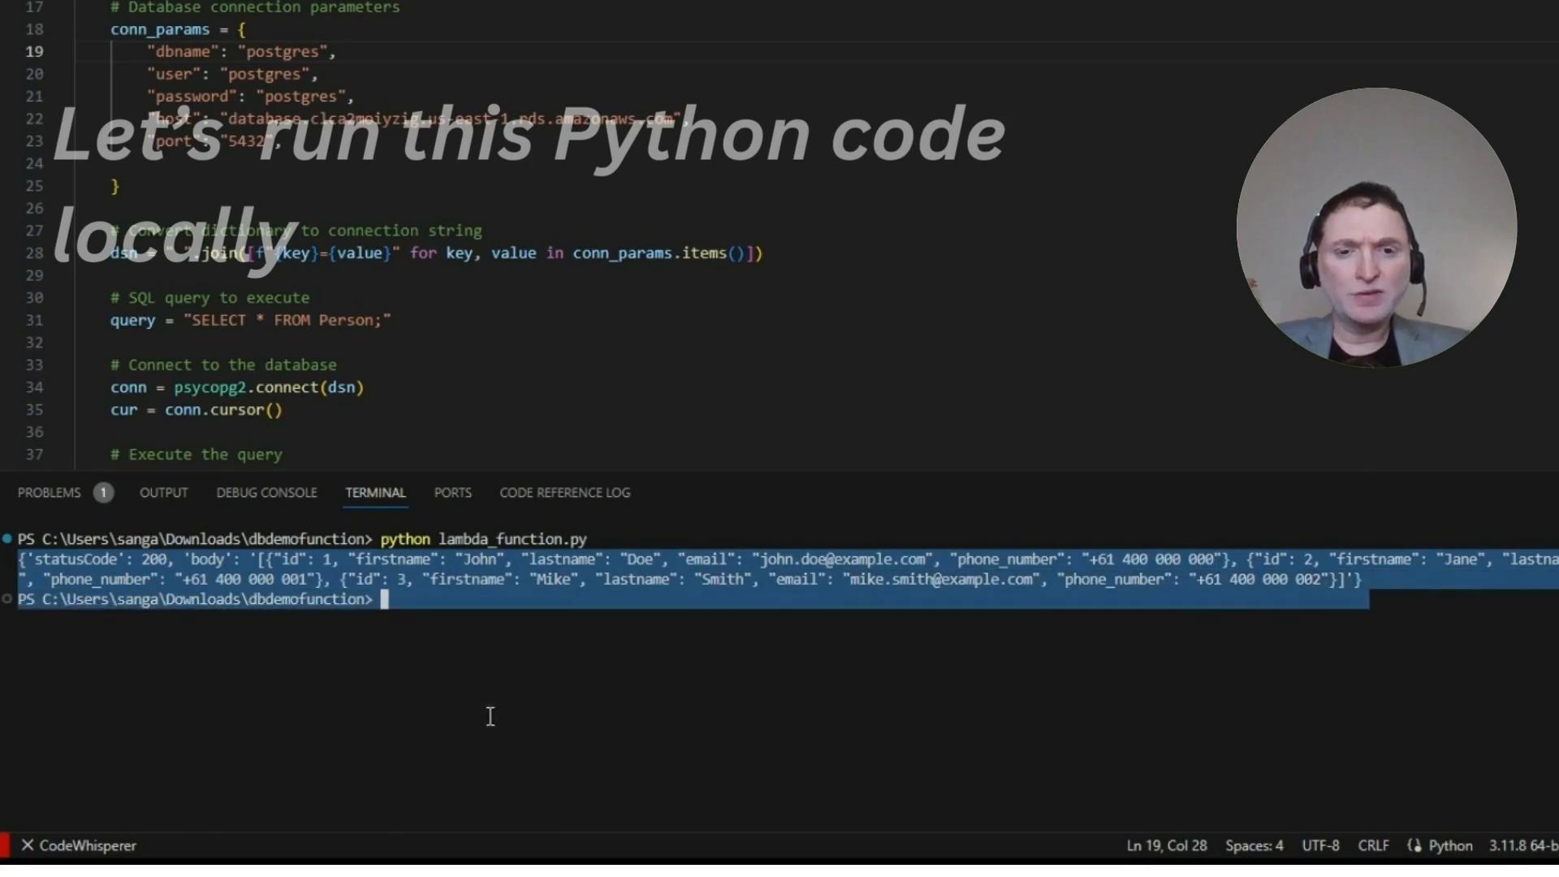
pyautogui.click(433, 600)
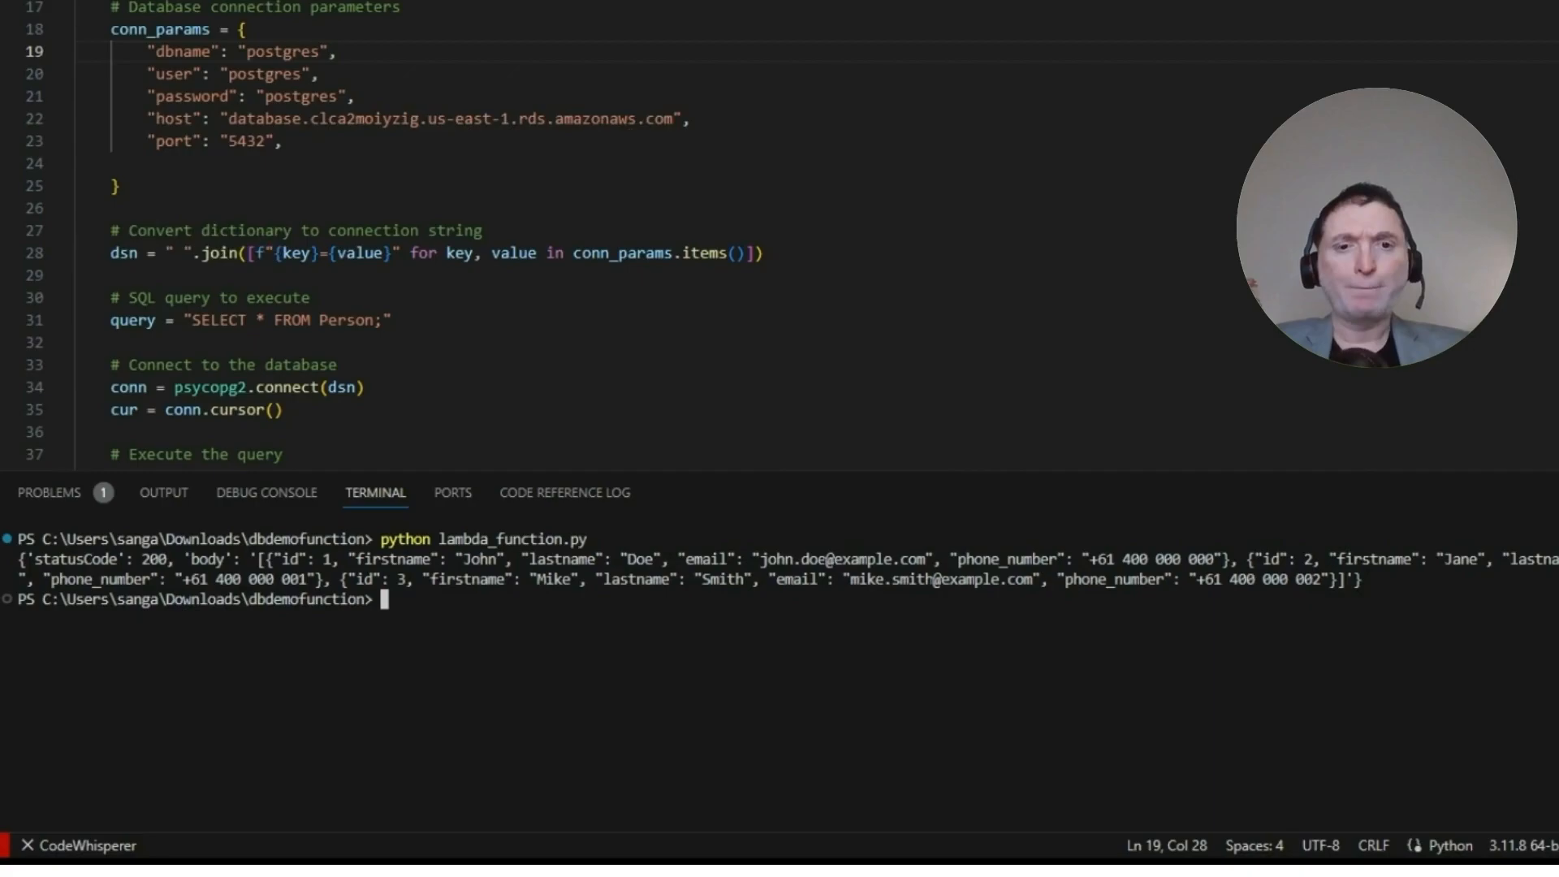
pyautogui.click(31, 329)
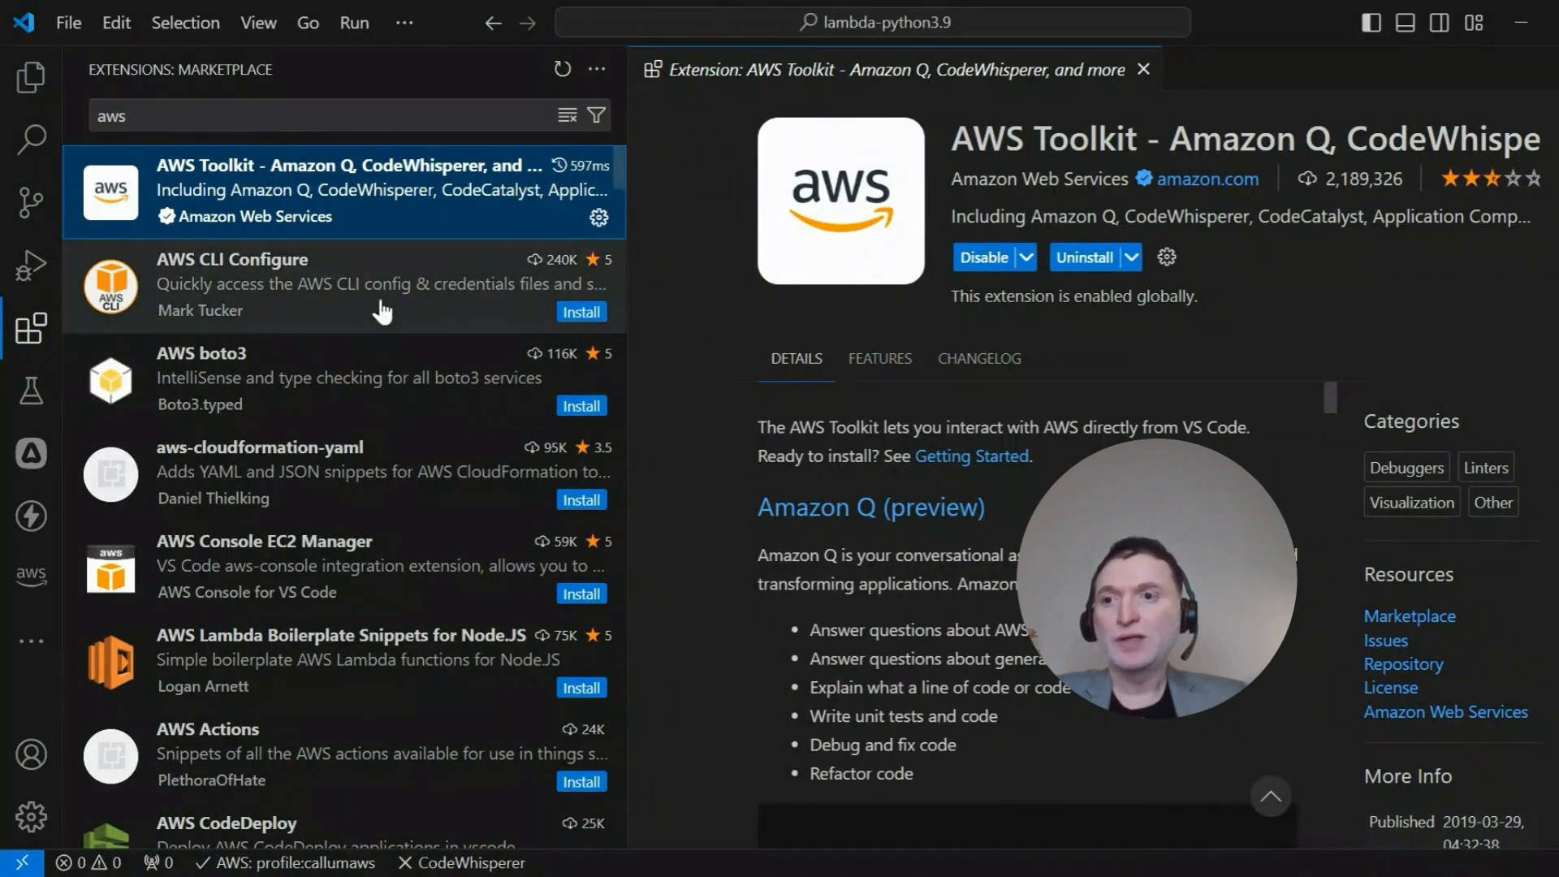
# Open the installed AWS Toolkit extension's details from the 'aws' search results
pyautogui.click(31, 328)
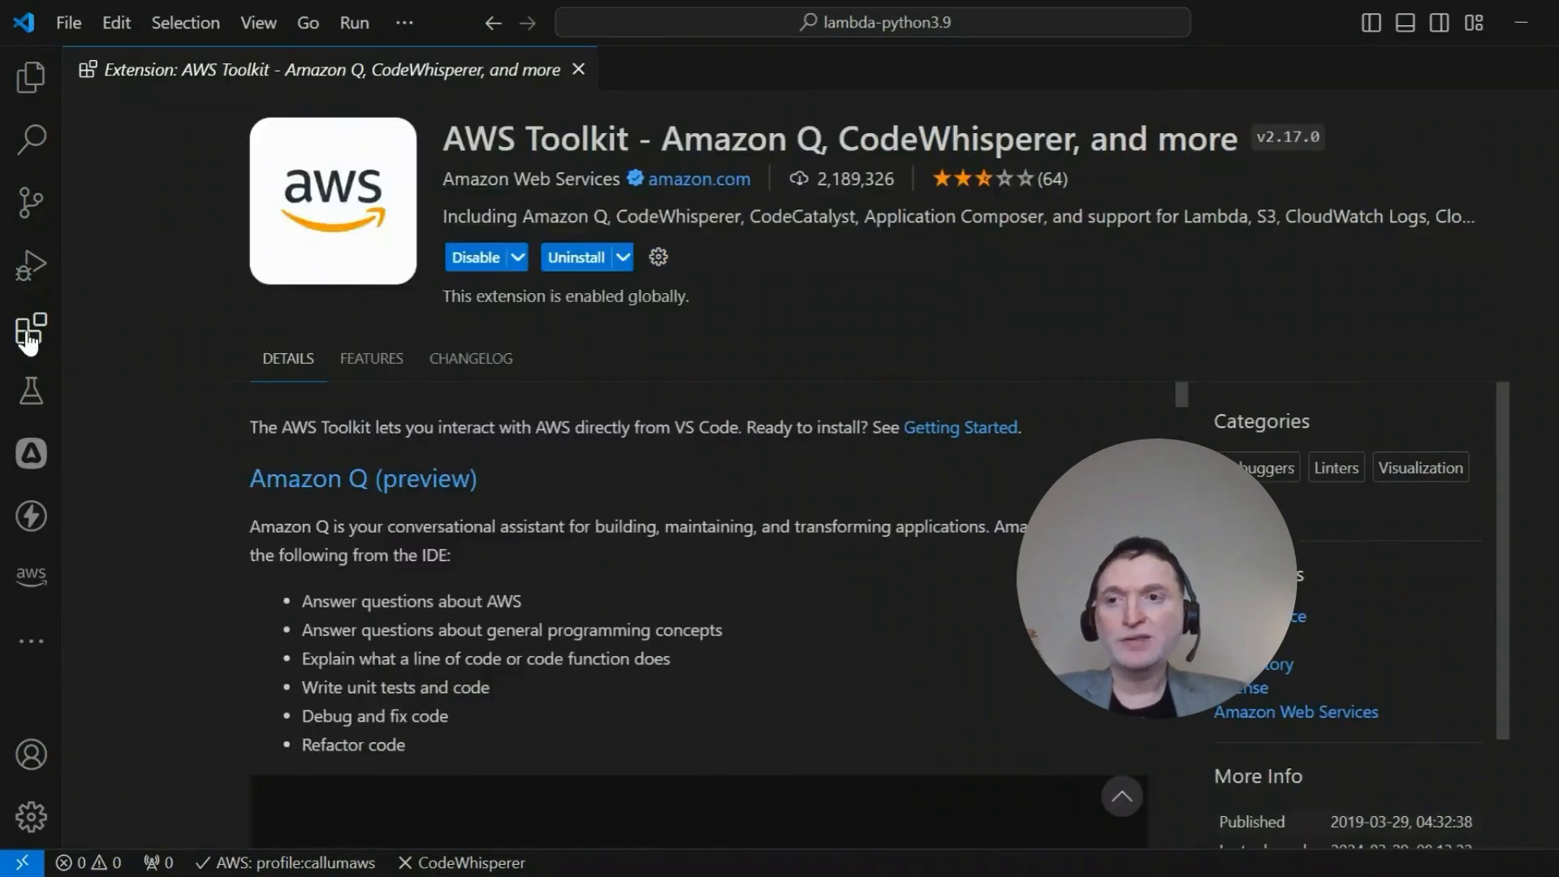
pyautogui.click(30, 328)
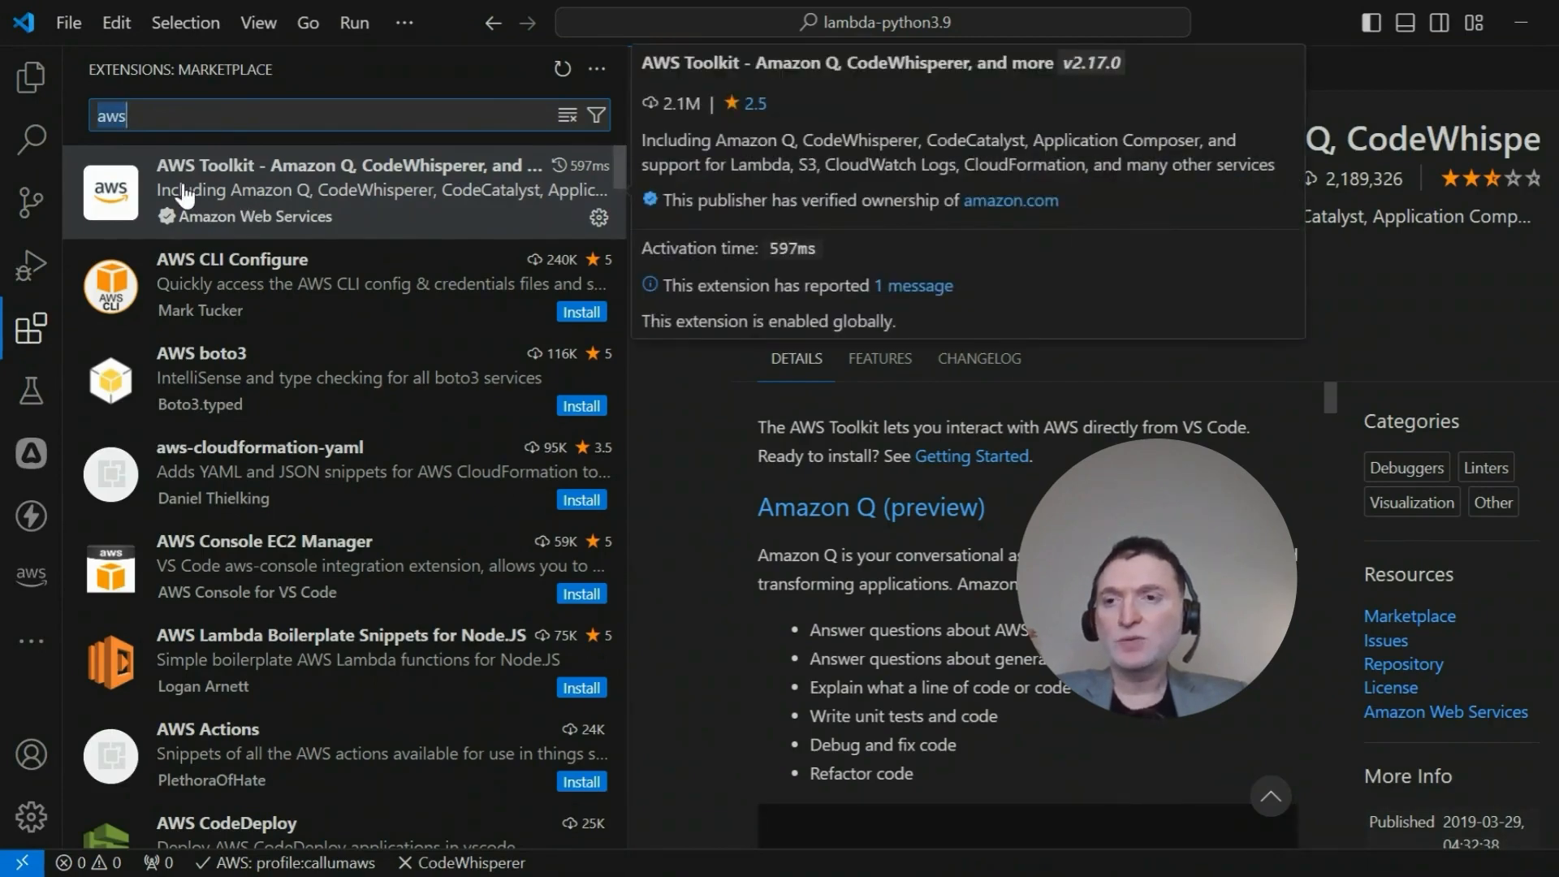
pyautogui.click(349, 189)
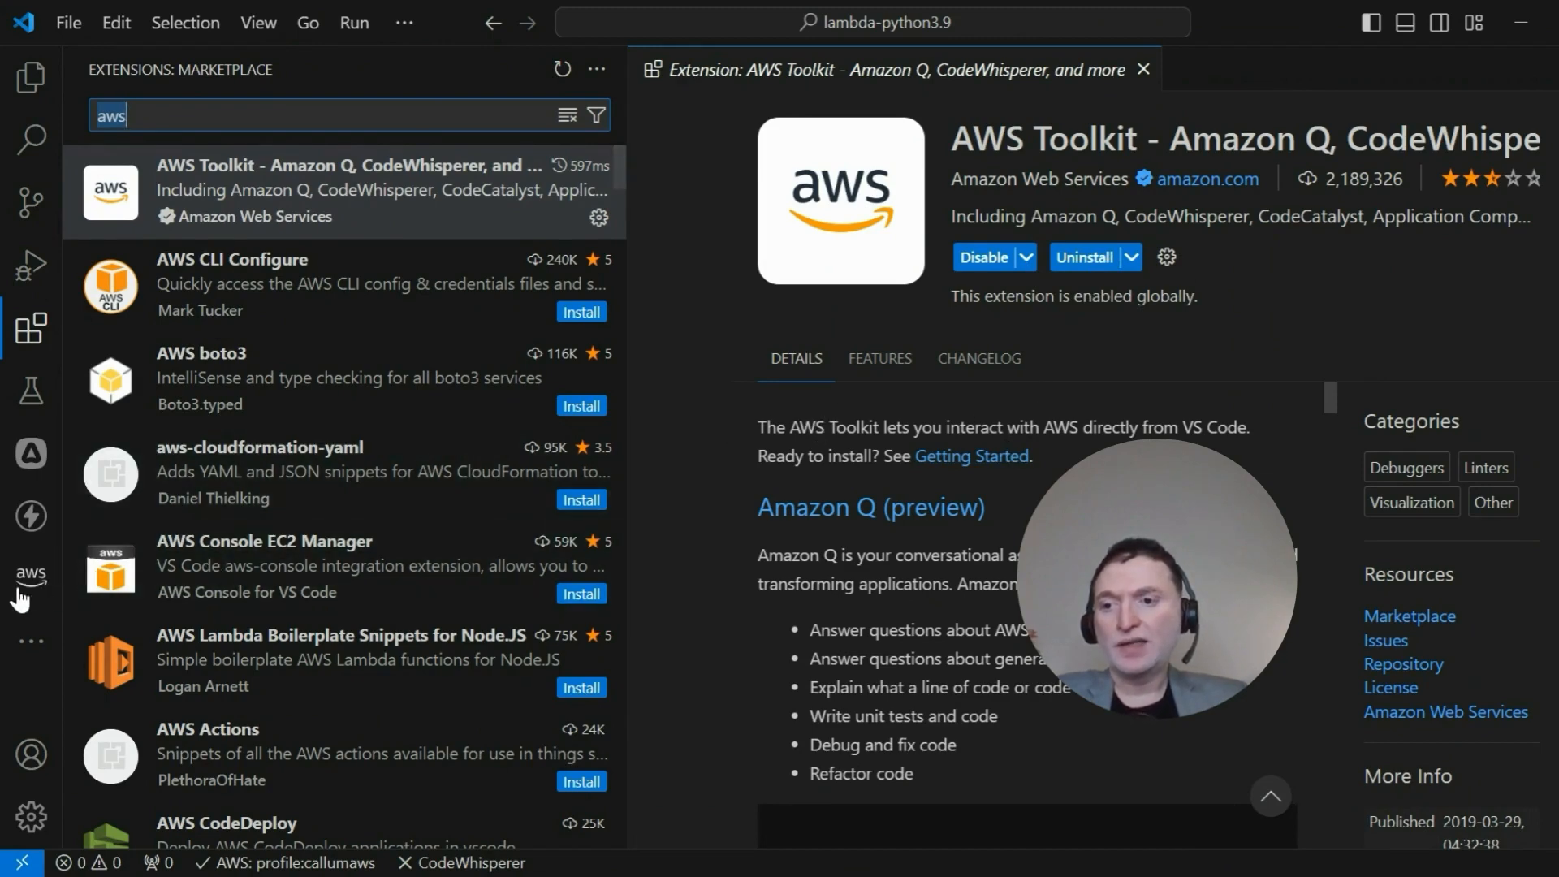
pyautogui.moveTo(29, 578)
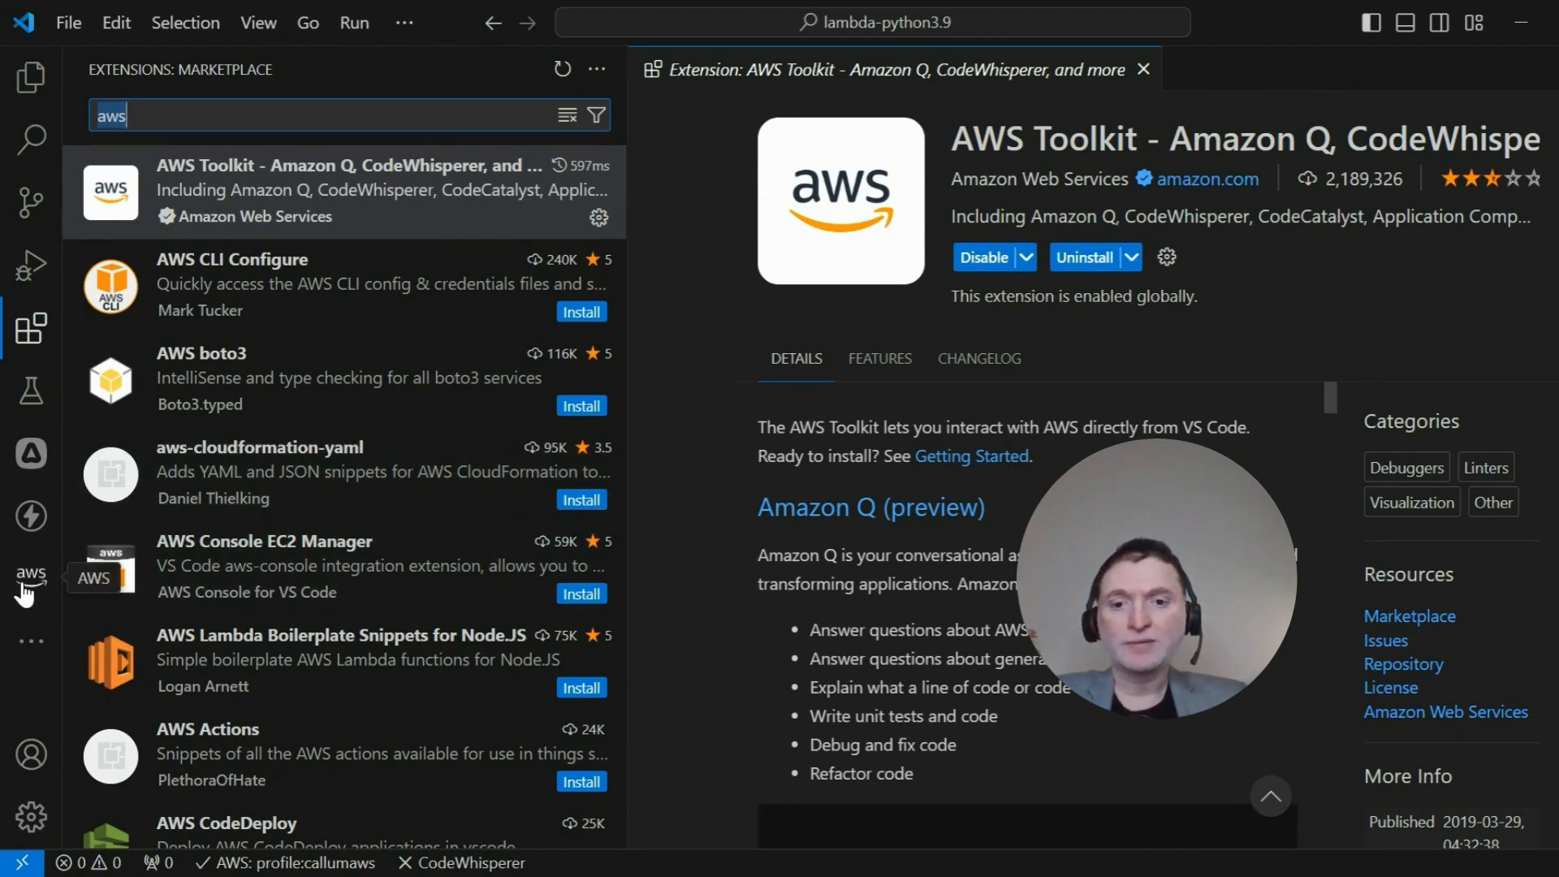
# Open the AWS Toolkit Add Connection page and choose IAM Roles Credentials
pyautogui.click(31, 575)
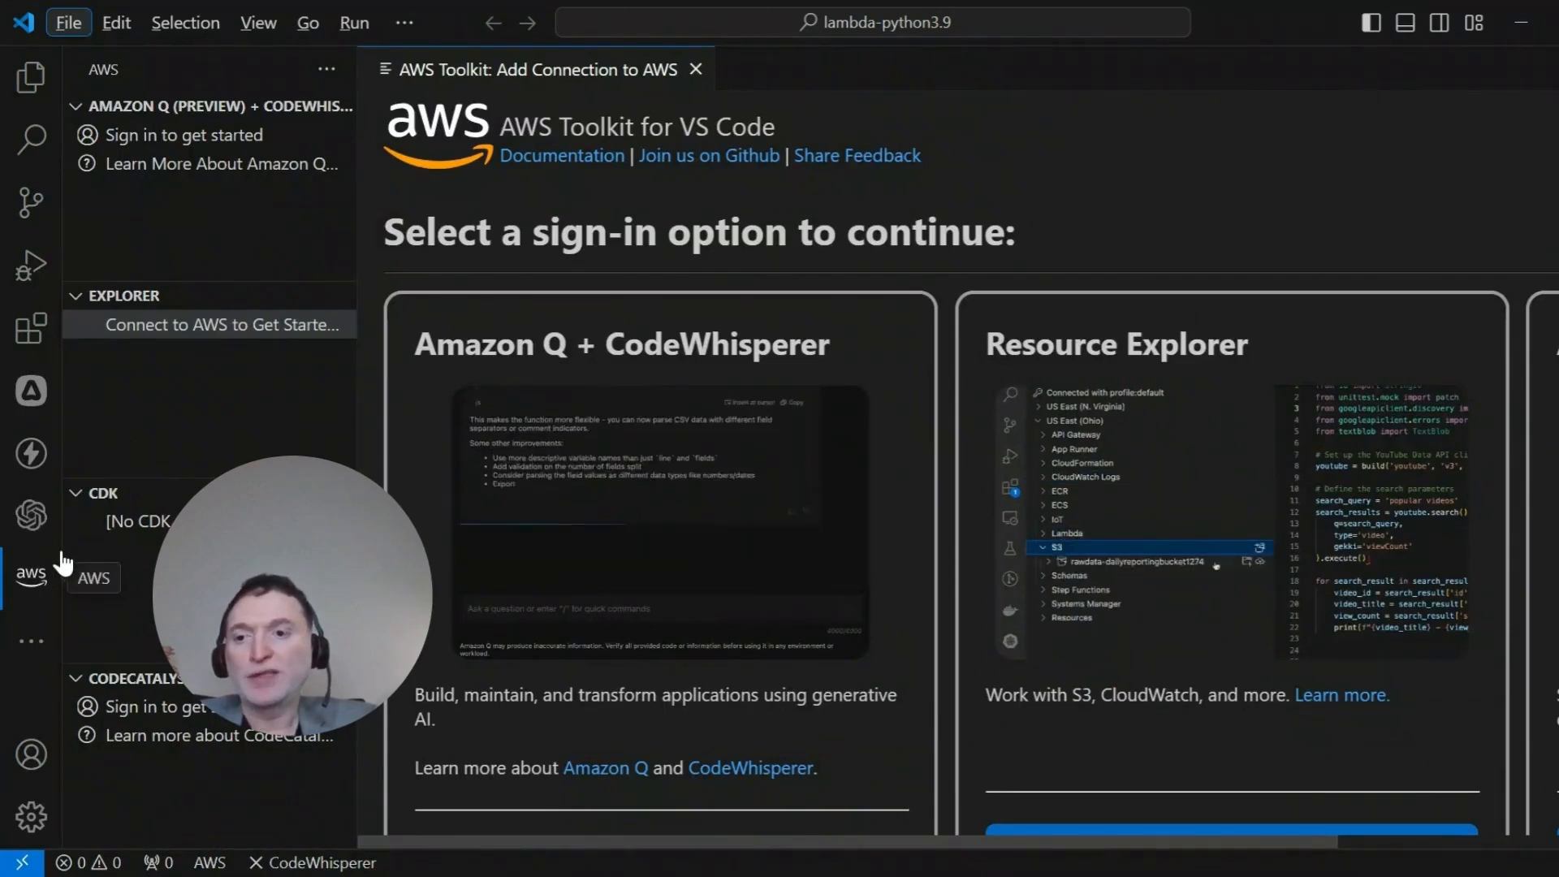
pyautogui.click(1044, 562)
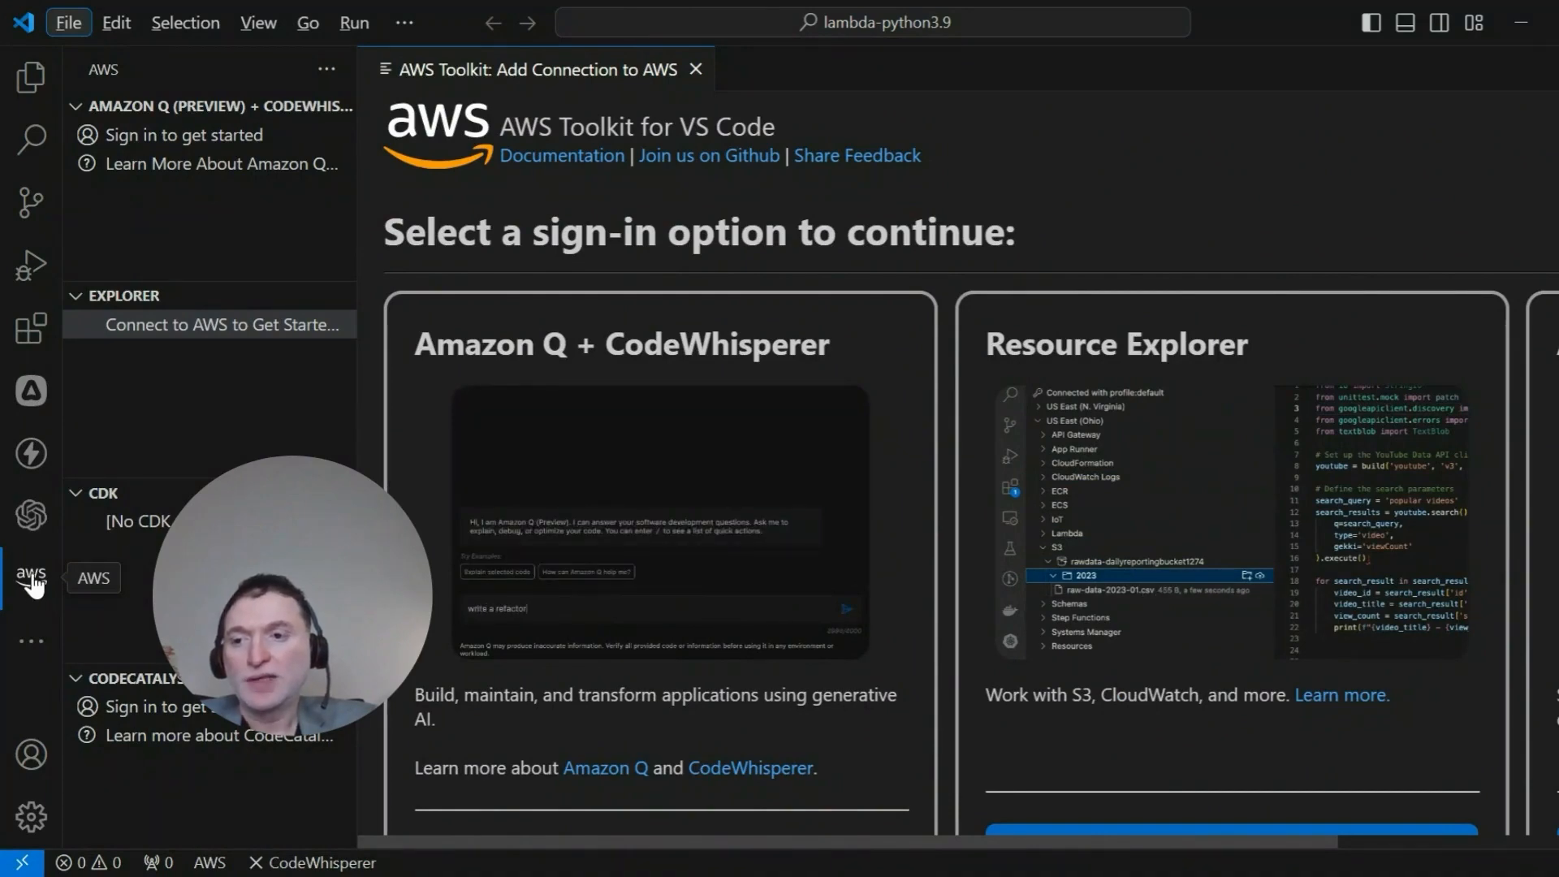
pyautogui.click(31, 577)
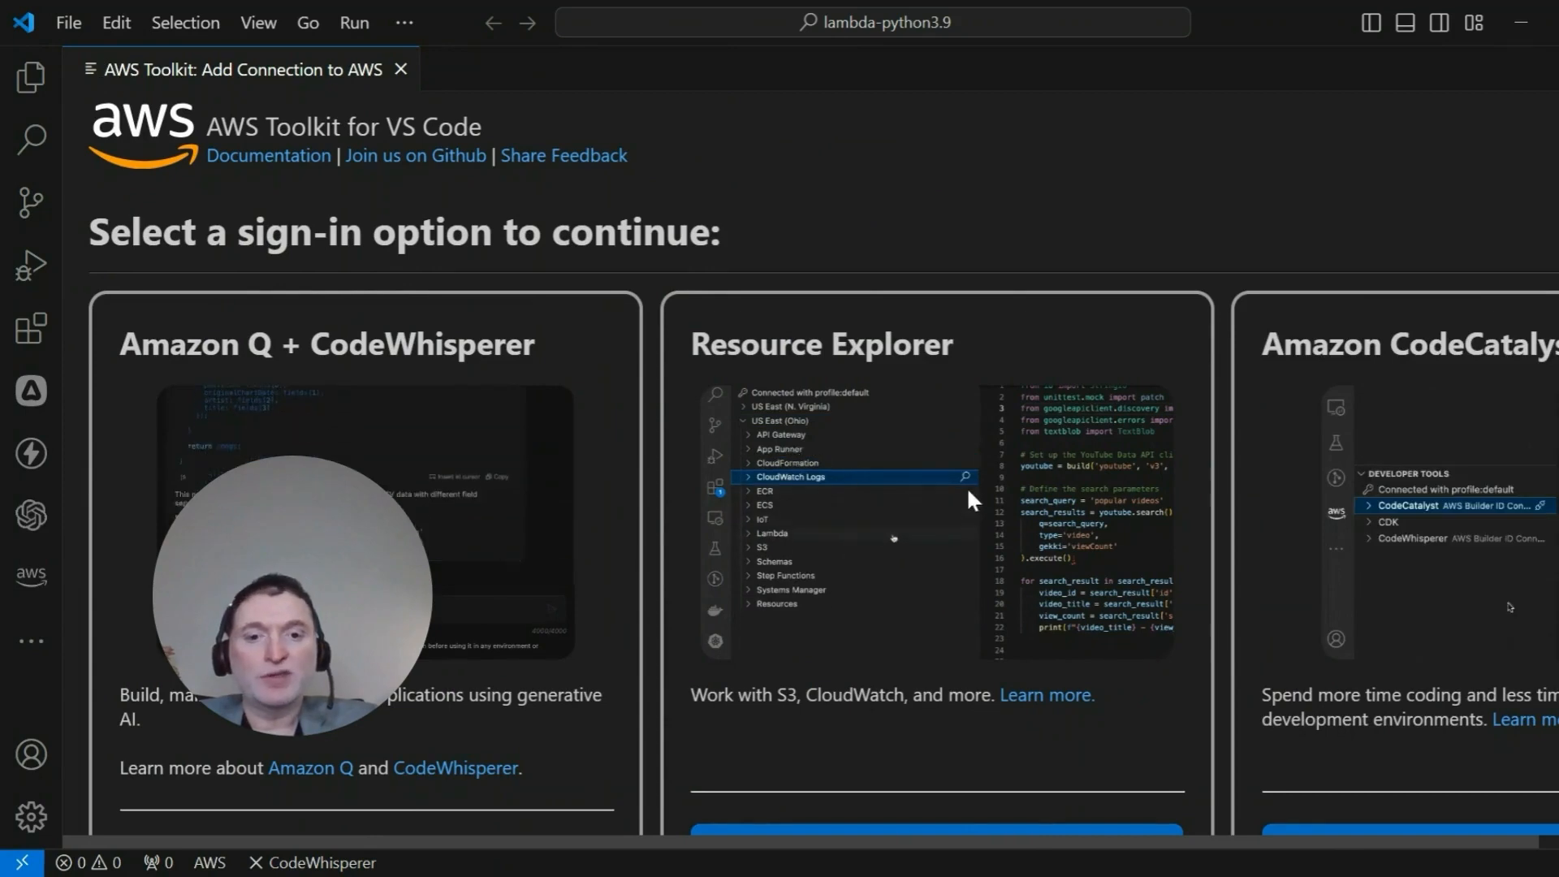
pyautogui.scroll(-3)
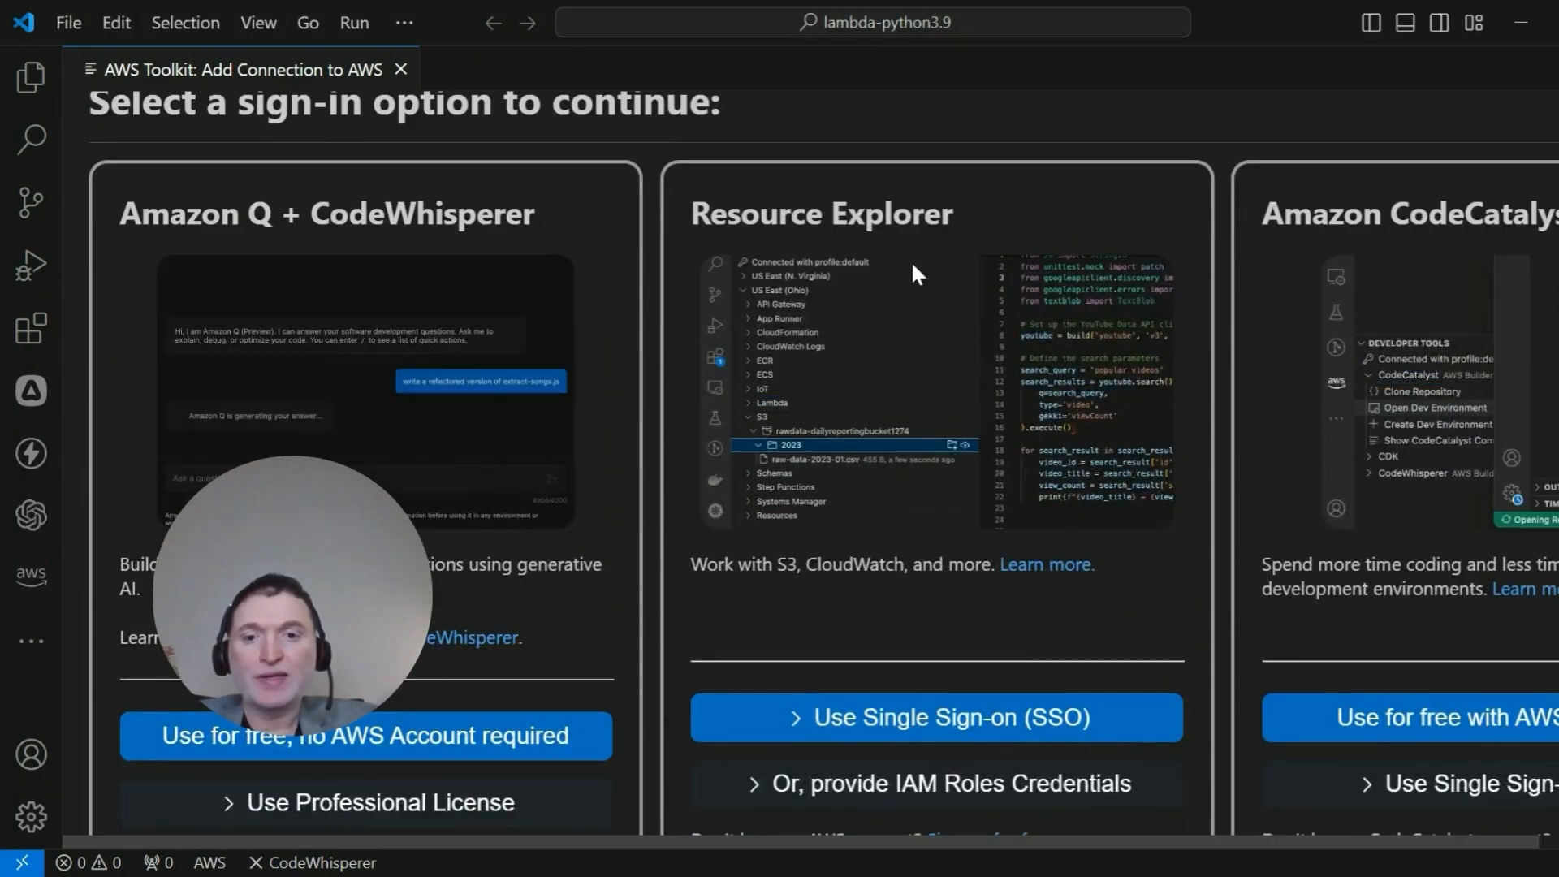
pyautogui.scroll(-3)
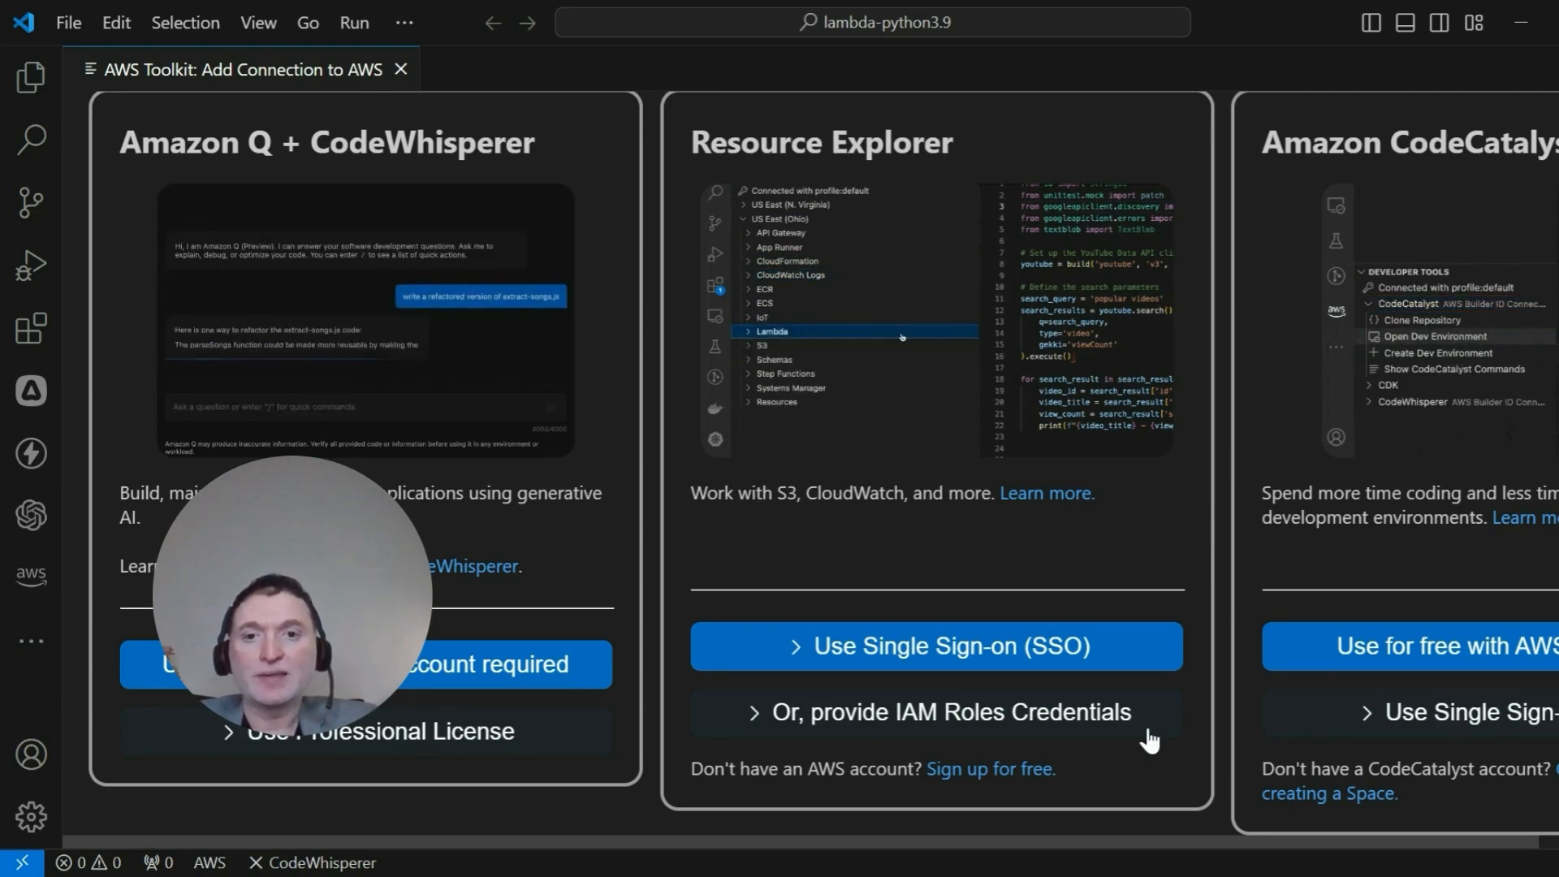
pyautogui.click(31, 574)
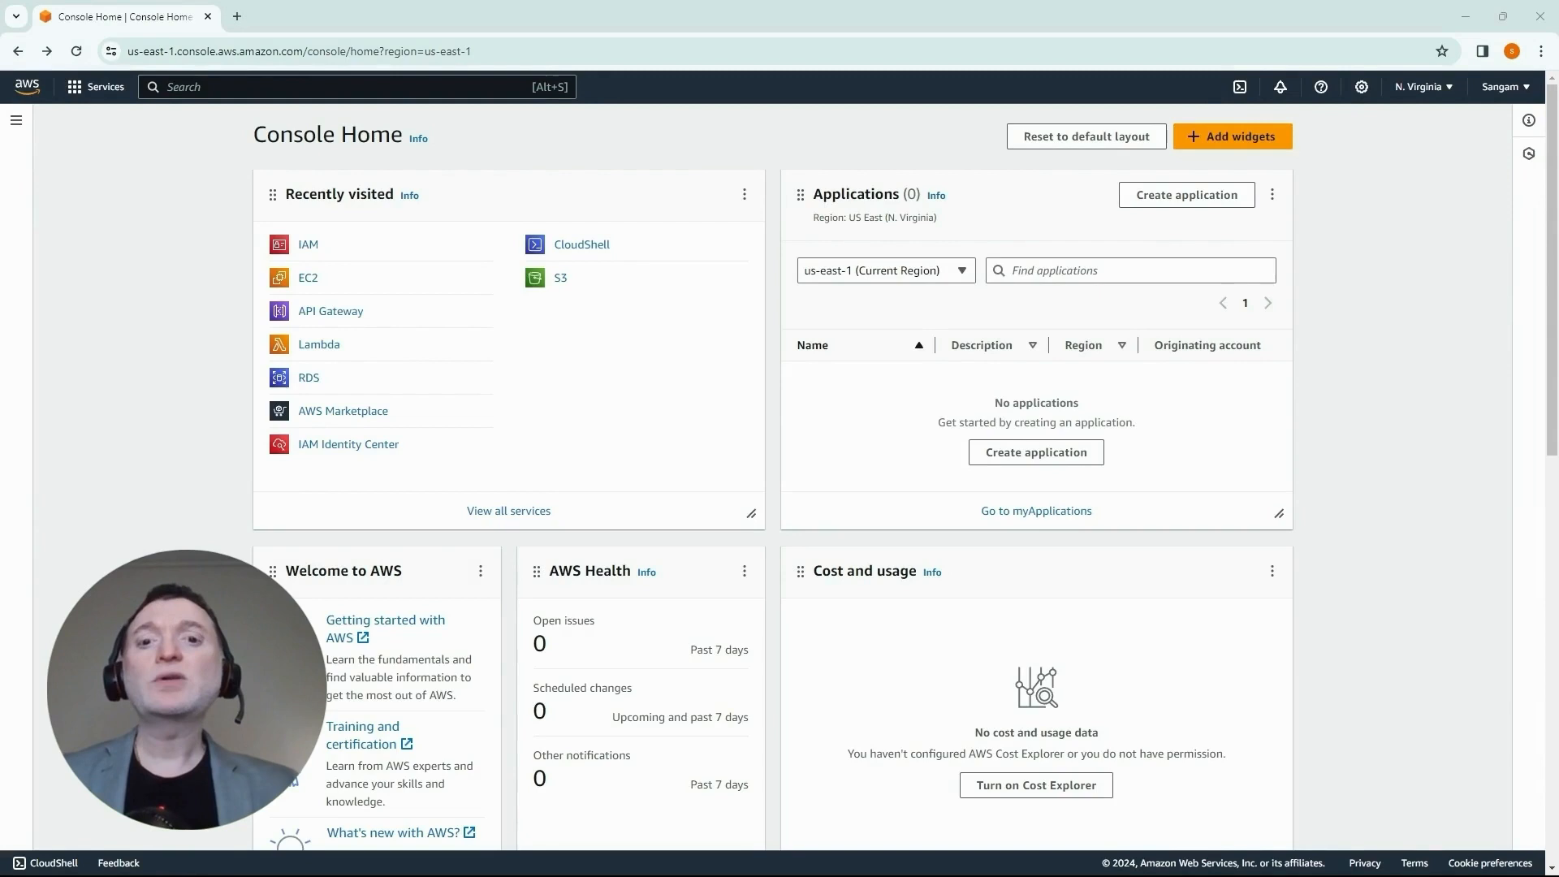
# Search the AWS console for IAM and open the IAM Dashboard
pyautogui.click(348, 87)
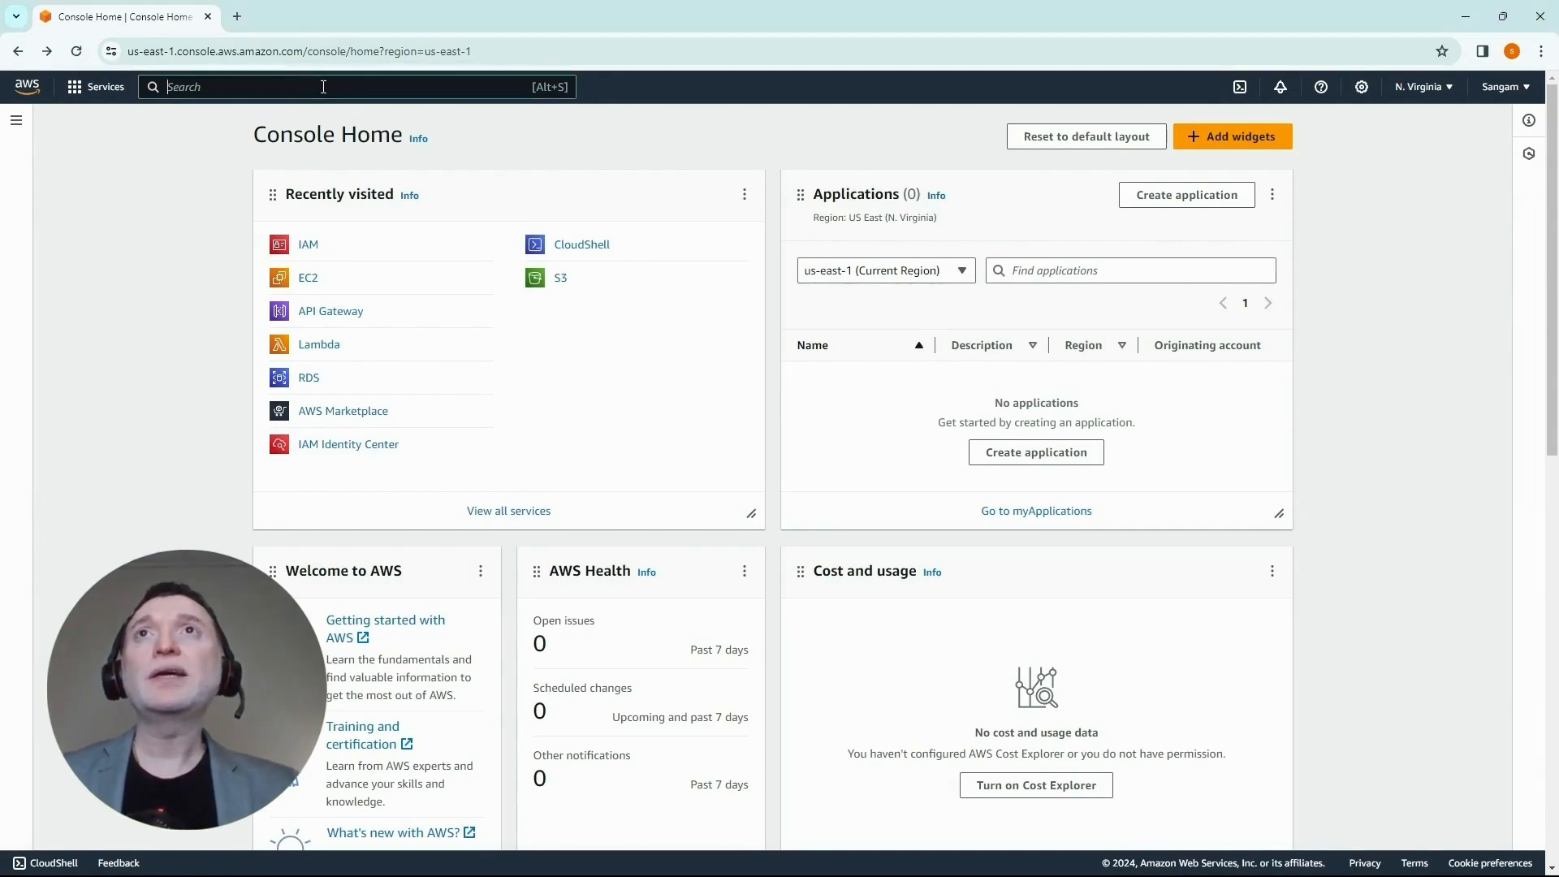
pyautogui.write('IAM')
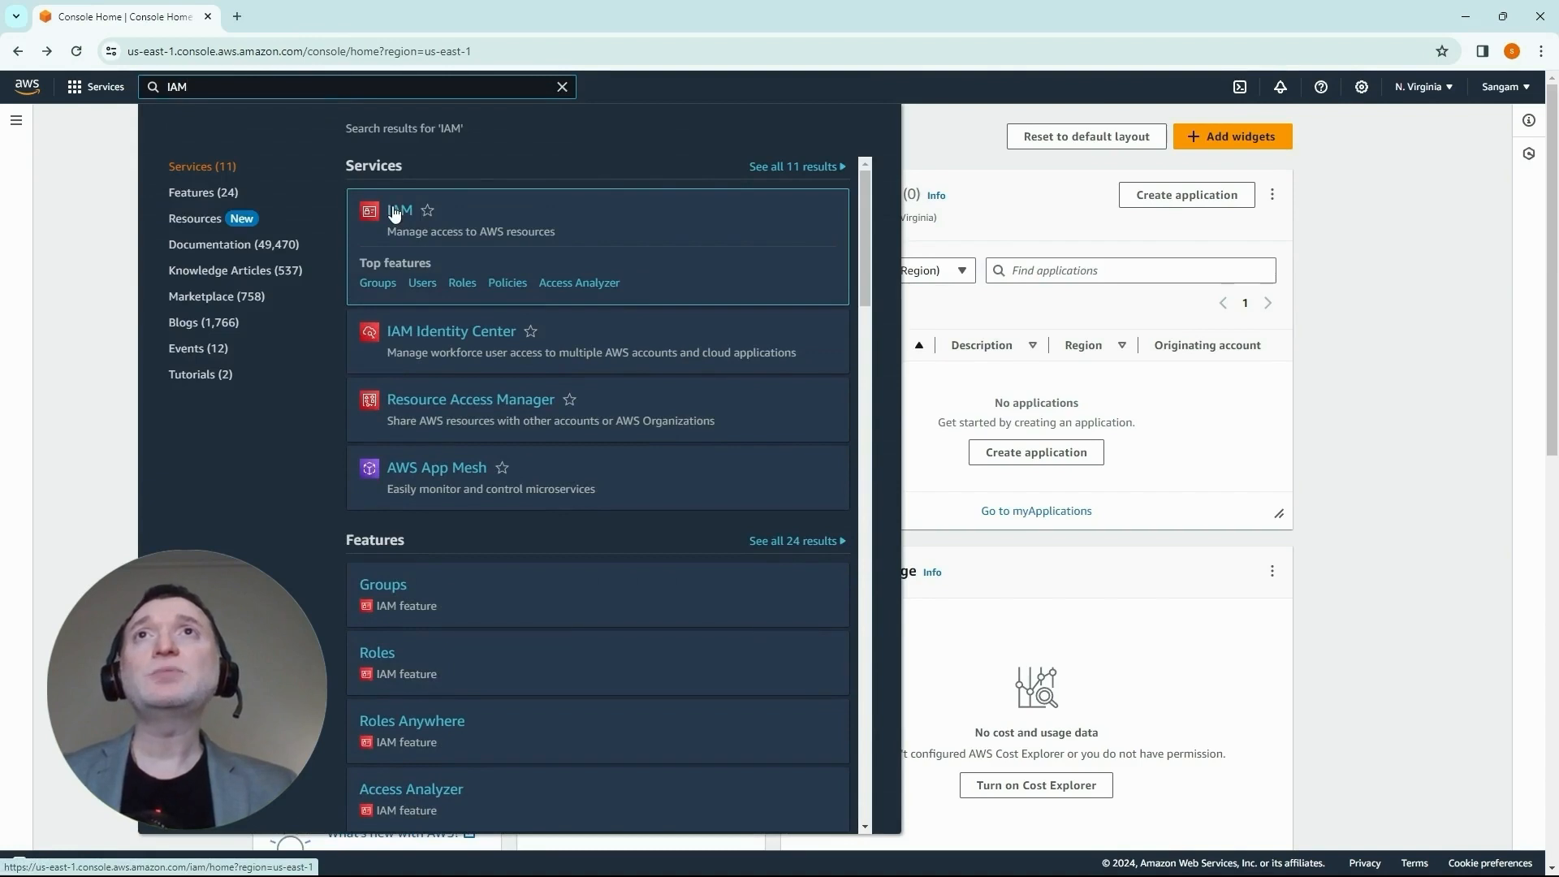
pyautogui.click(398, 209)
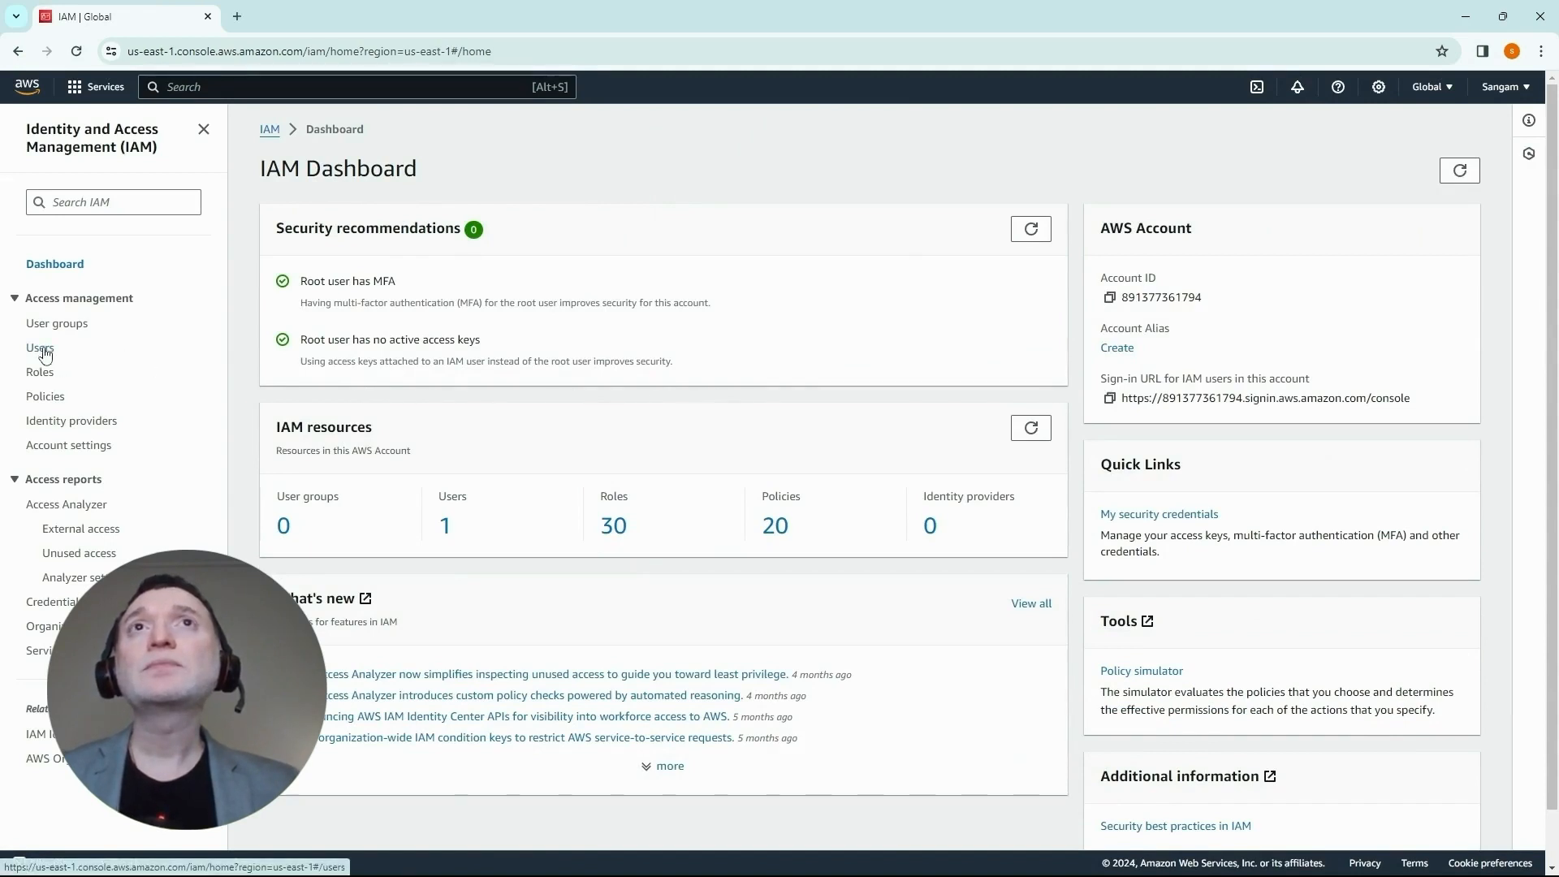
# Open user sangam's Security credentials tab and view its access keys
pyautogui.click(41, 348)
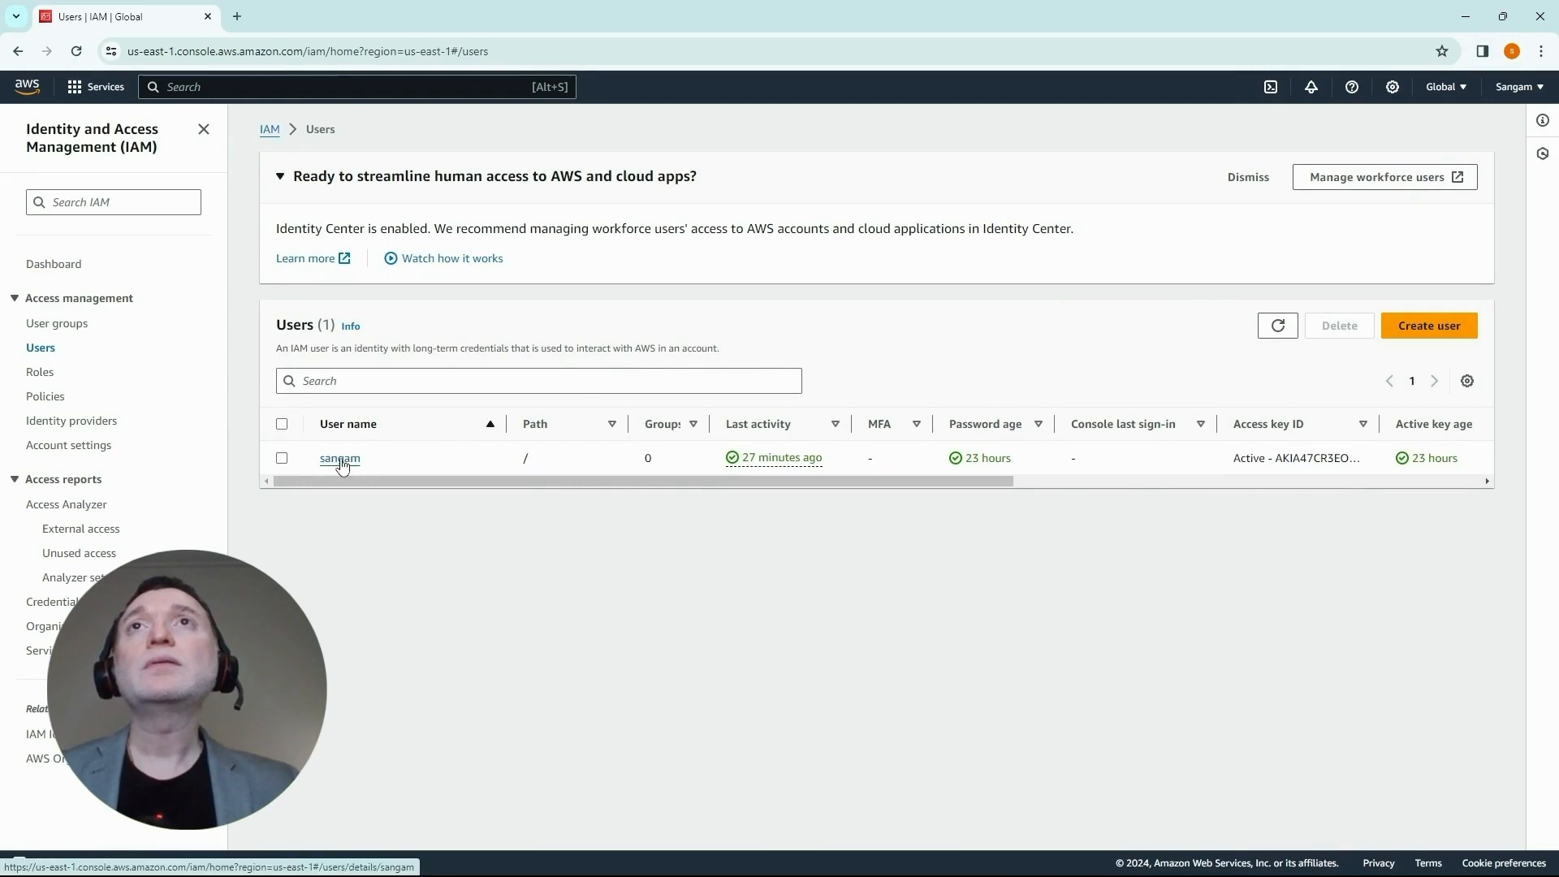
pyautogui.click(339, 458)
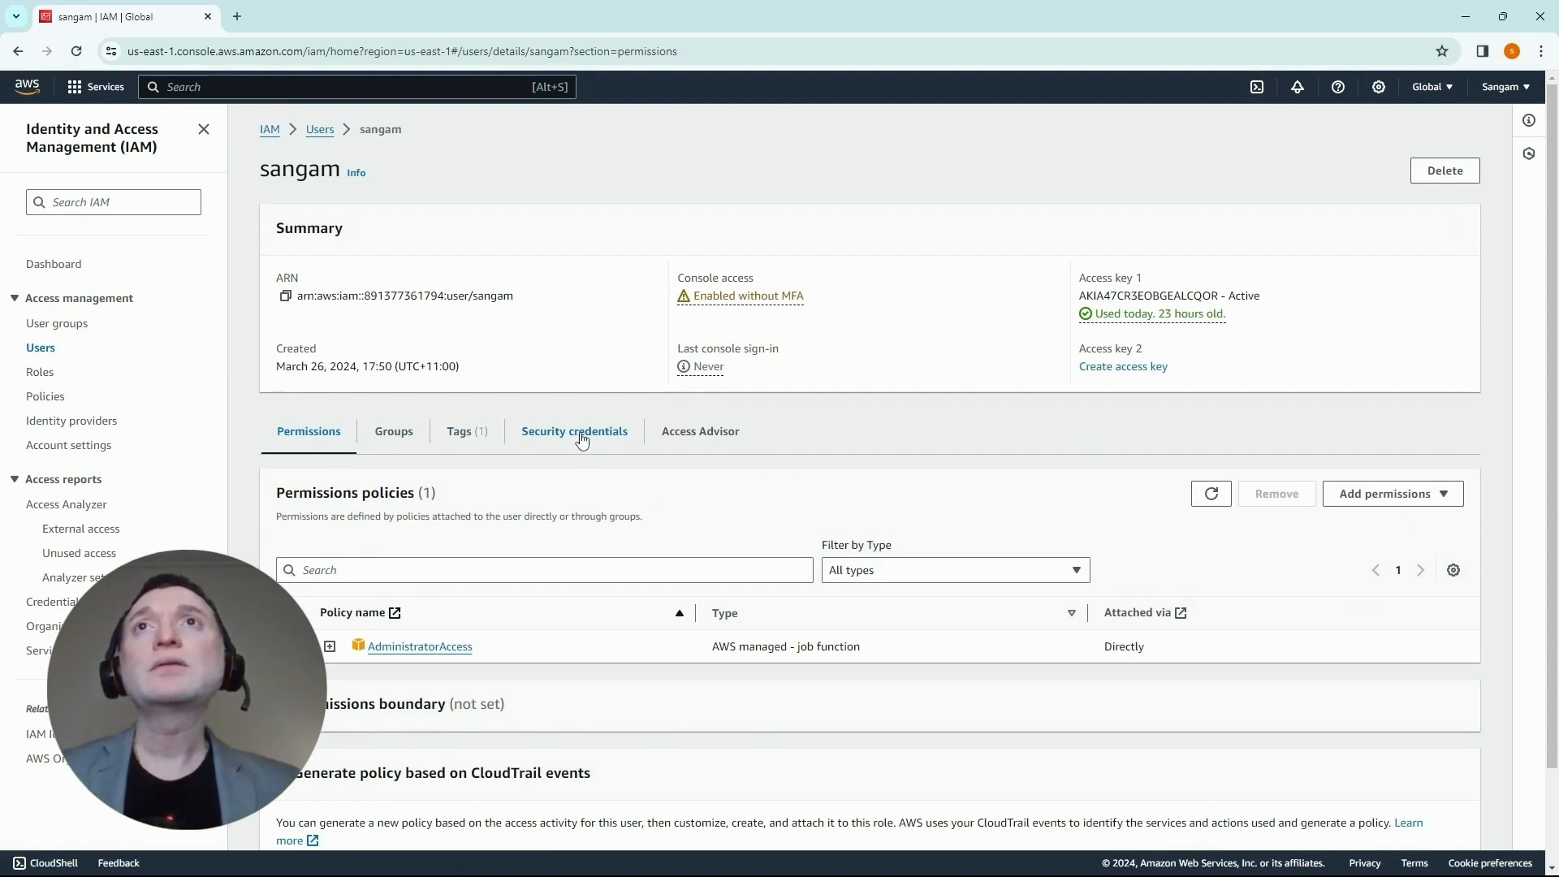
pyautogui.click(574, 431)
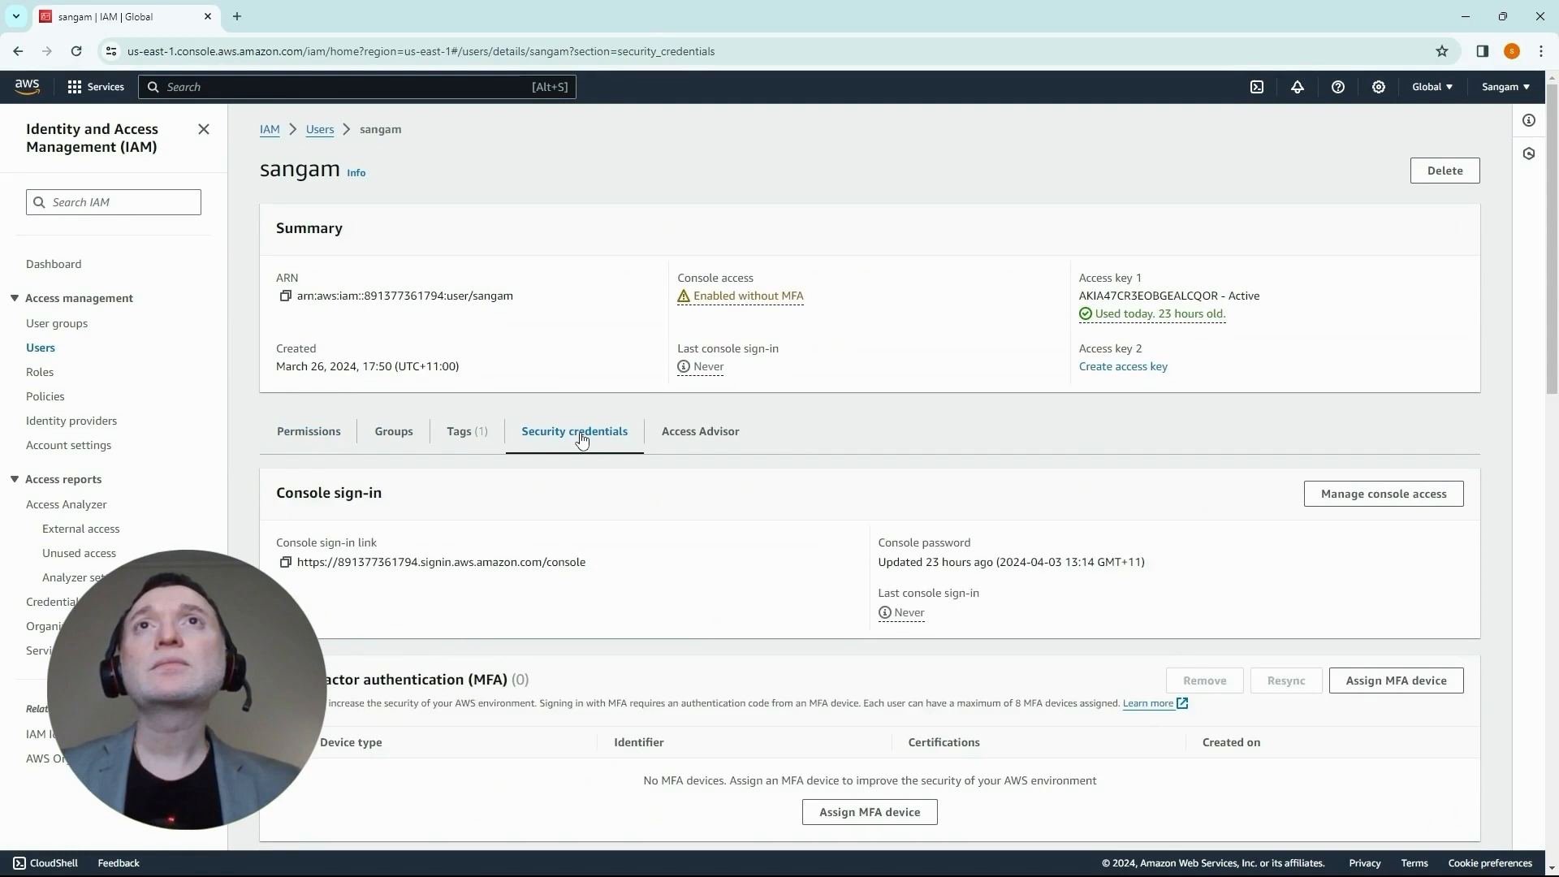
pyautogui.scroll(-3)
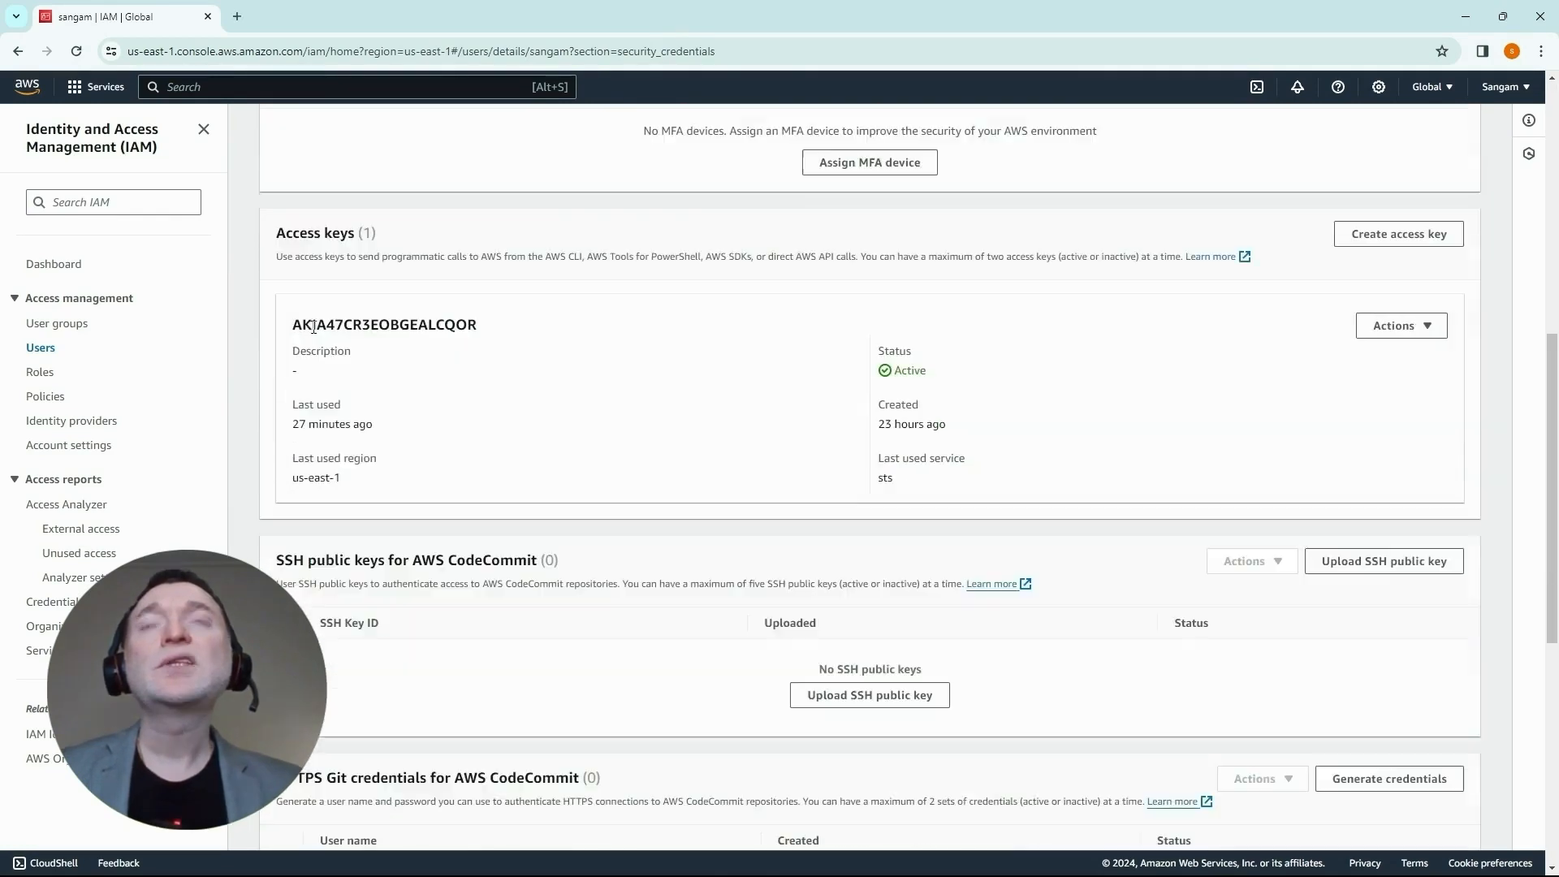
pyautogui.moveTo(346, 415)
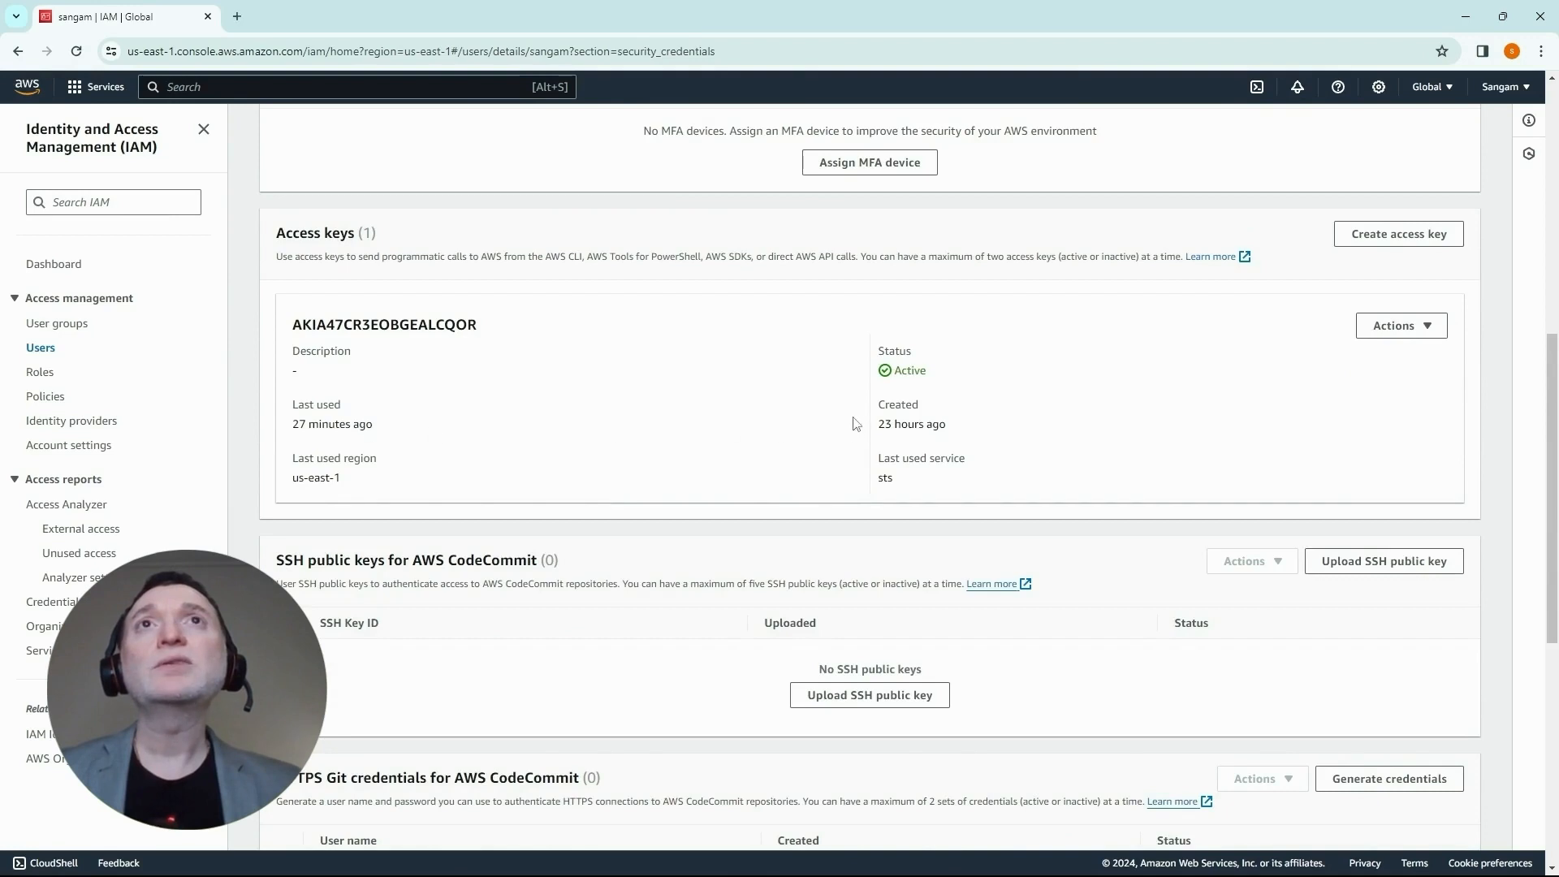
pyautogui.moveTo(1431, 229)
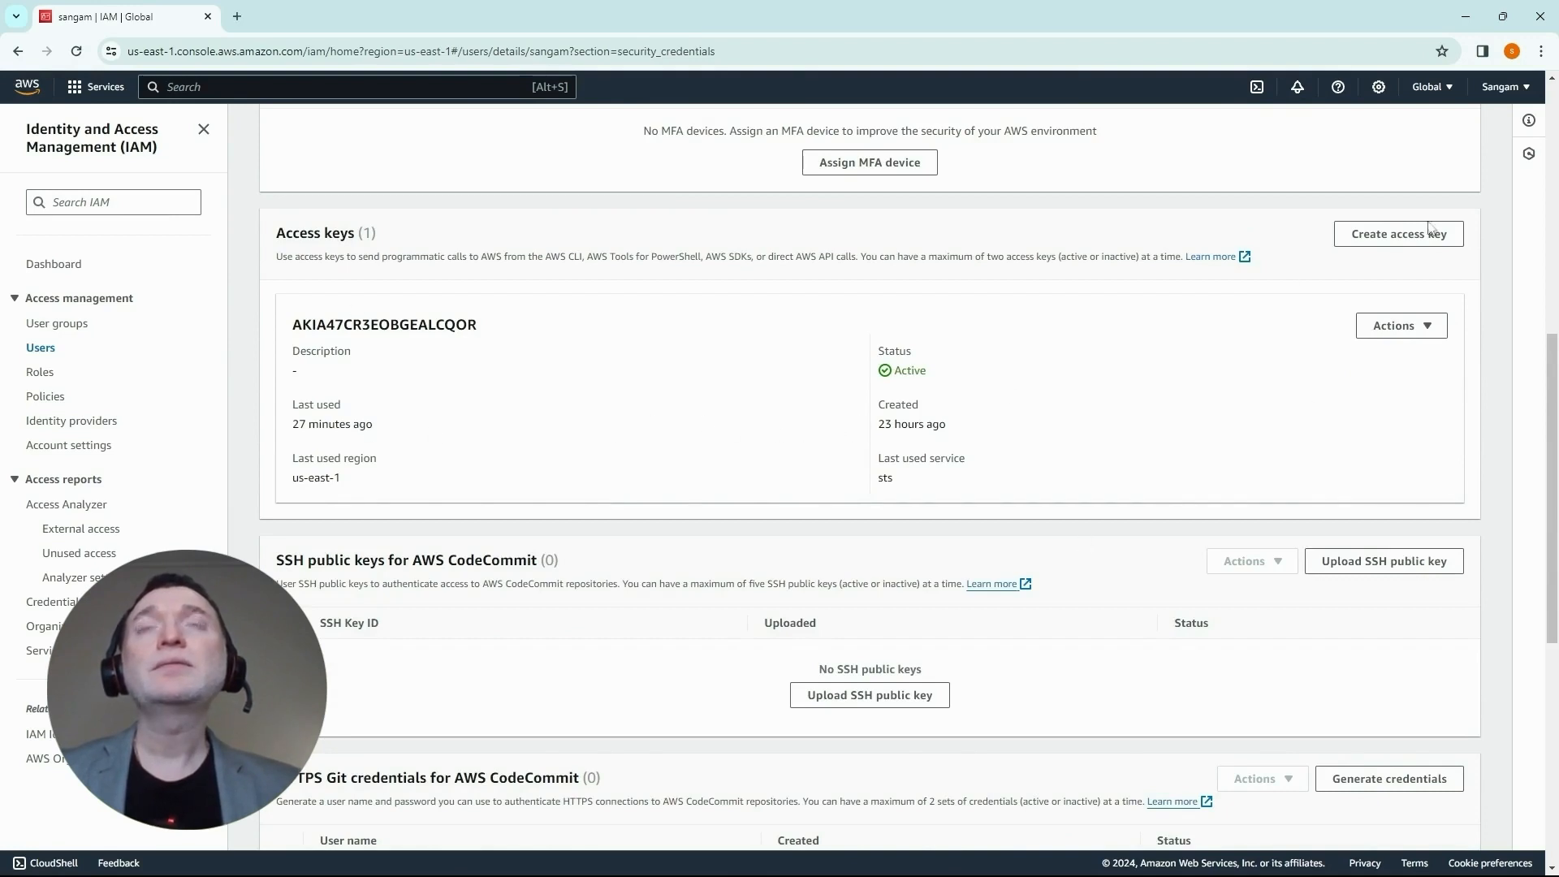
pyautogui.moveTo(1399, 240)
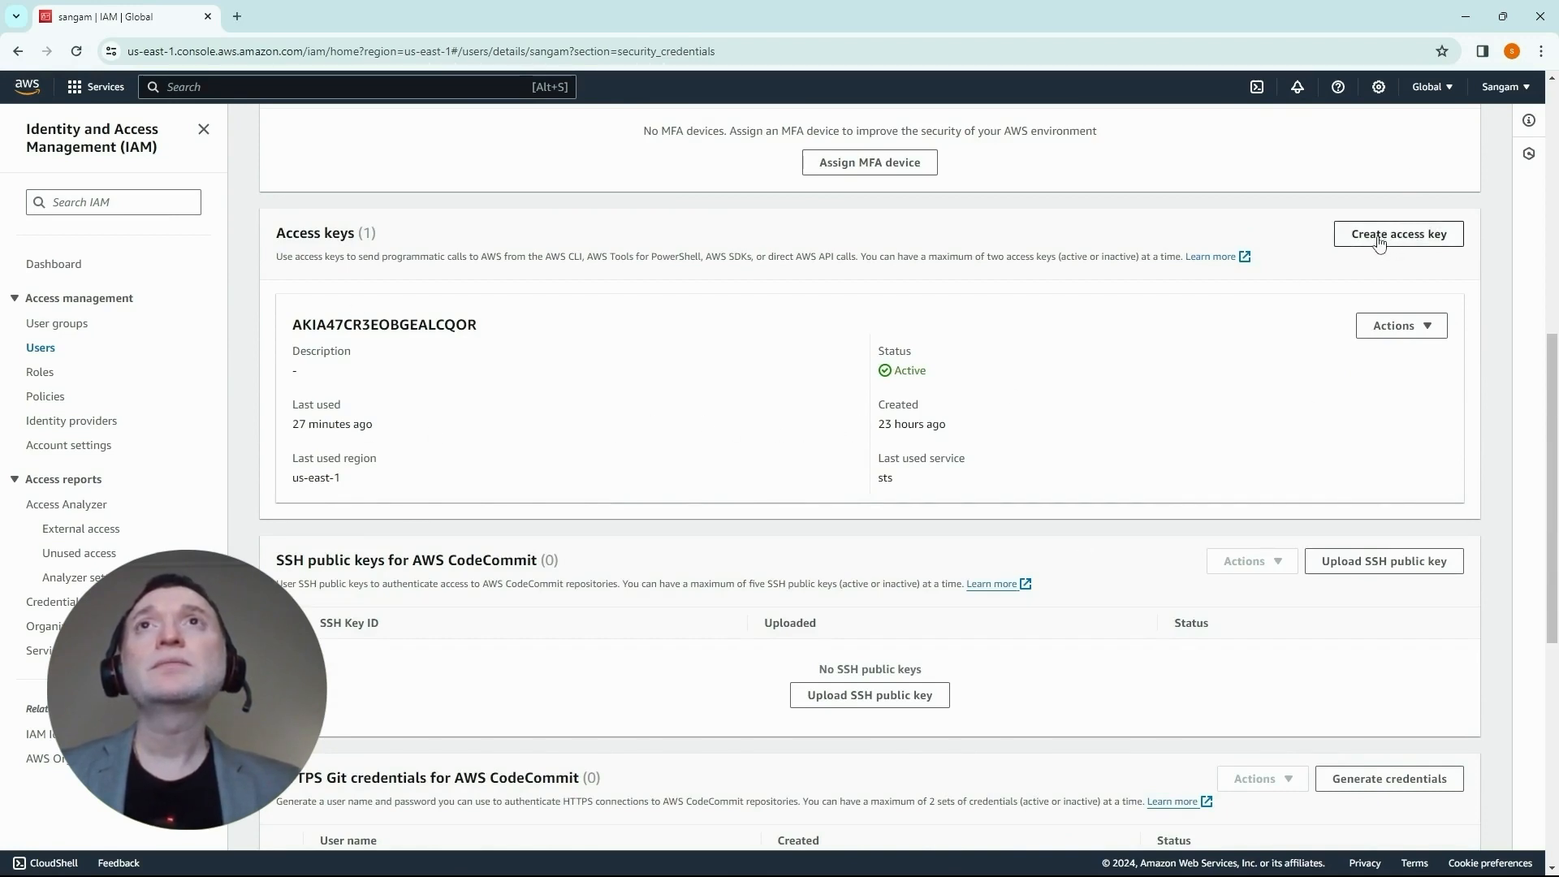
# Create an access key for use case Other with description tag 'vskeys'
pyautogui.click(1397, 233)
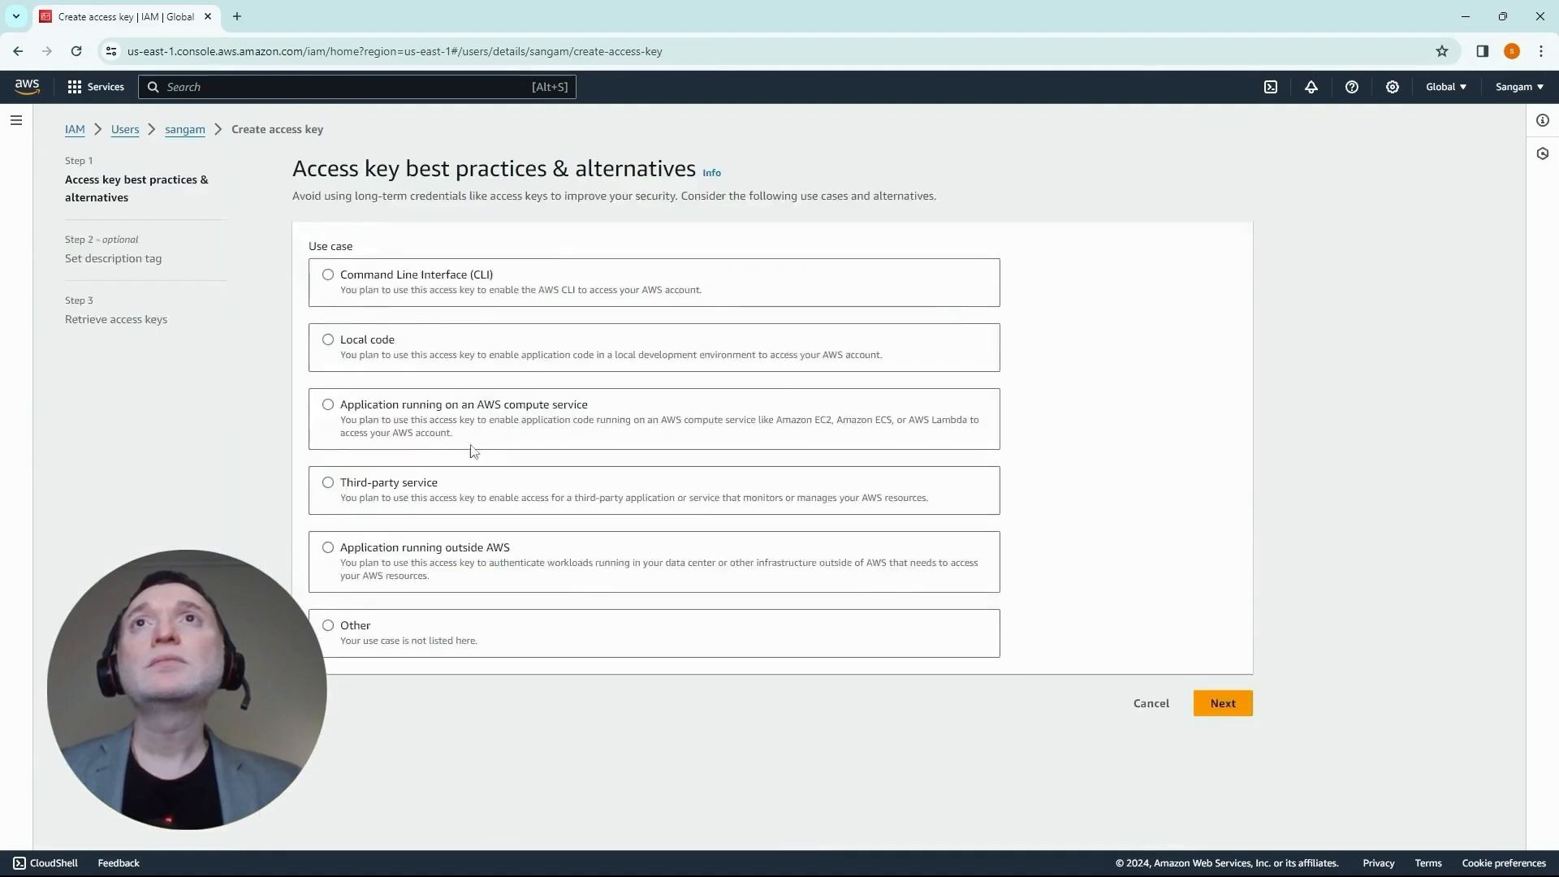
pyautogui.moveTo(372, 299)
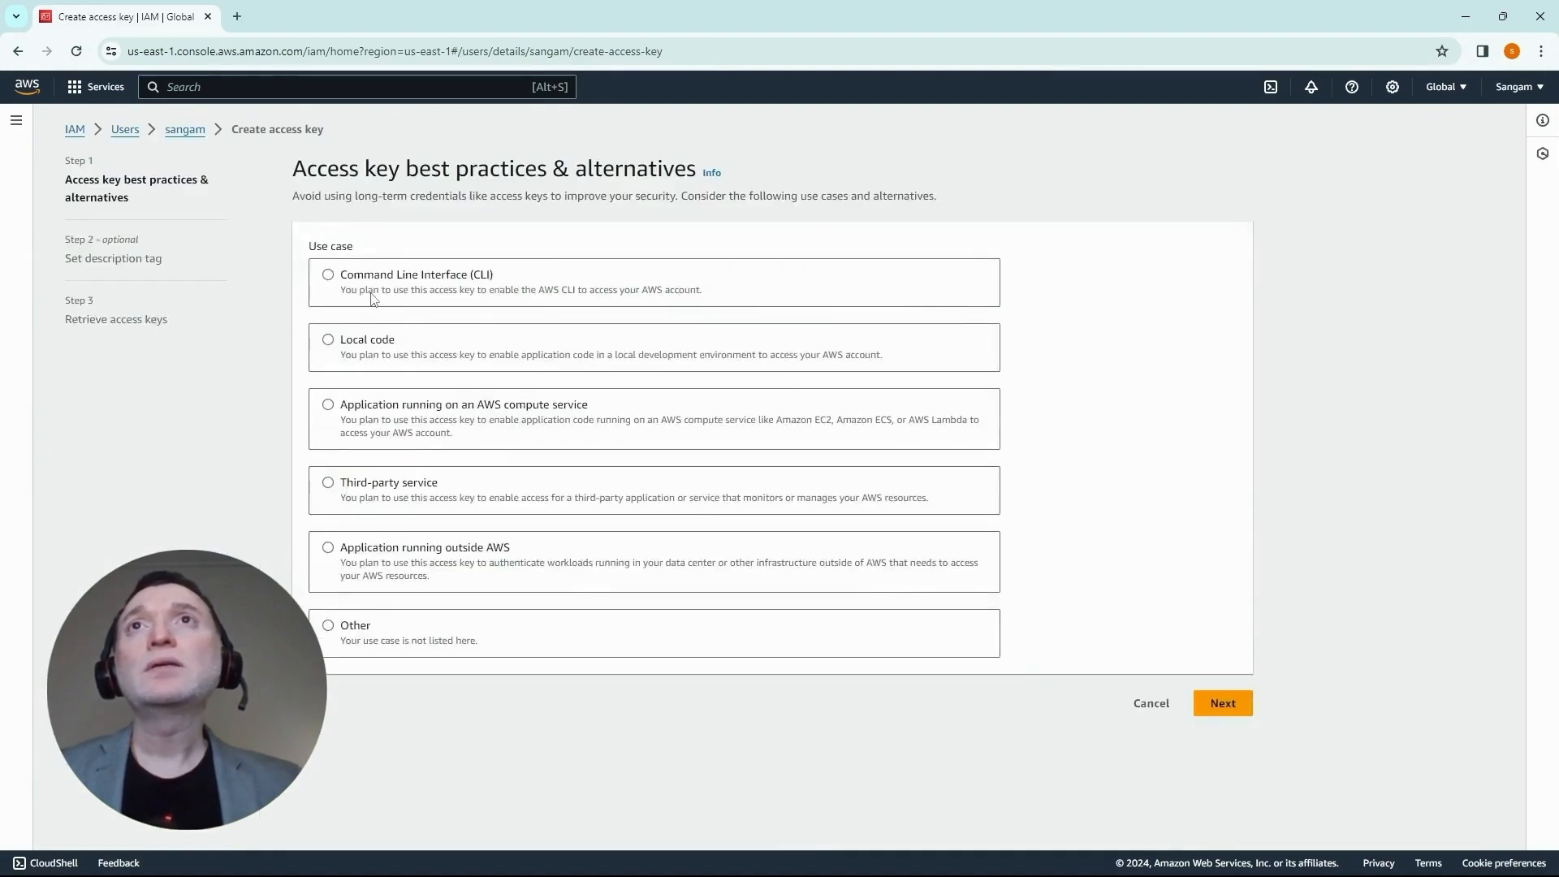
pyautogui.moveTo(488, 352)
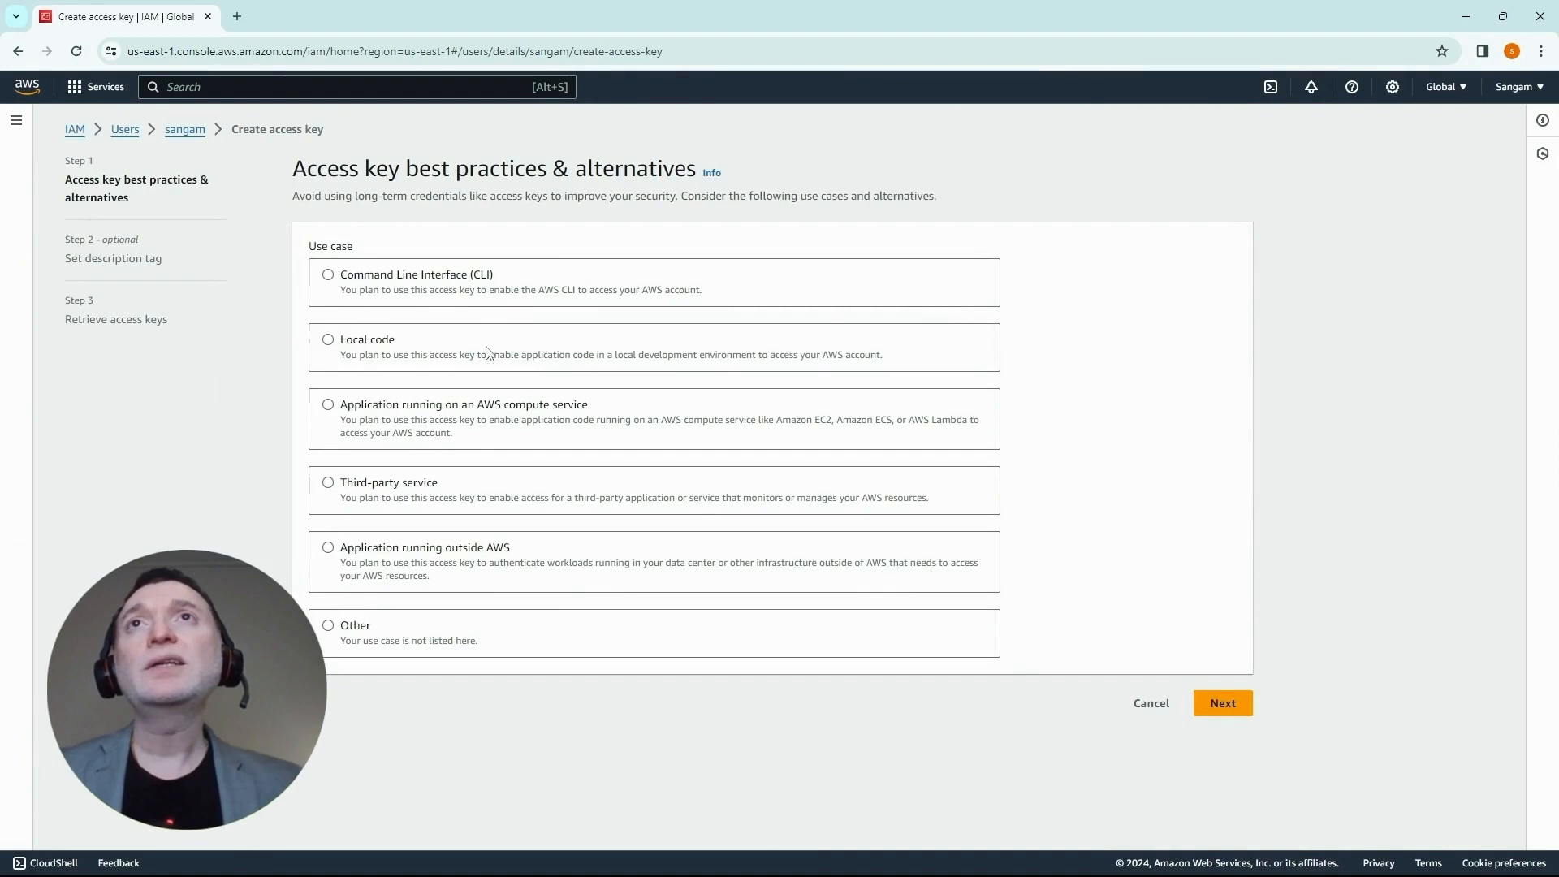
pyautogui.moveTo(506, 552)
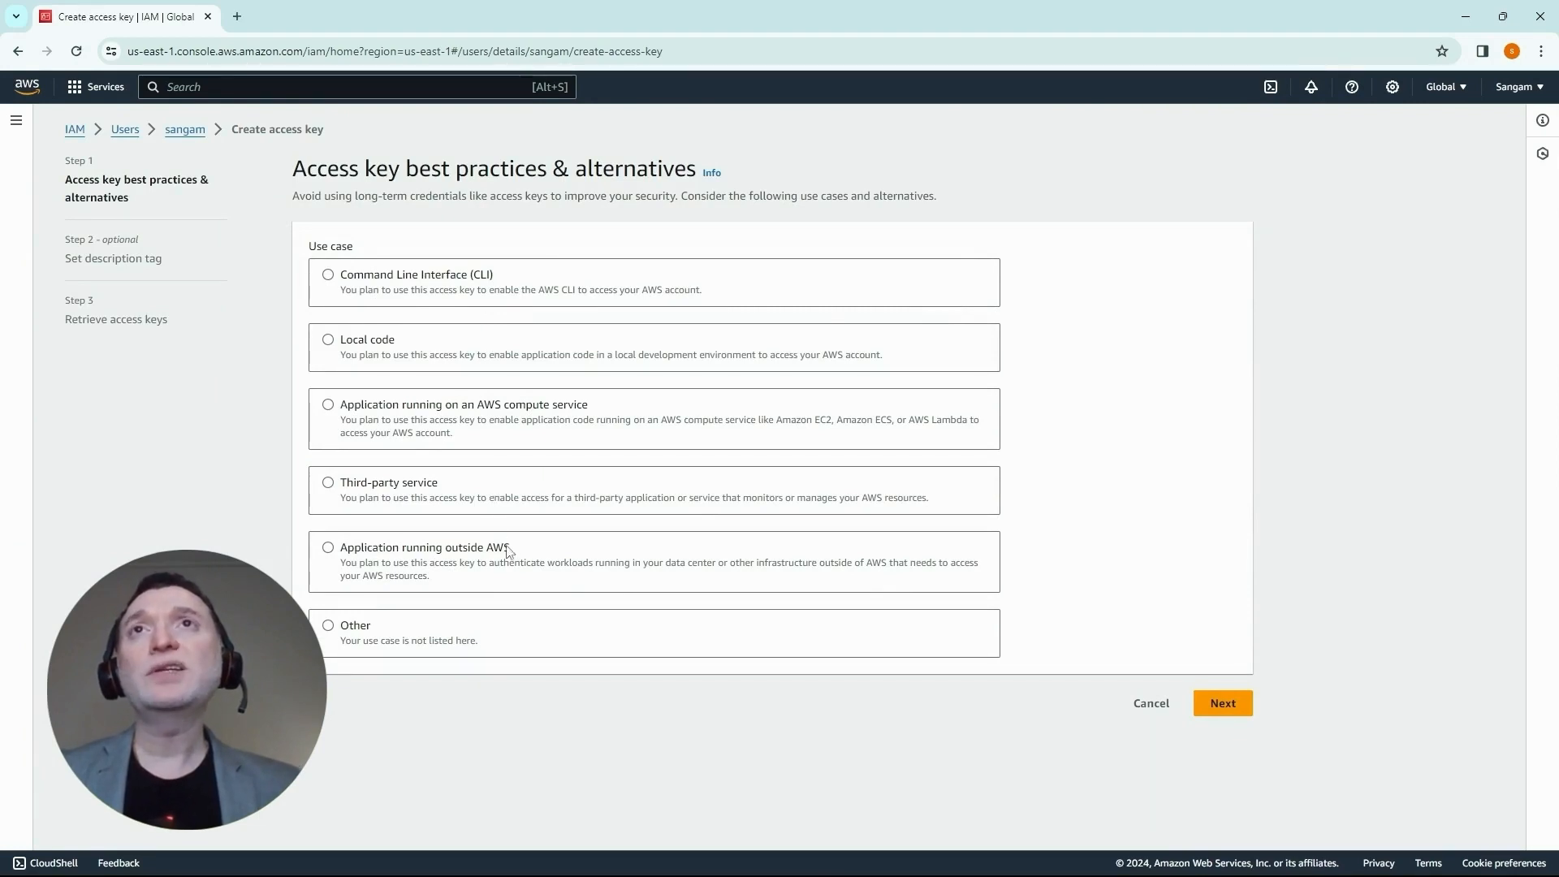
pyautogui.moveTo(360, 585)
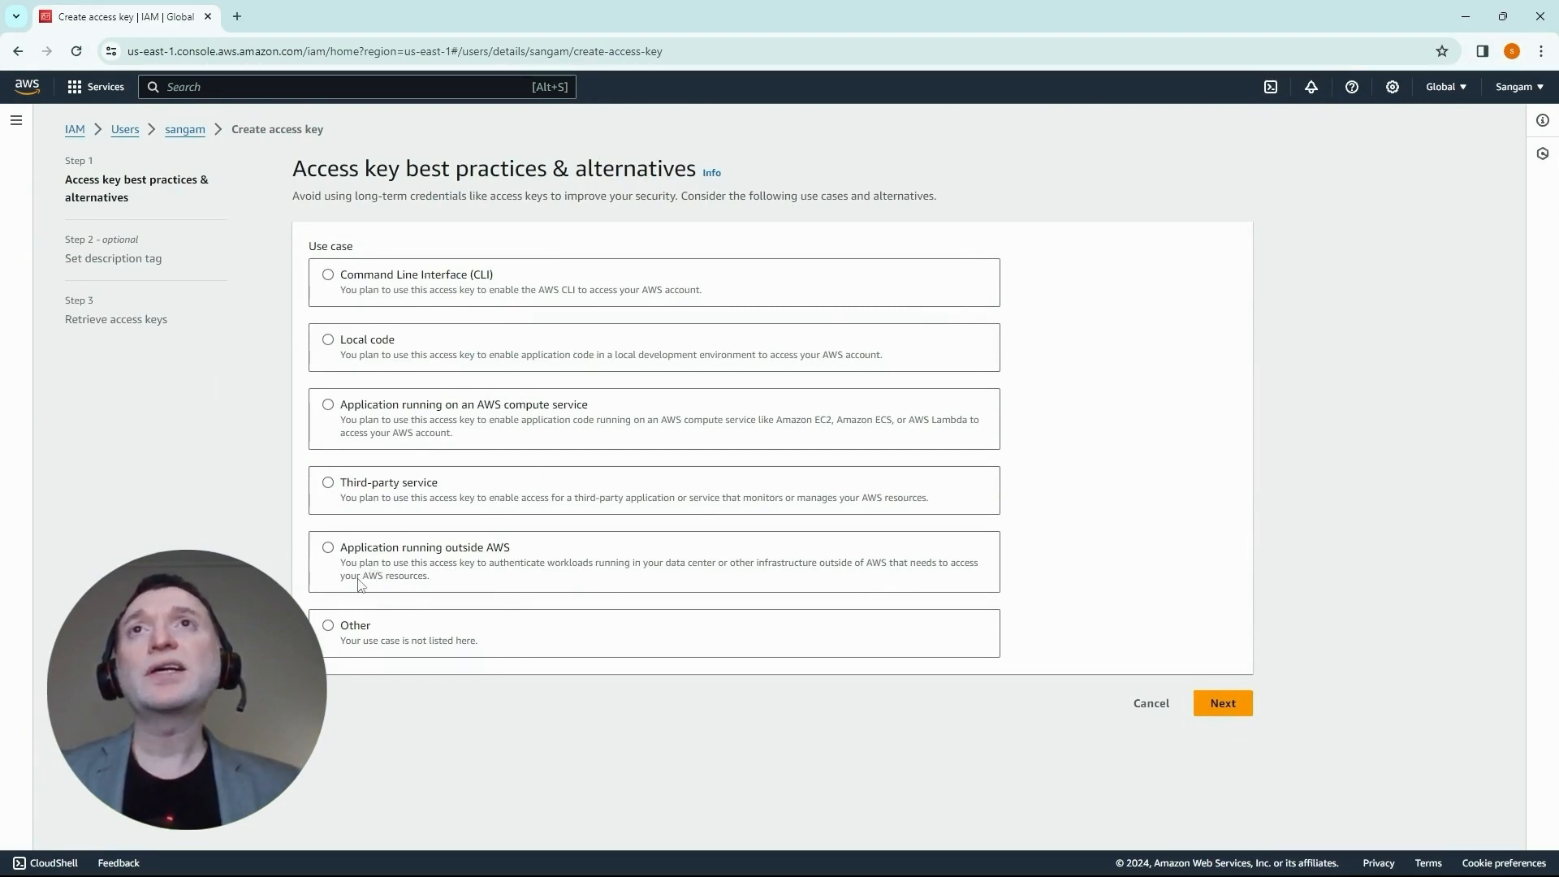
pyautogui.moveTo(359, 637)
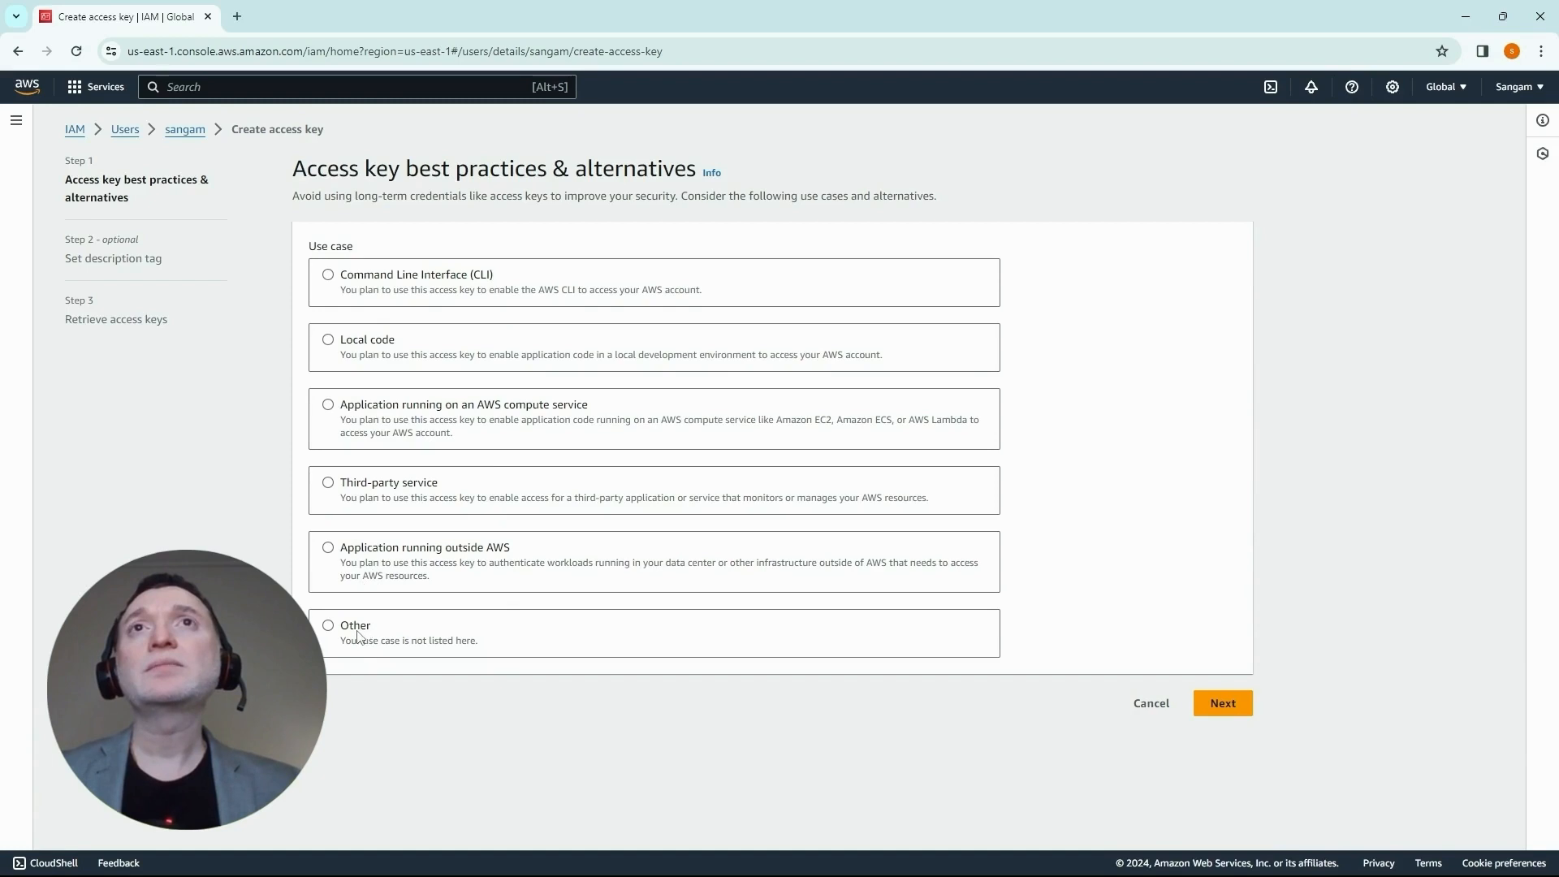
pyautogui.click(328, 625)
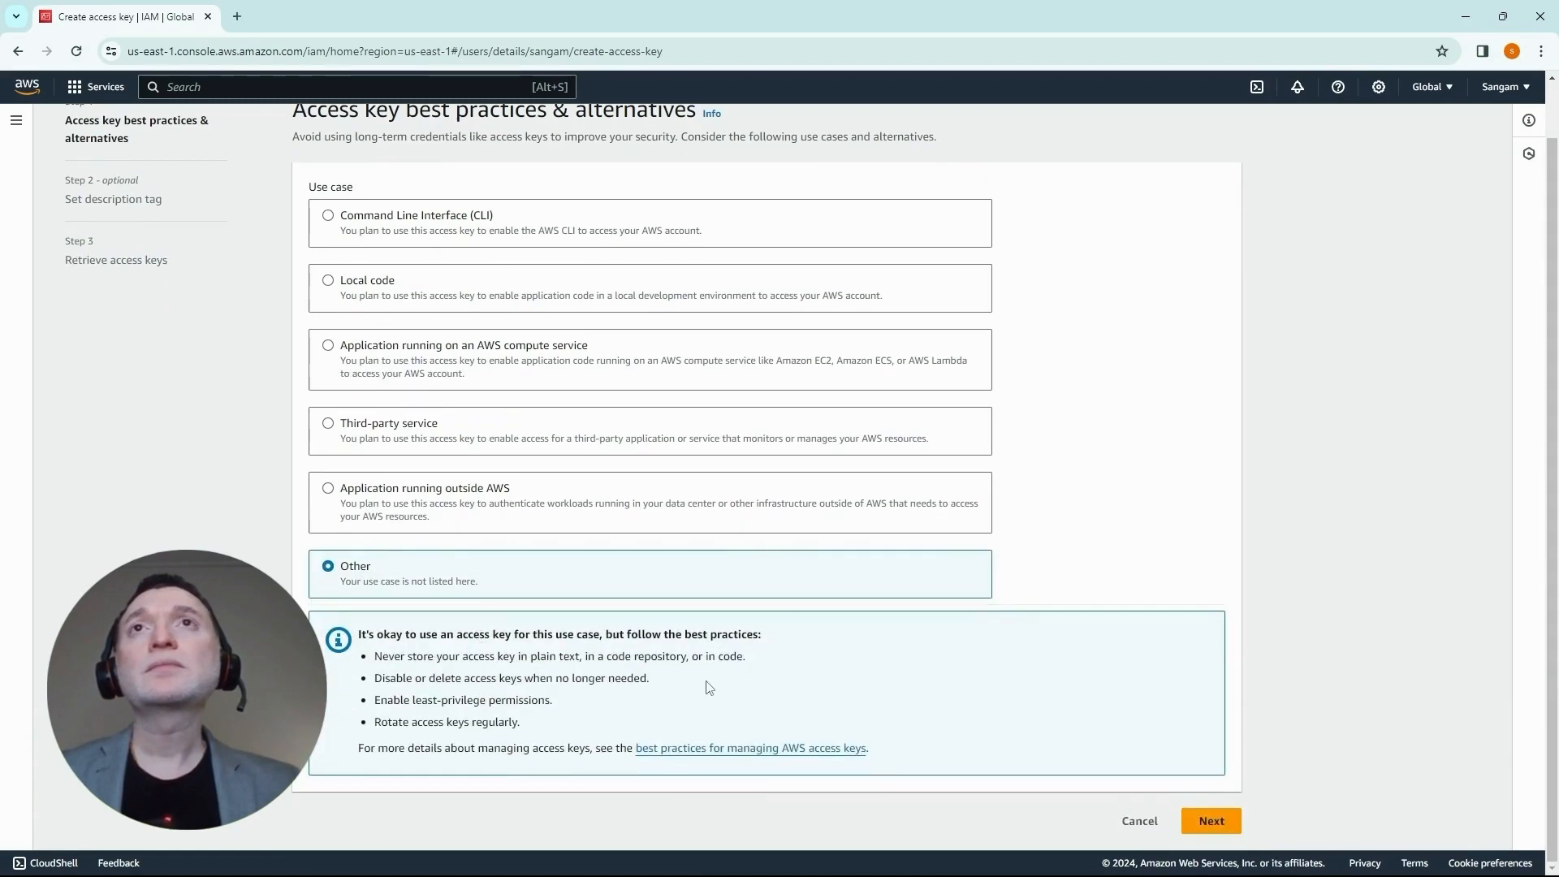
pyautogui.click(1209, 820)
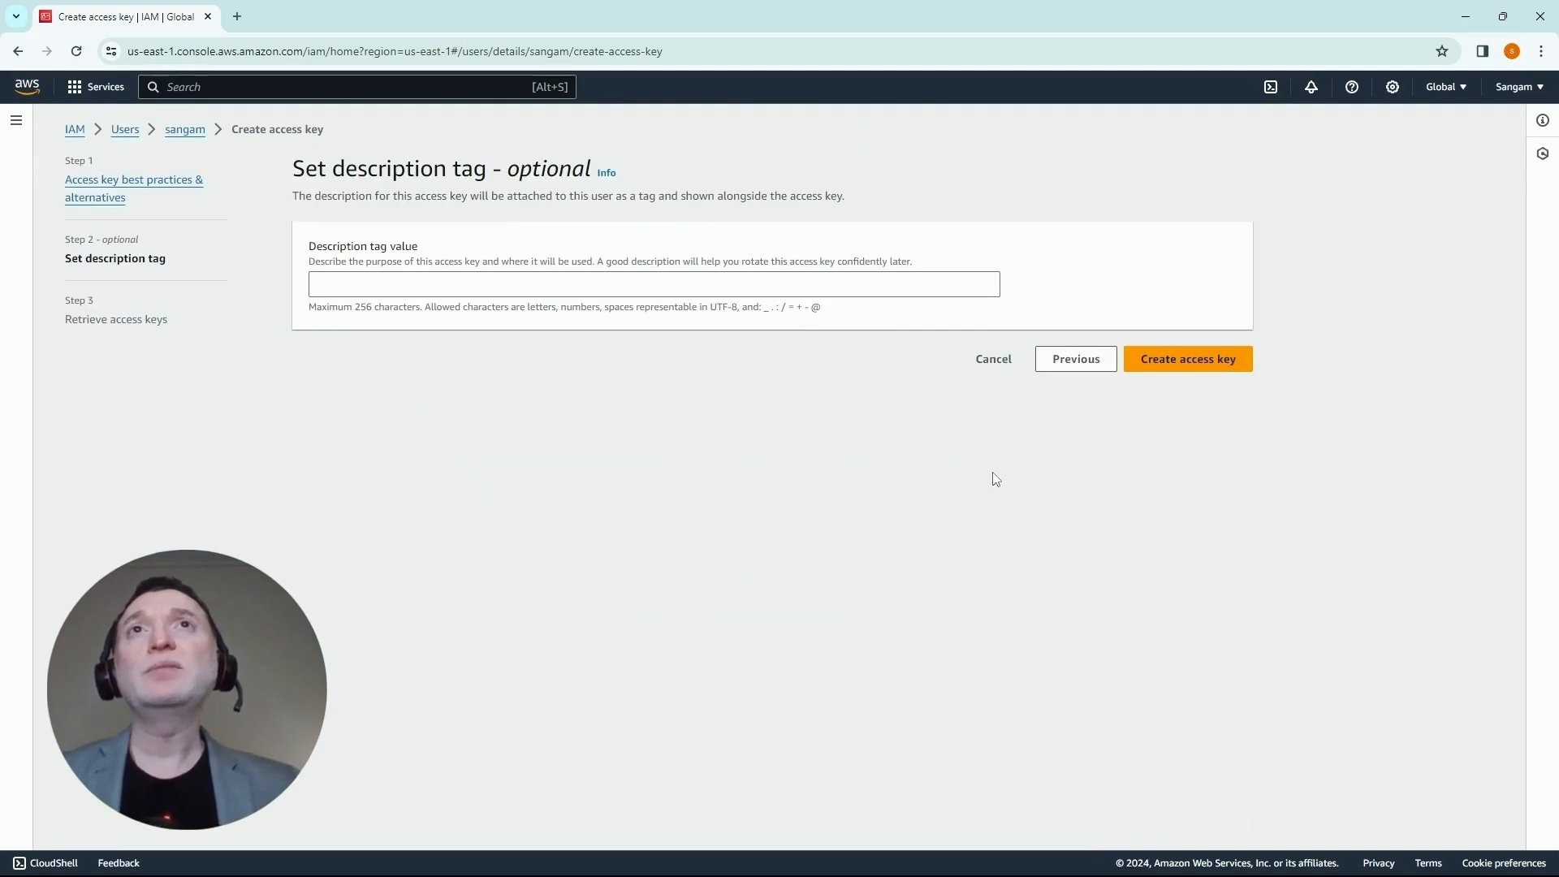
pyautogui.moveTo(797, 340)
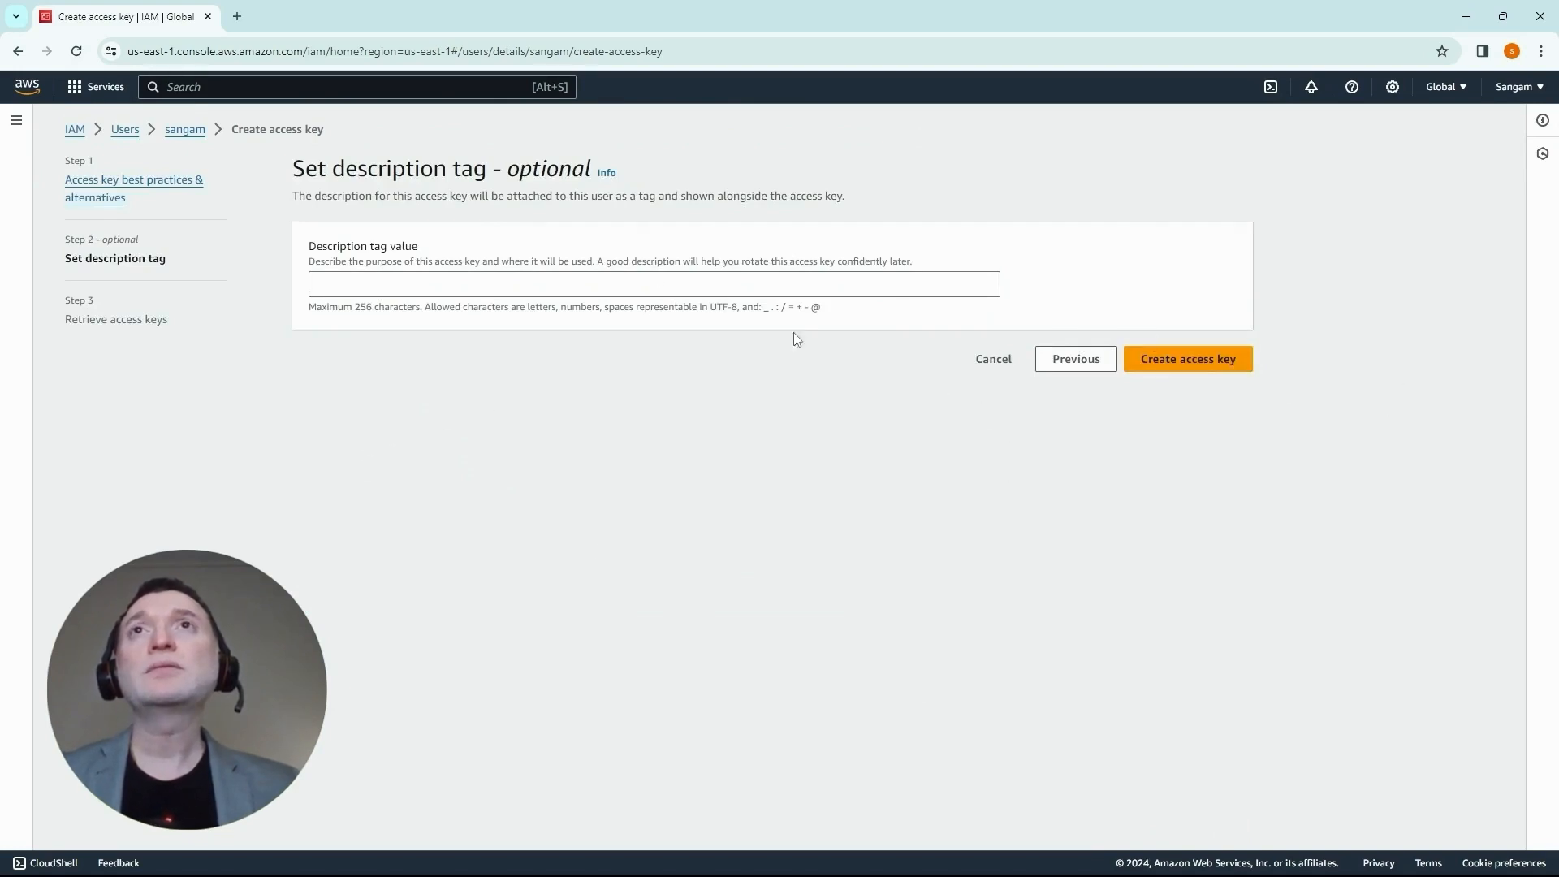
pyautogui.click(653, 283)
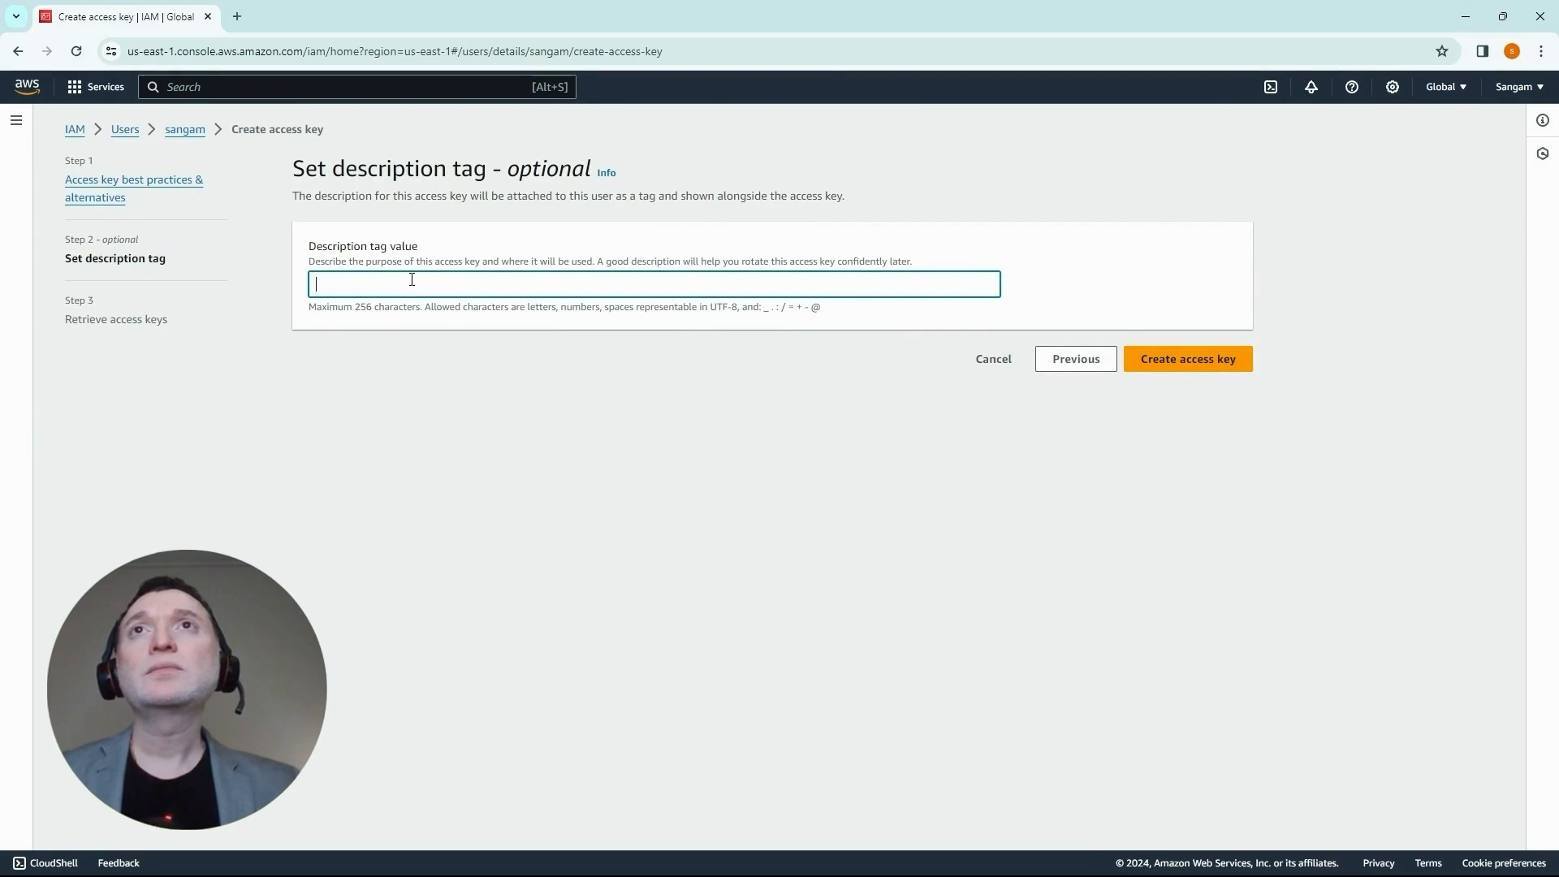
pyautogui.write('vskeys')
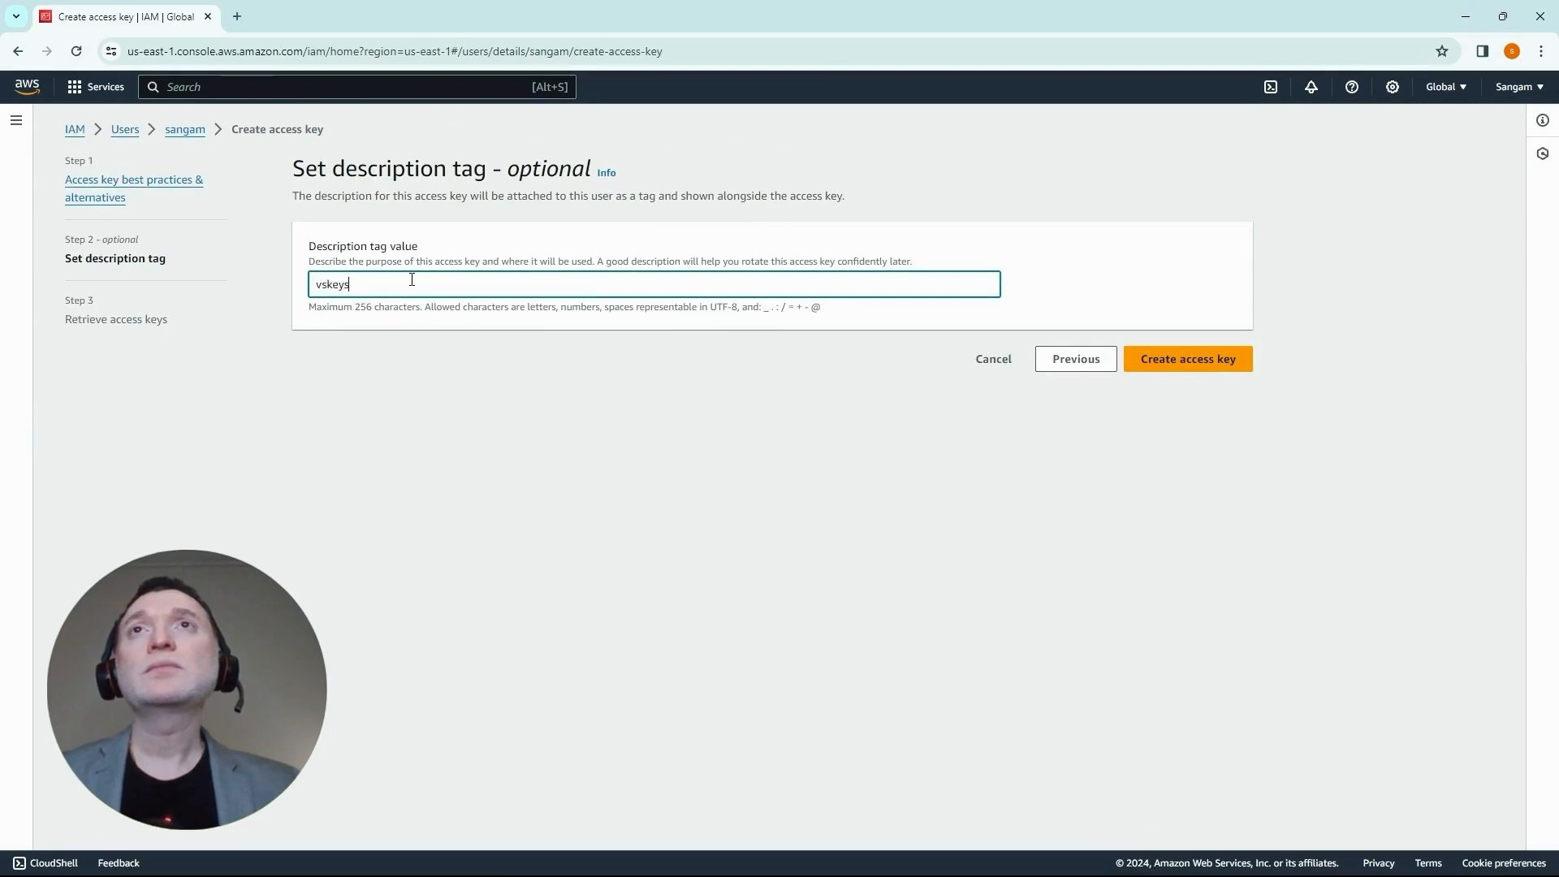
pyautogui.click(1187, 359)
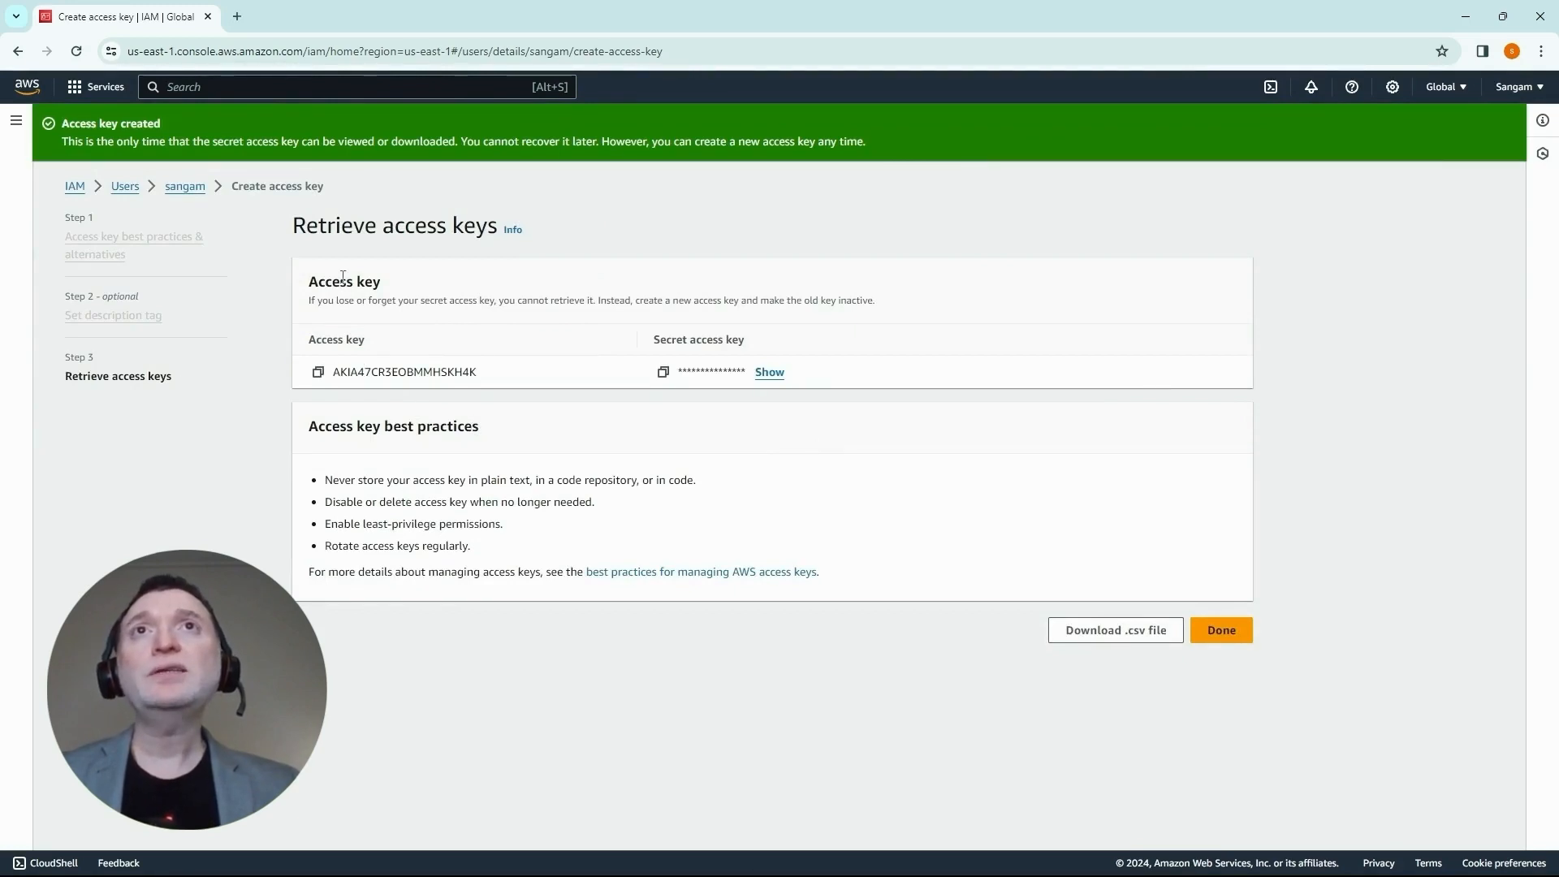
pyautogui.moveTo(537, 377)
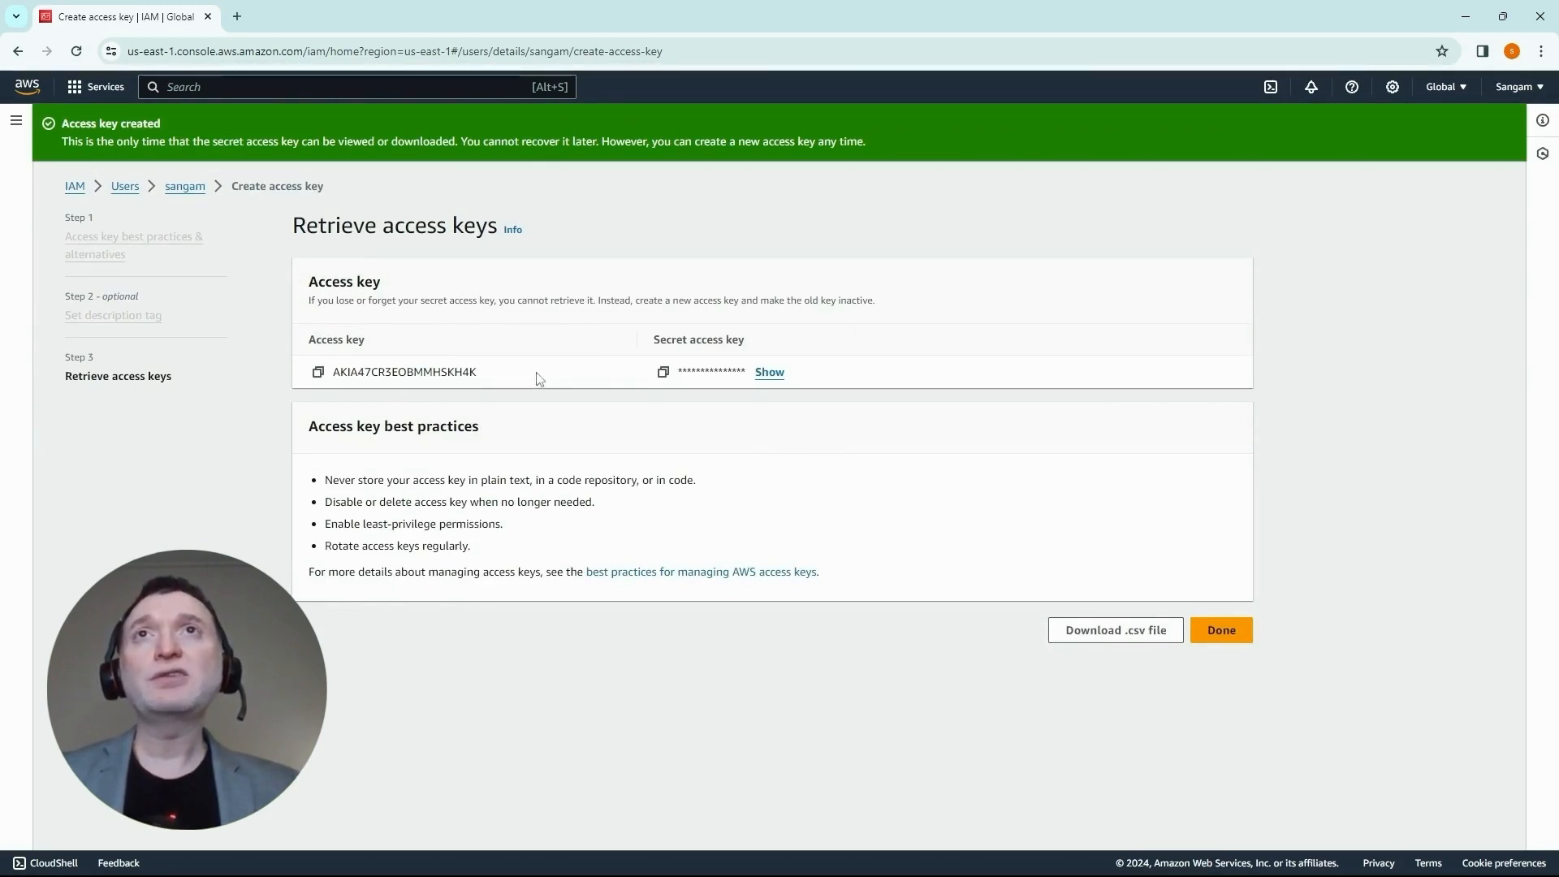
pyautogui.moveTo(404, 320)
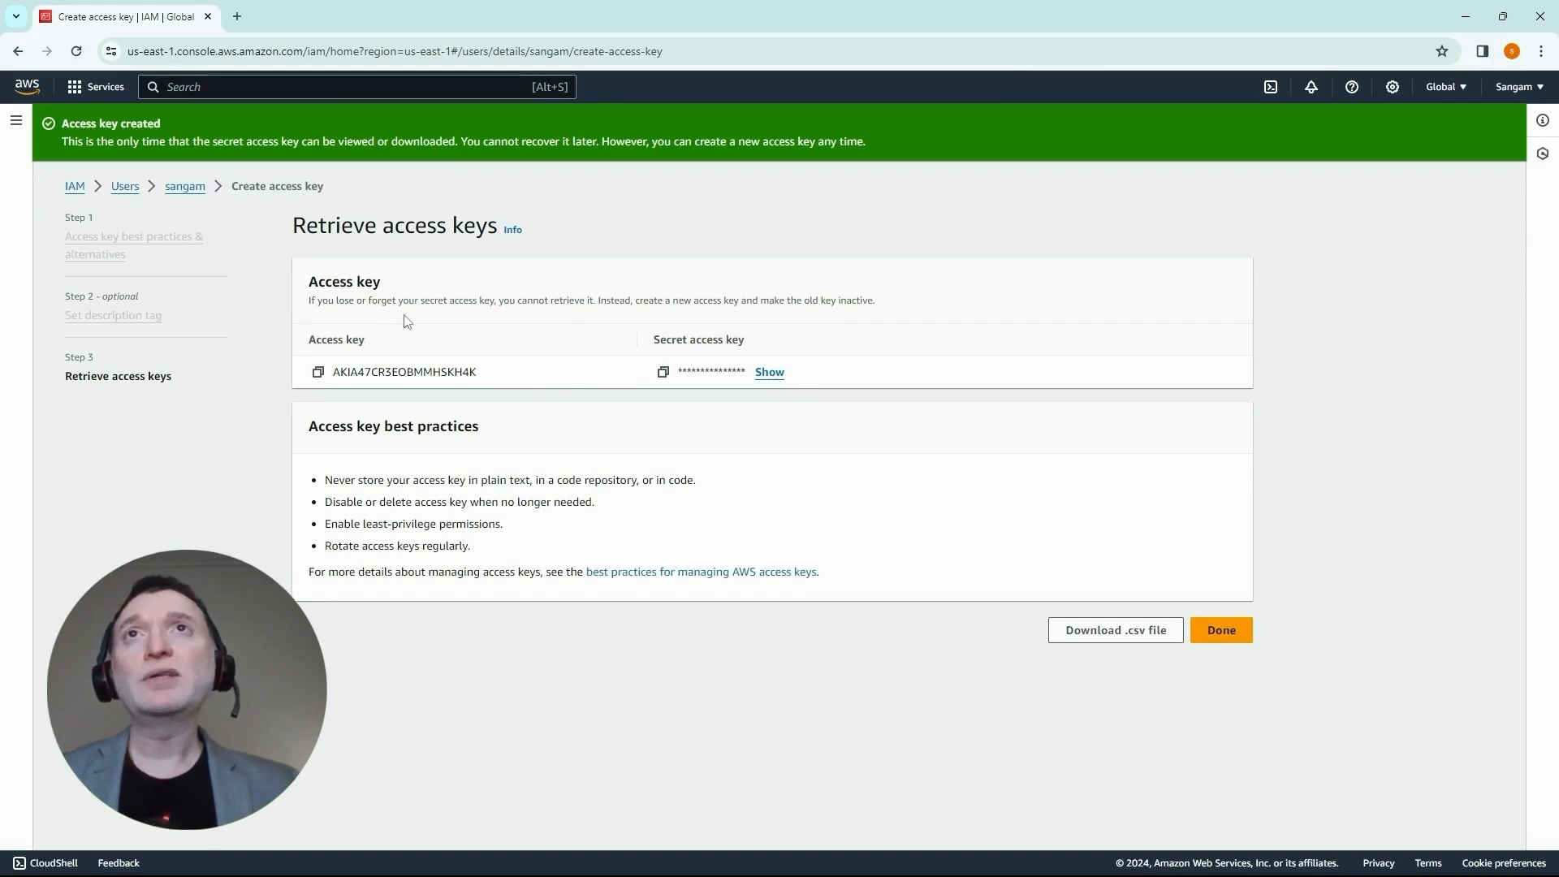
pyautogui.moveTo(1013, 637)
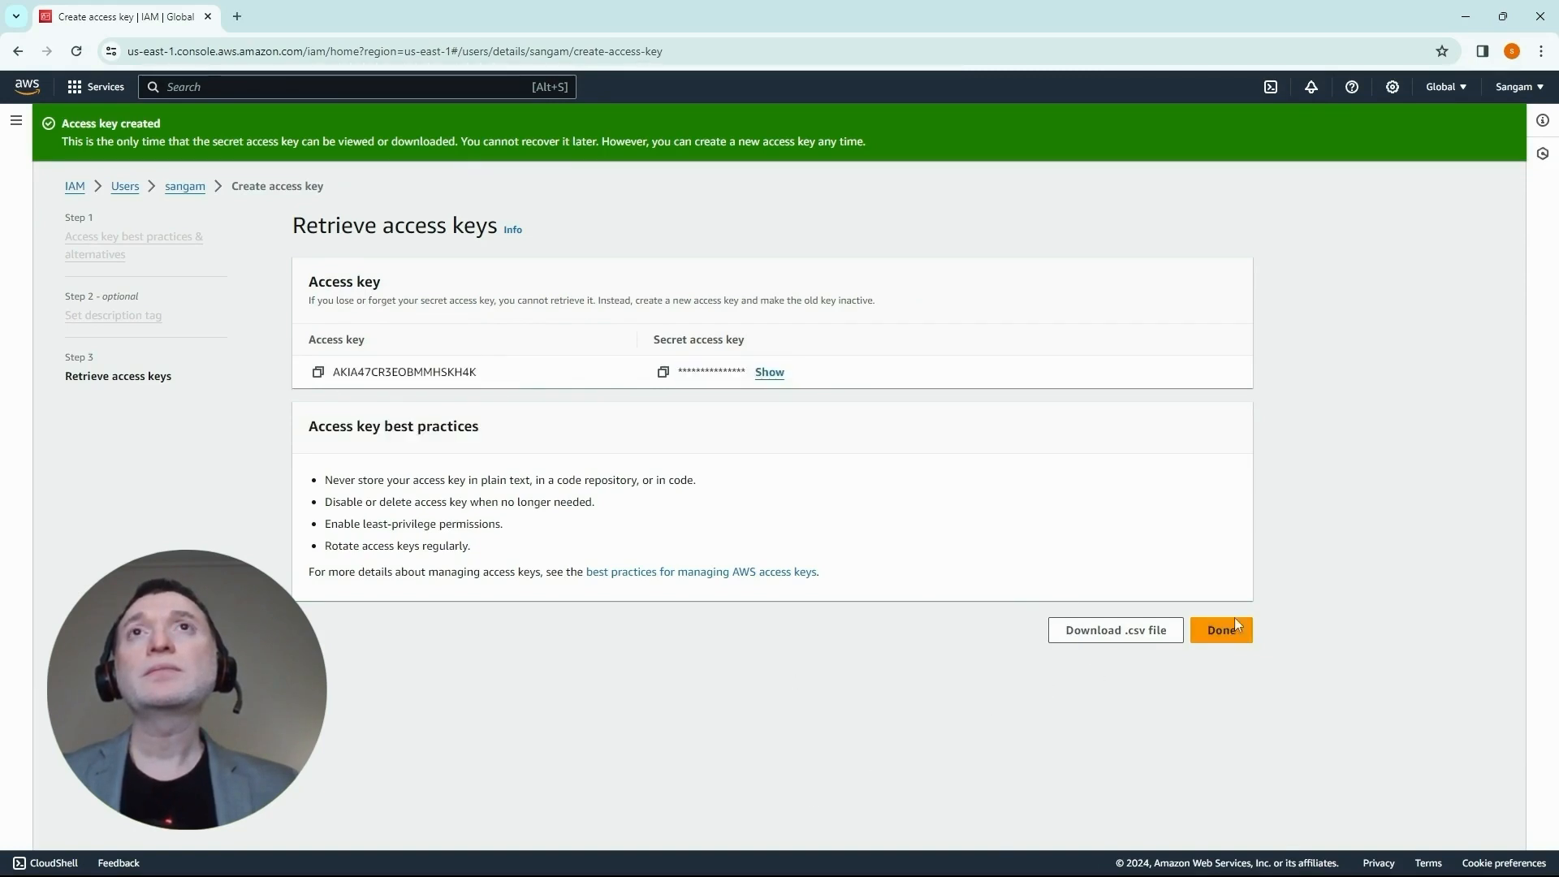
# Finish the vskeys access key wizard without downloading, then view both active keys
pyautogui.click(1221, 630)
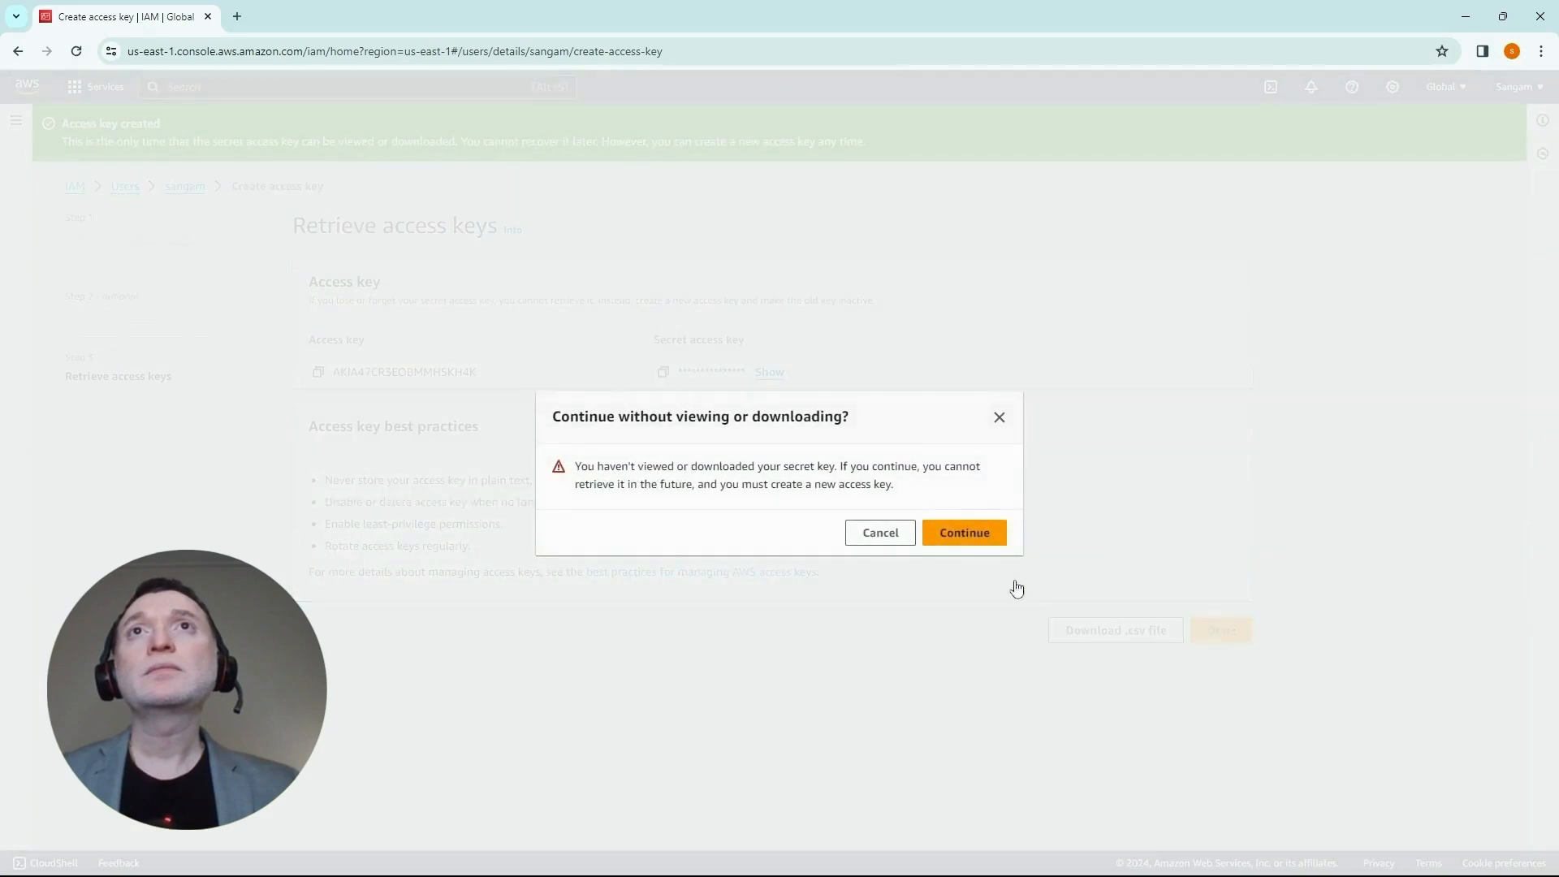
pyautogui.click(962, 532)
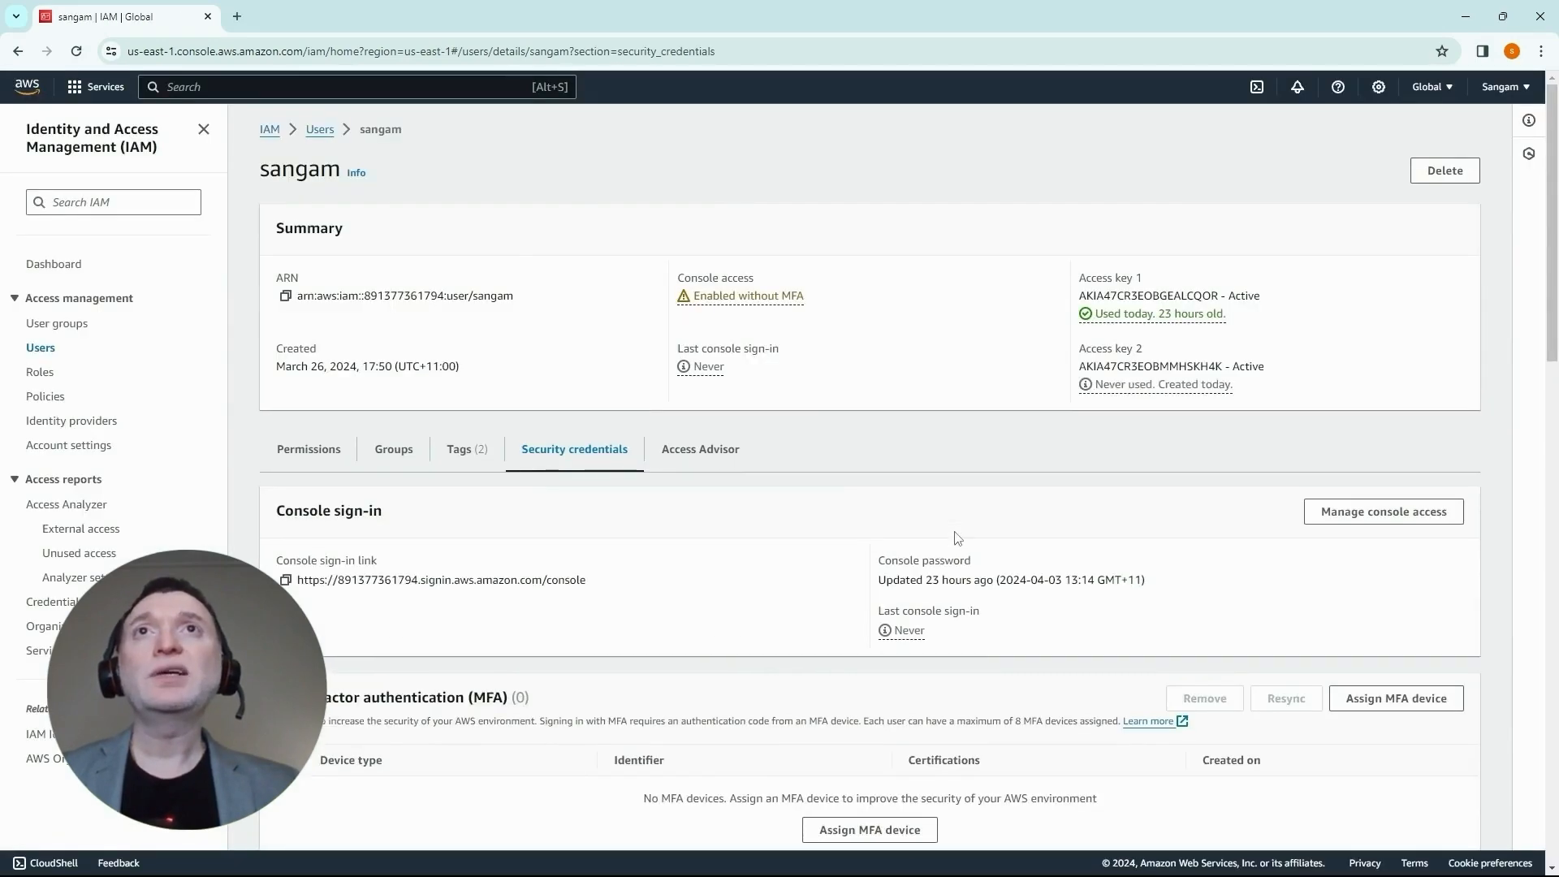
pyautogui.scroll(-3)
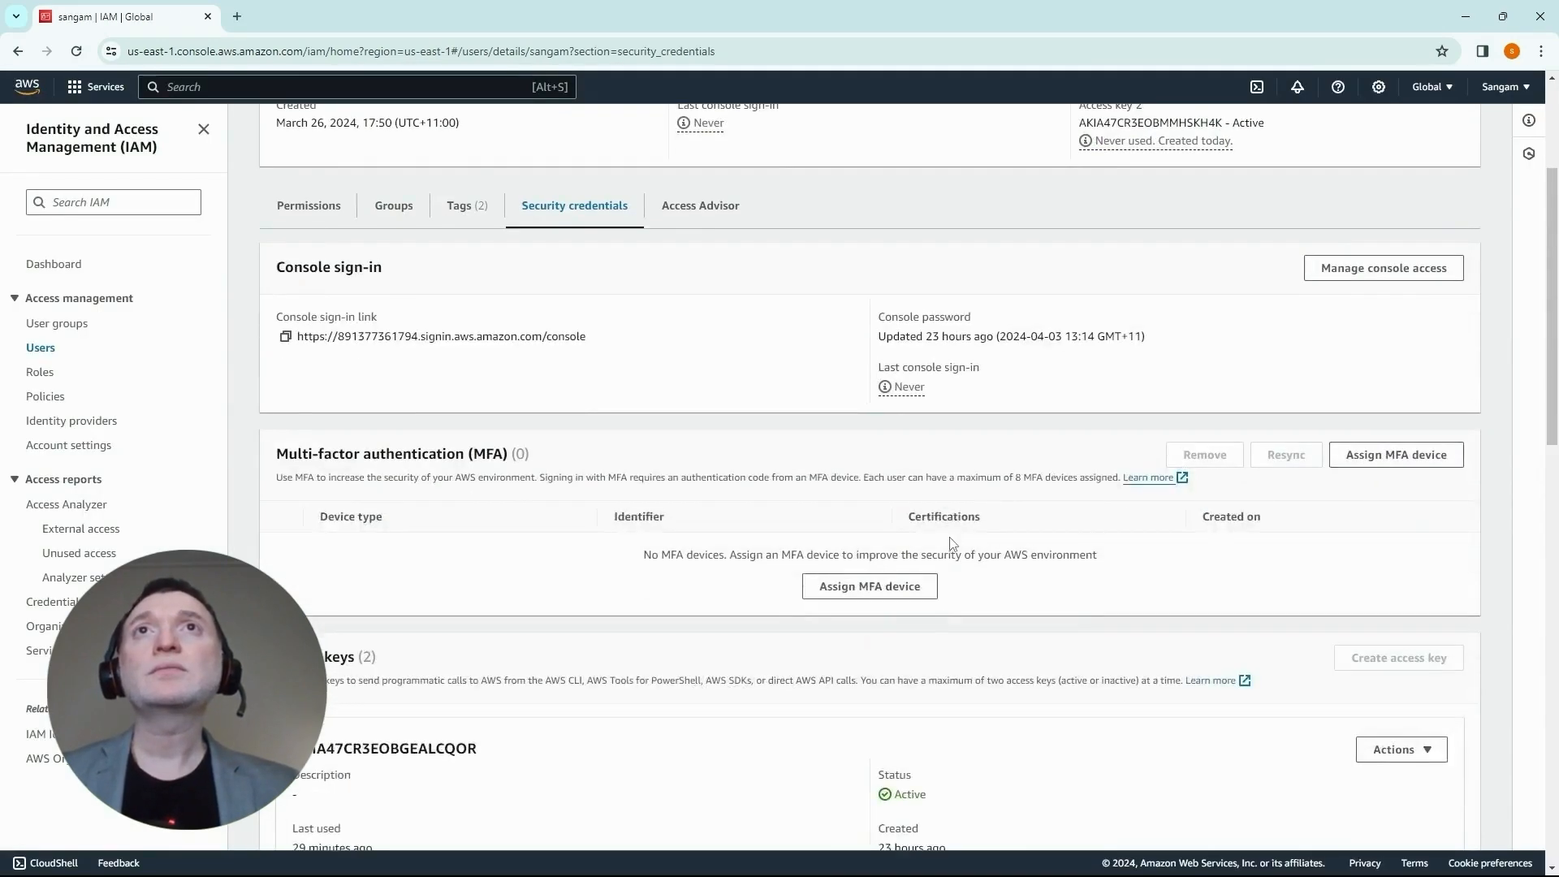
pyautogui.scroll(-3)
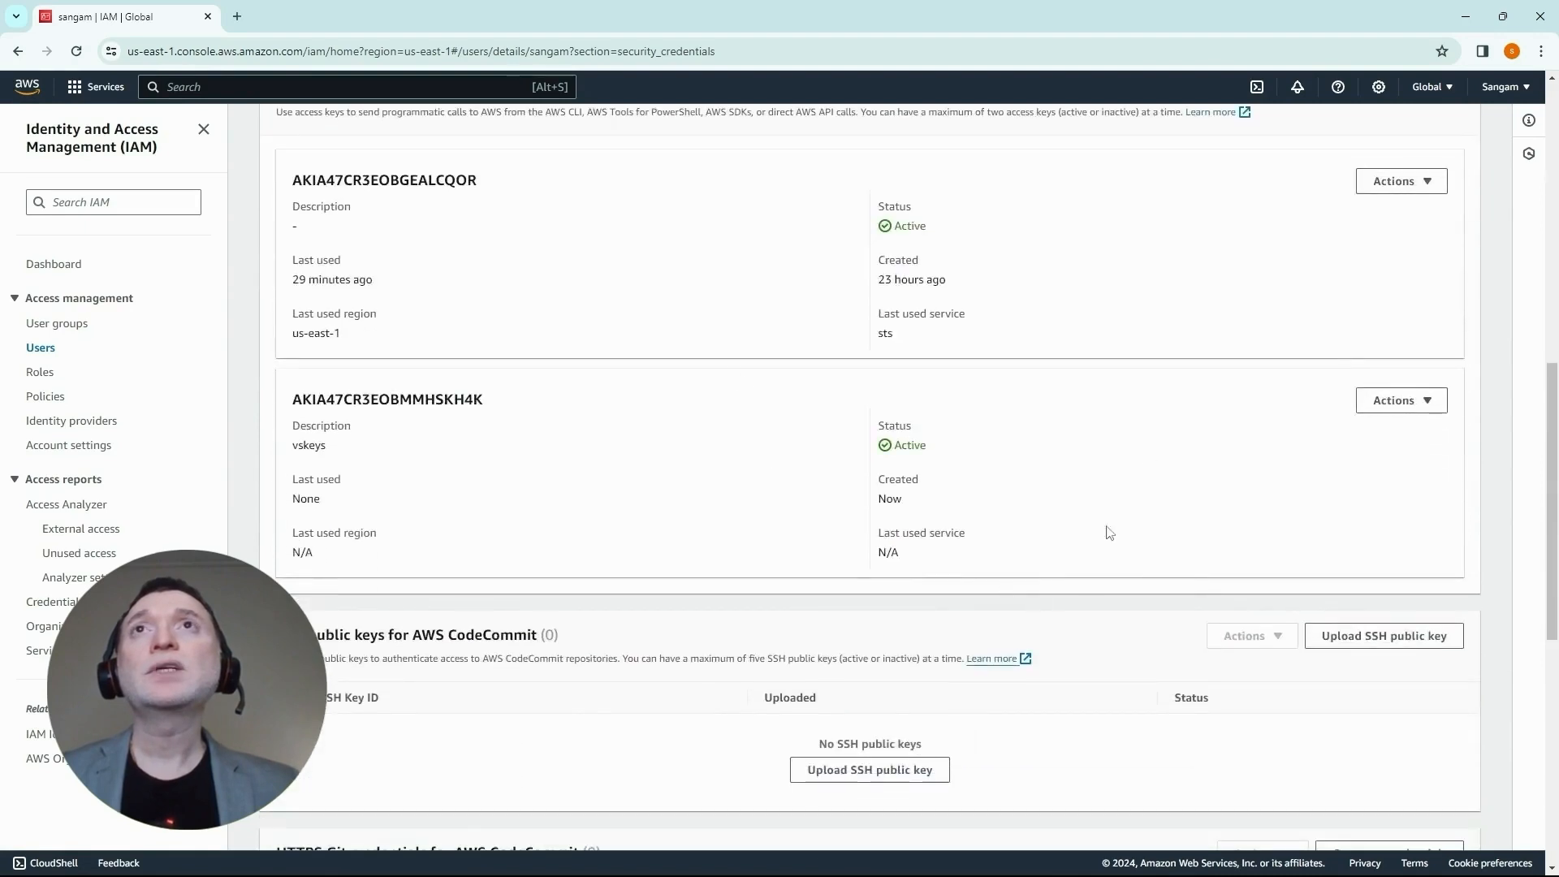
pyautogui.moveTo(1084, 104)
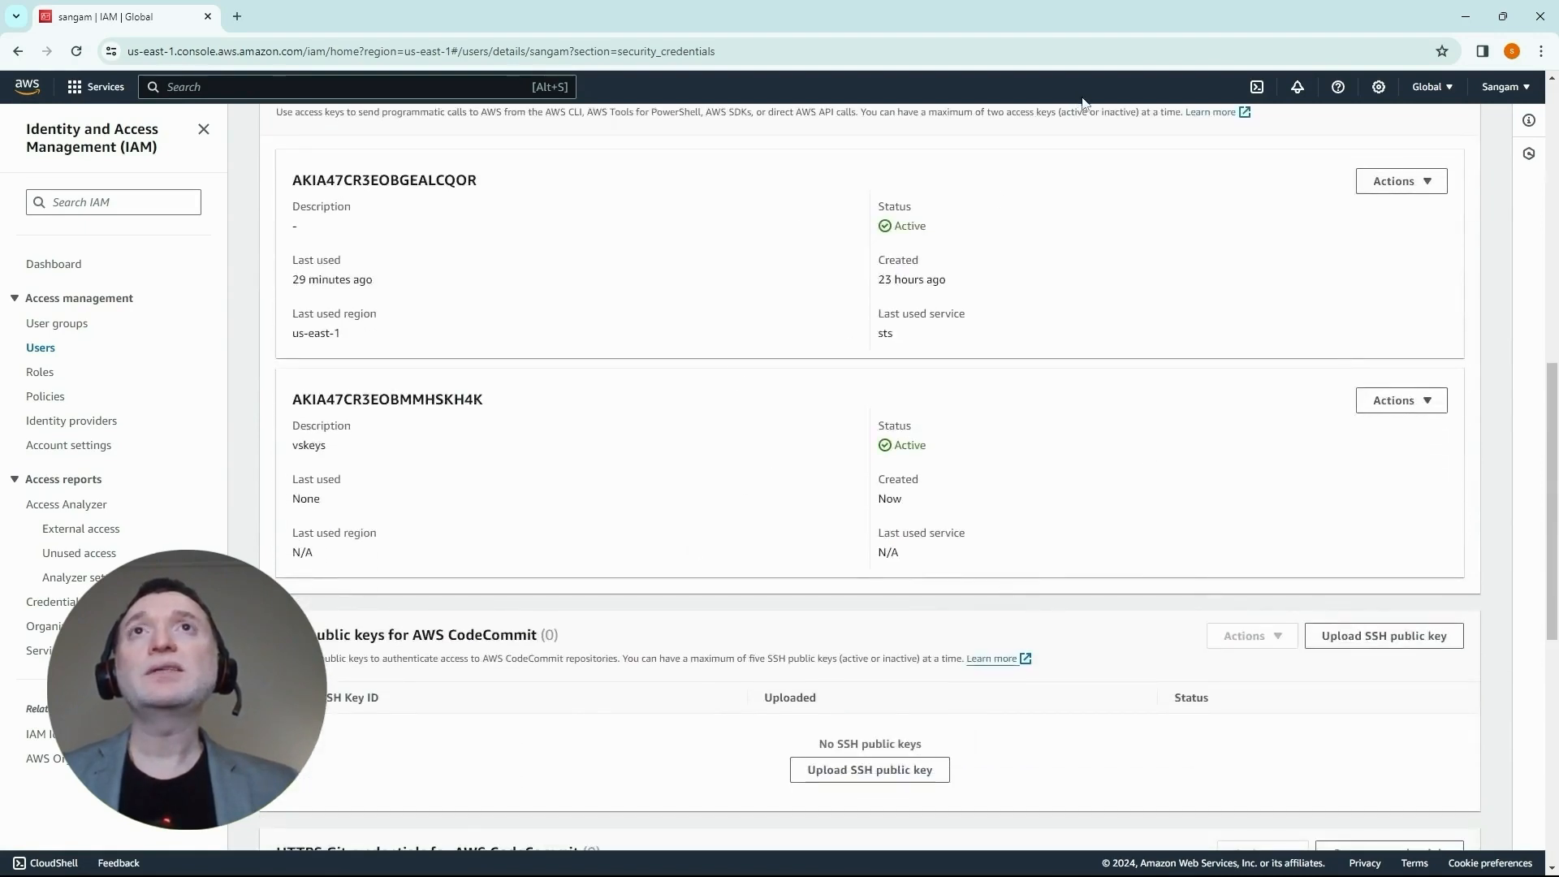
pyautogui.scroll(3)
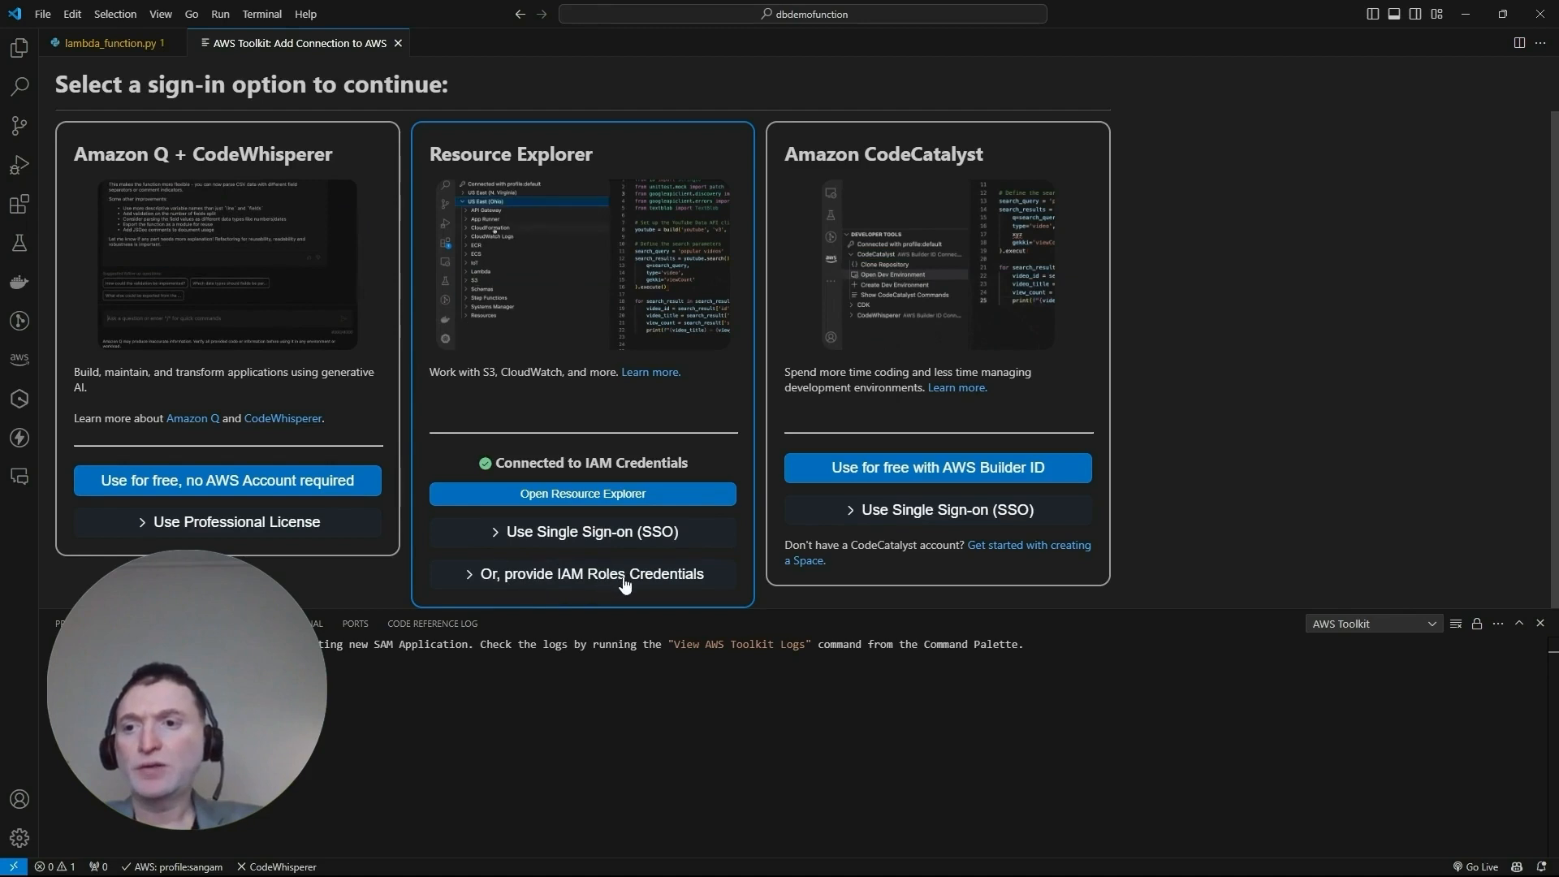
pyautogui.click(589, 574)
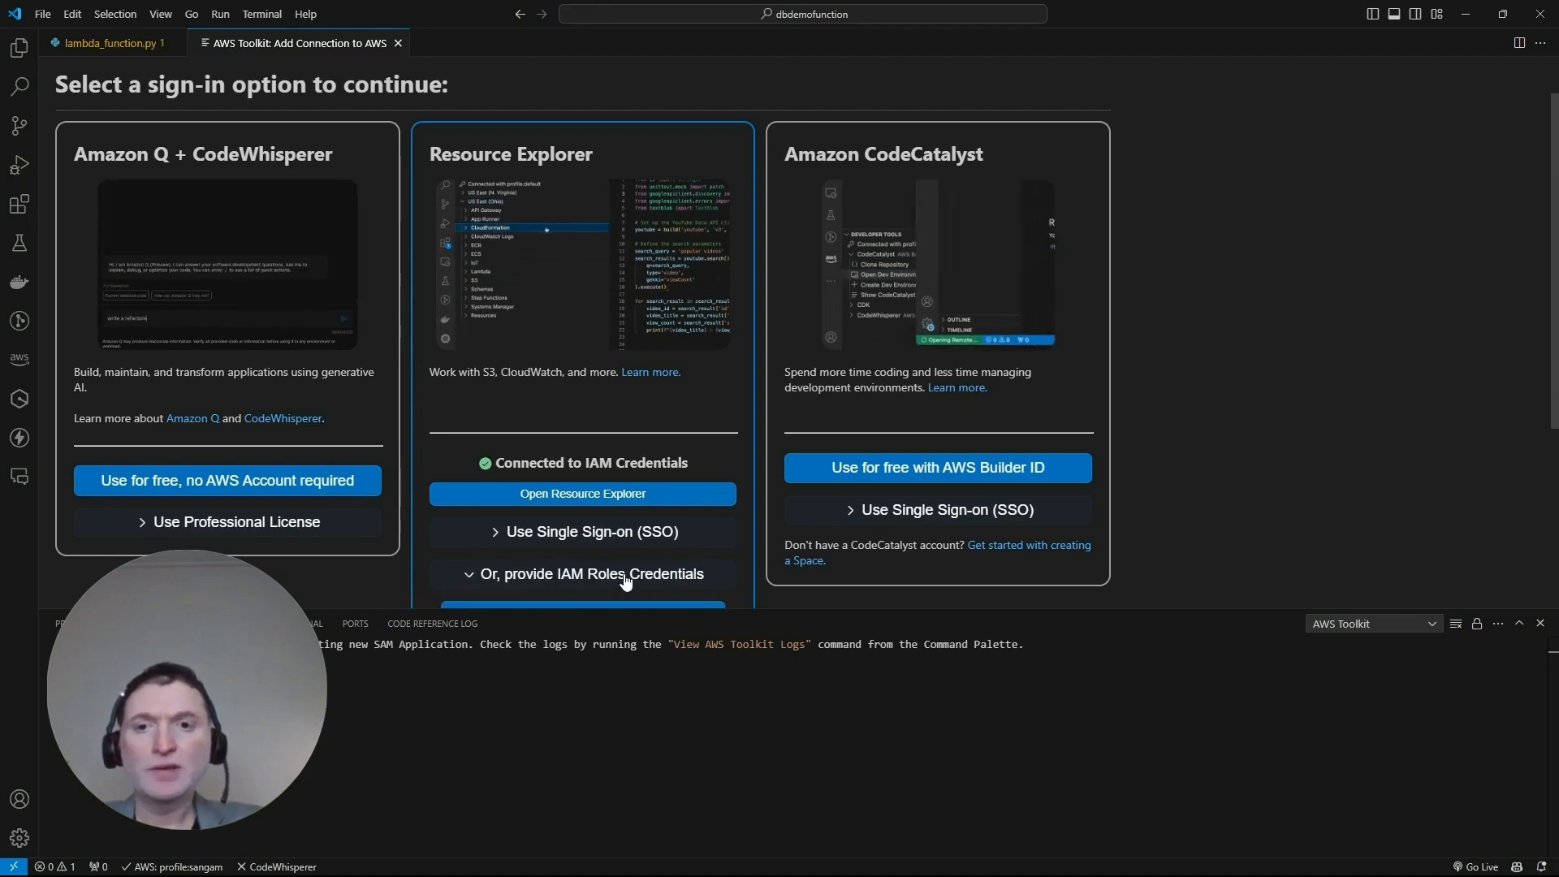
pyautogui.click(591, 574)
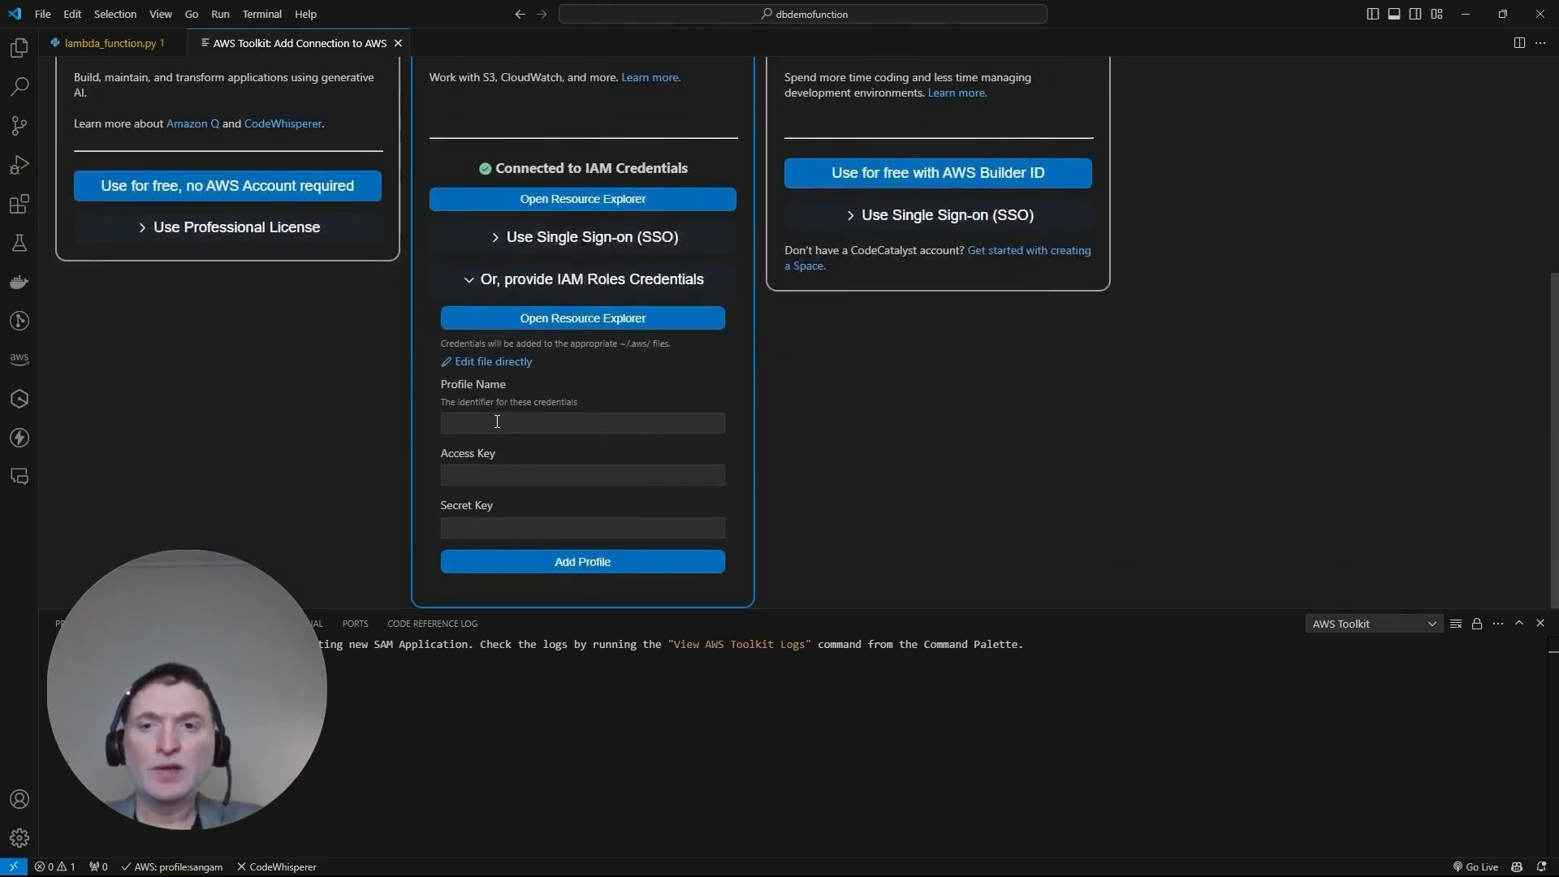
pyautogui.click(582, 421)
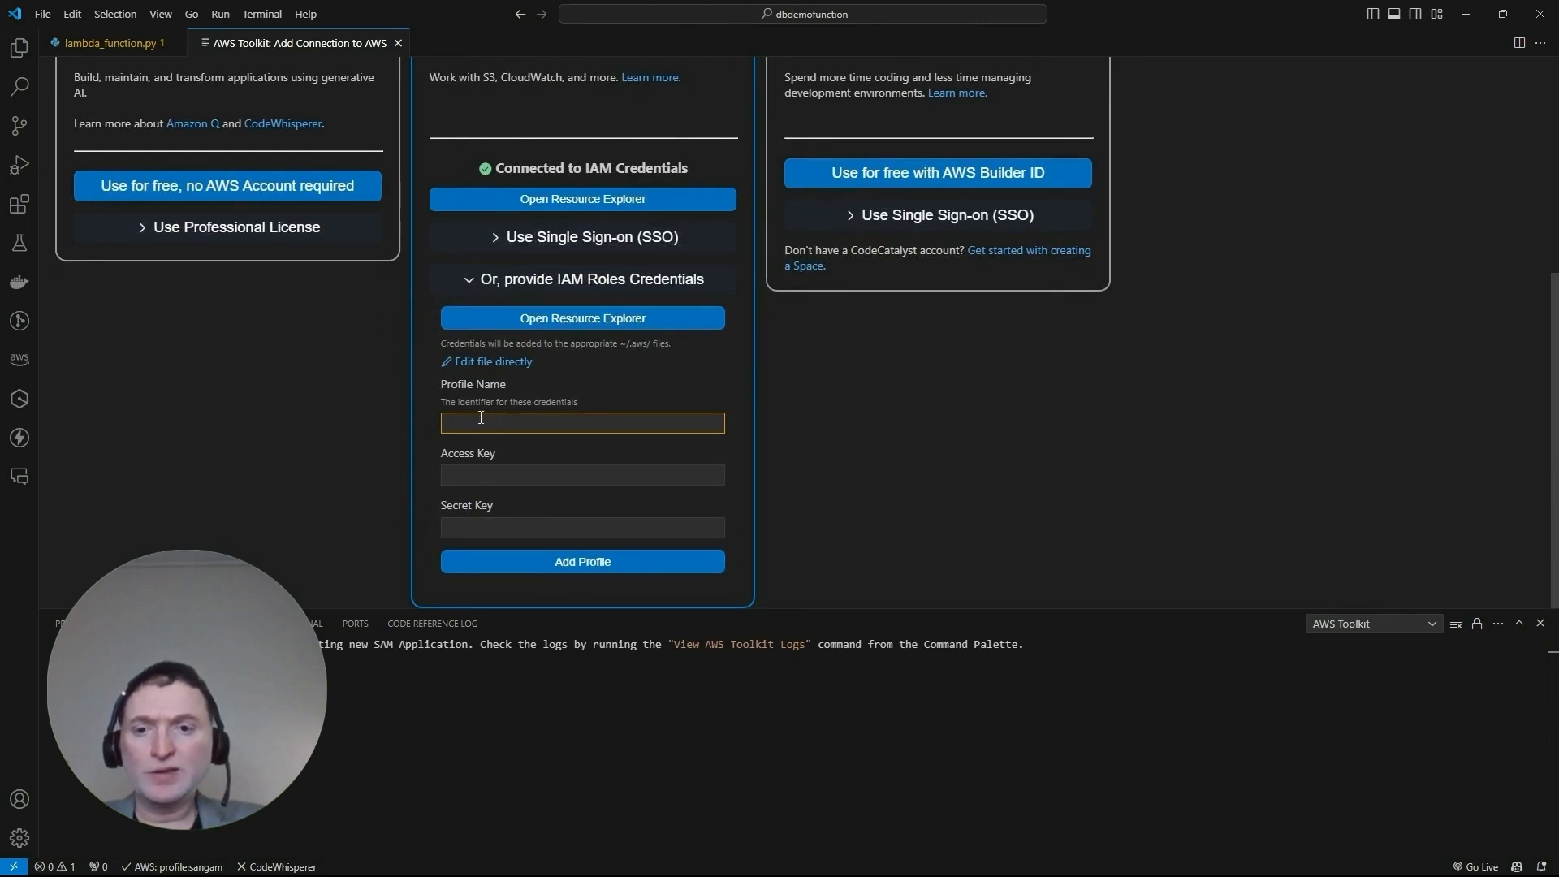
pyautogui.moveTo(545, 460)
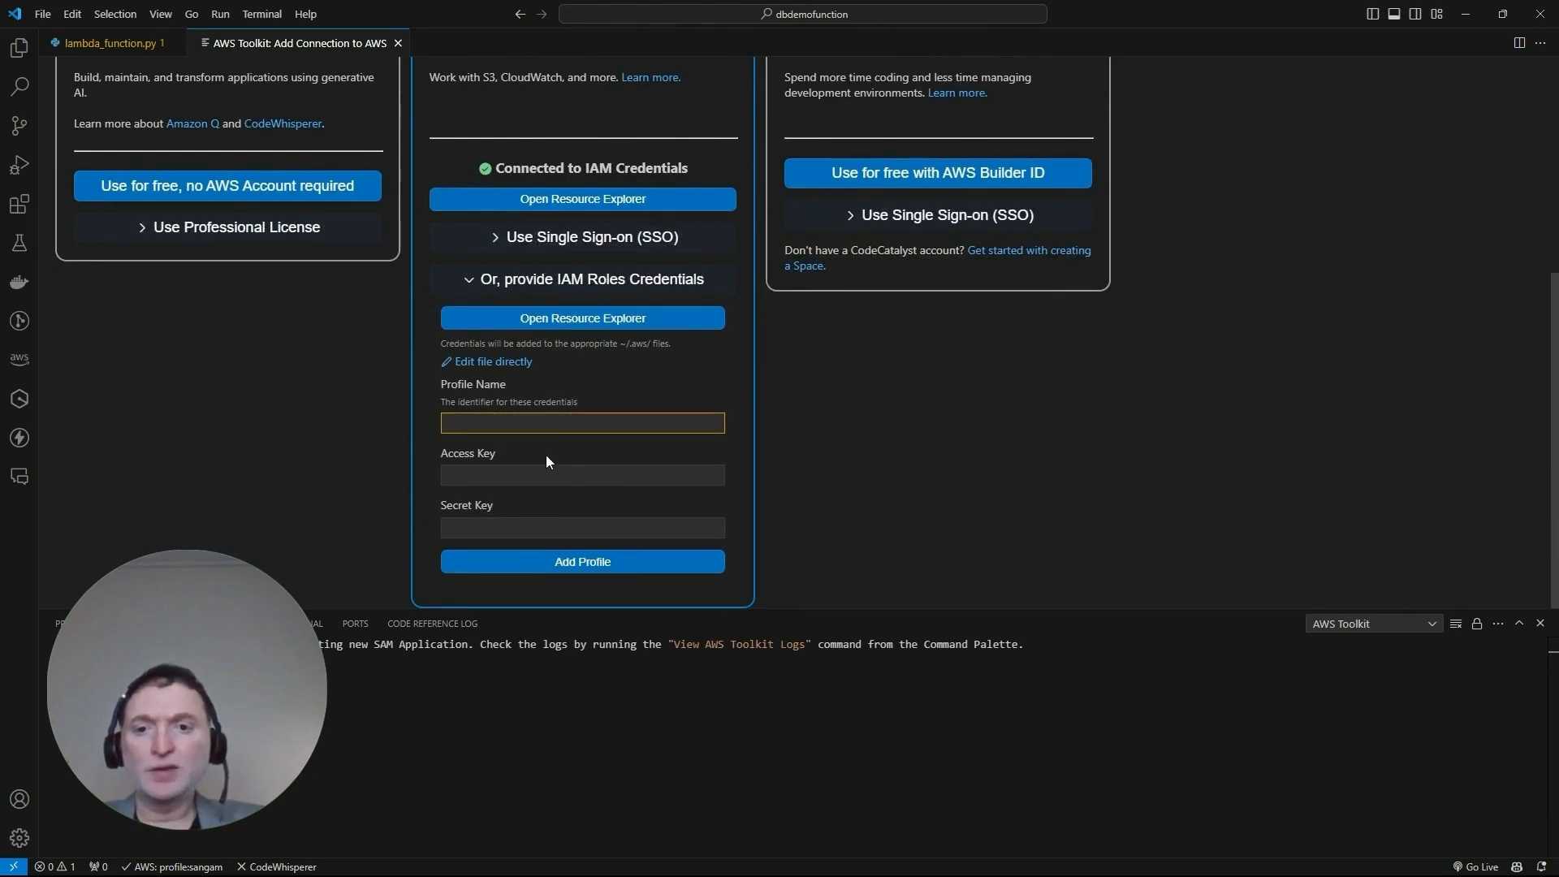
pyautogui.click(581, 527)
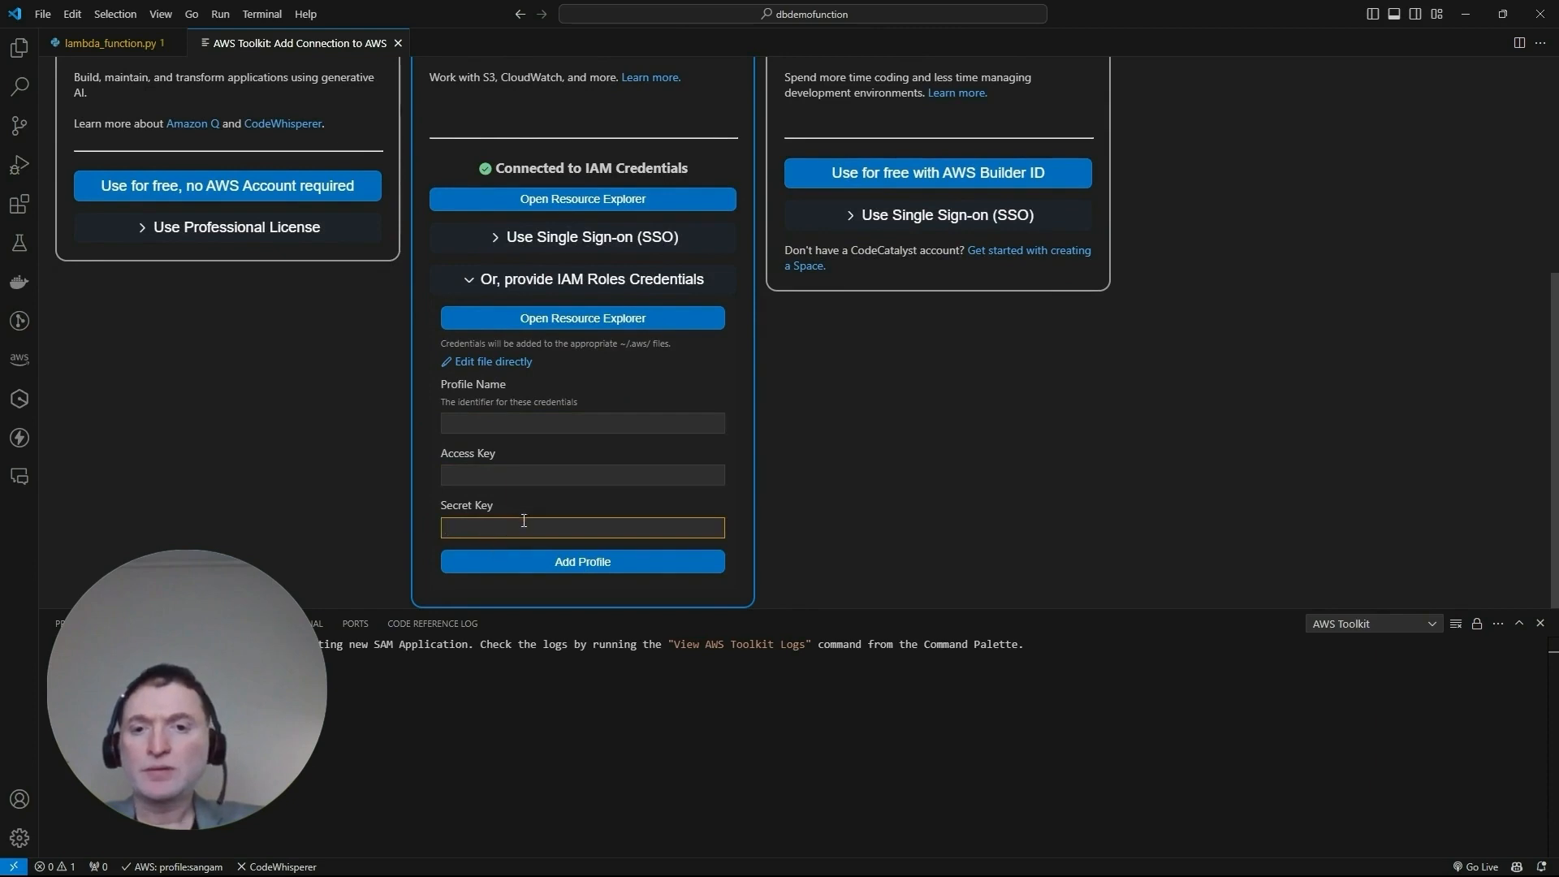
pyautogui.moveTo(536, 562)
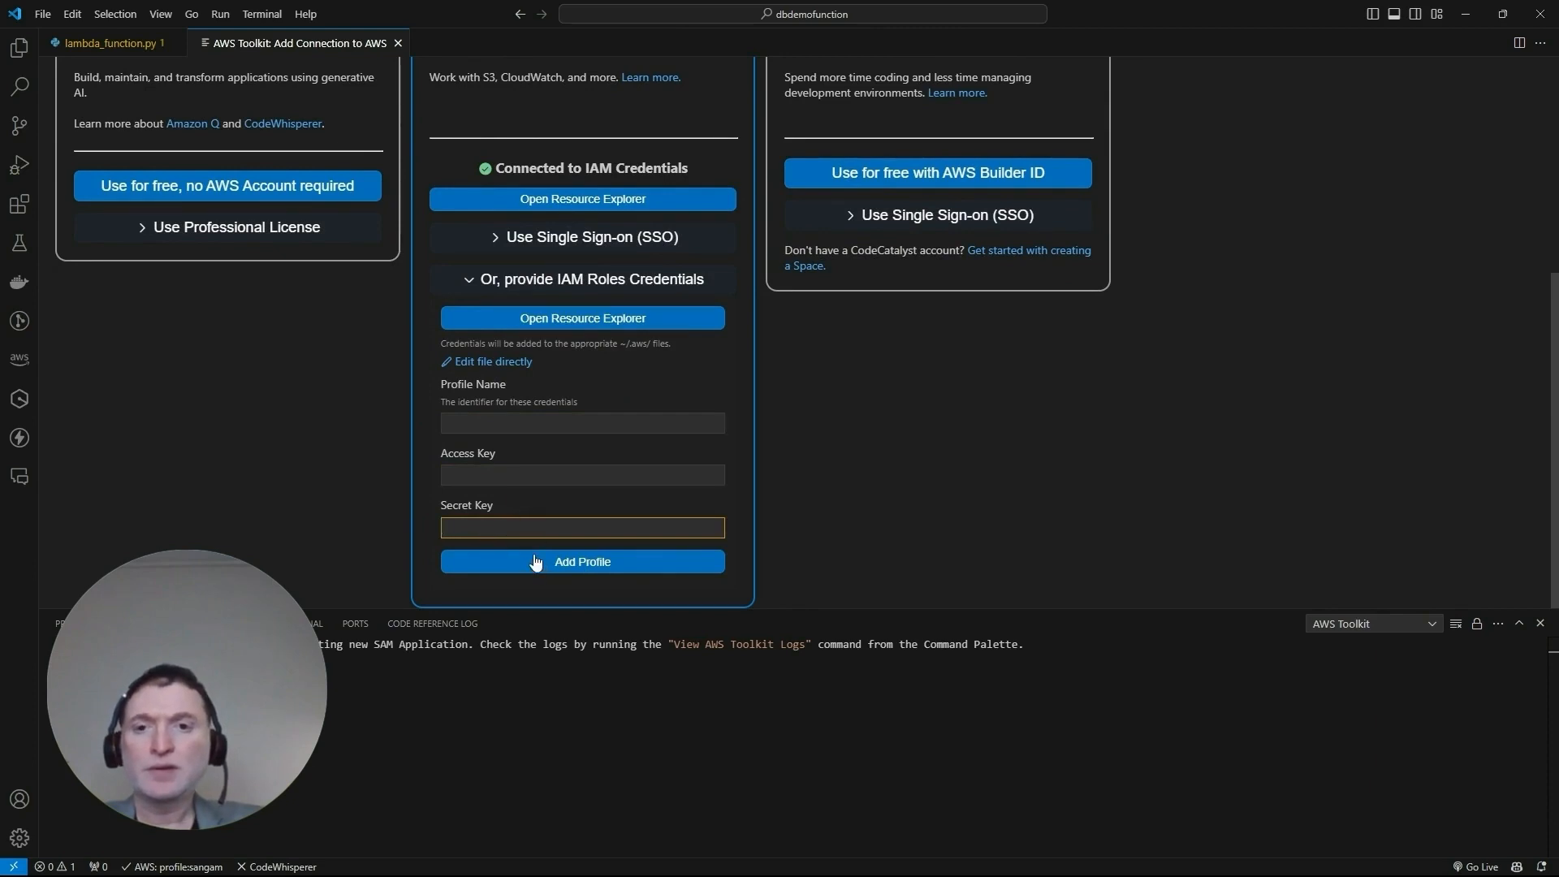
pyautogui.scroll(3)
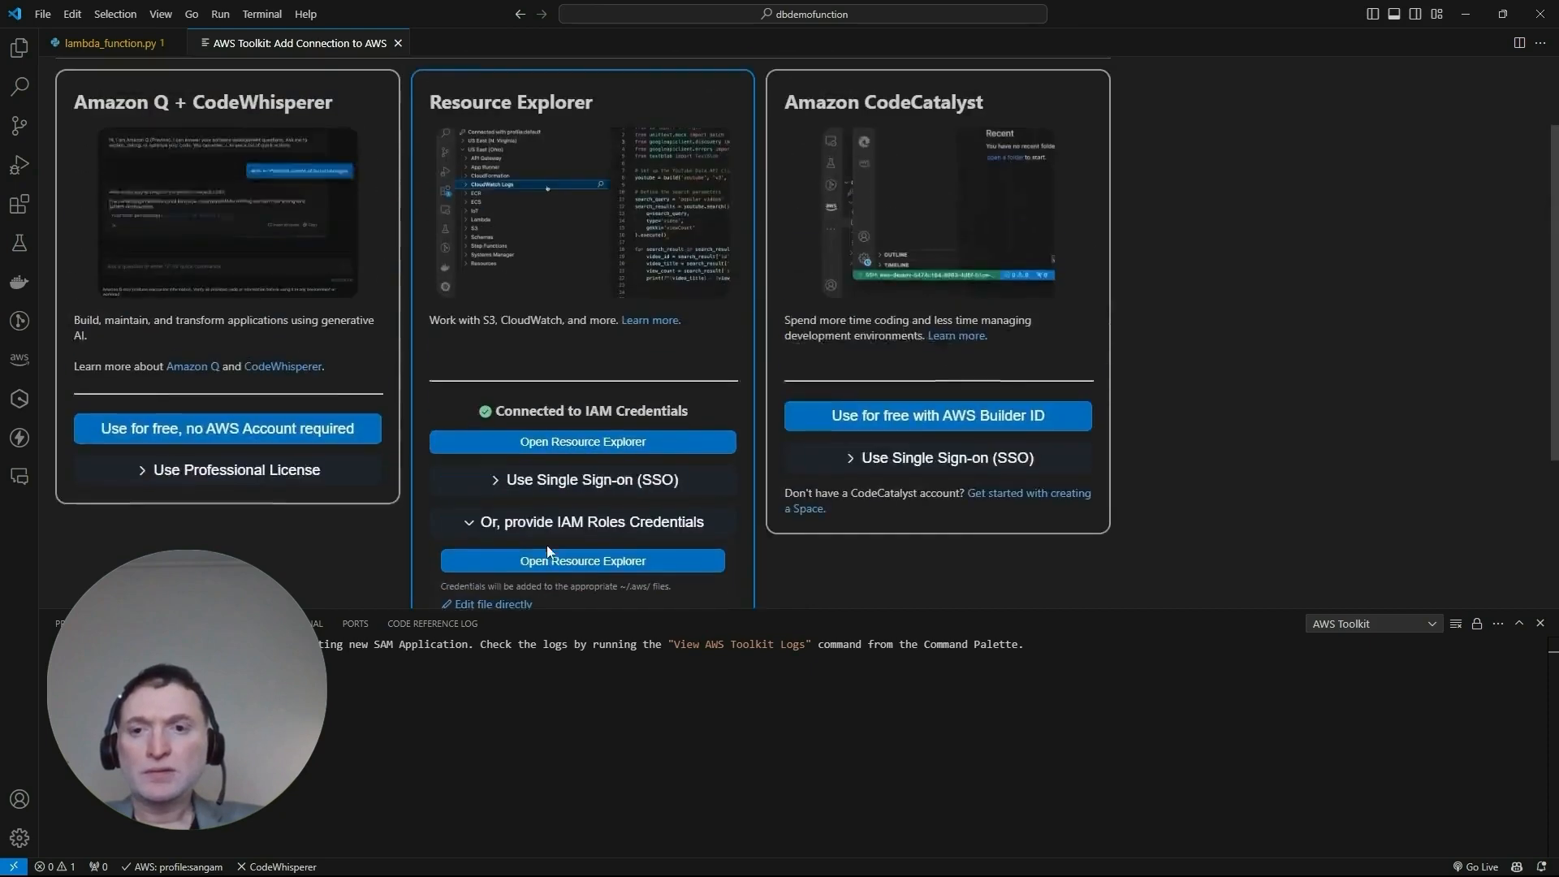
pyautogui.scroll(3)
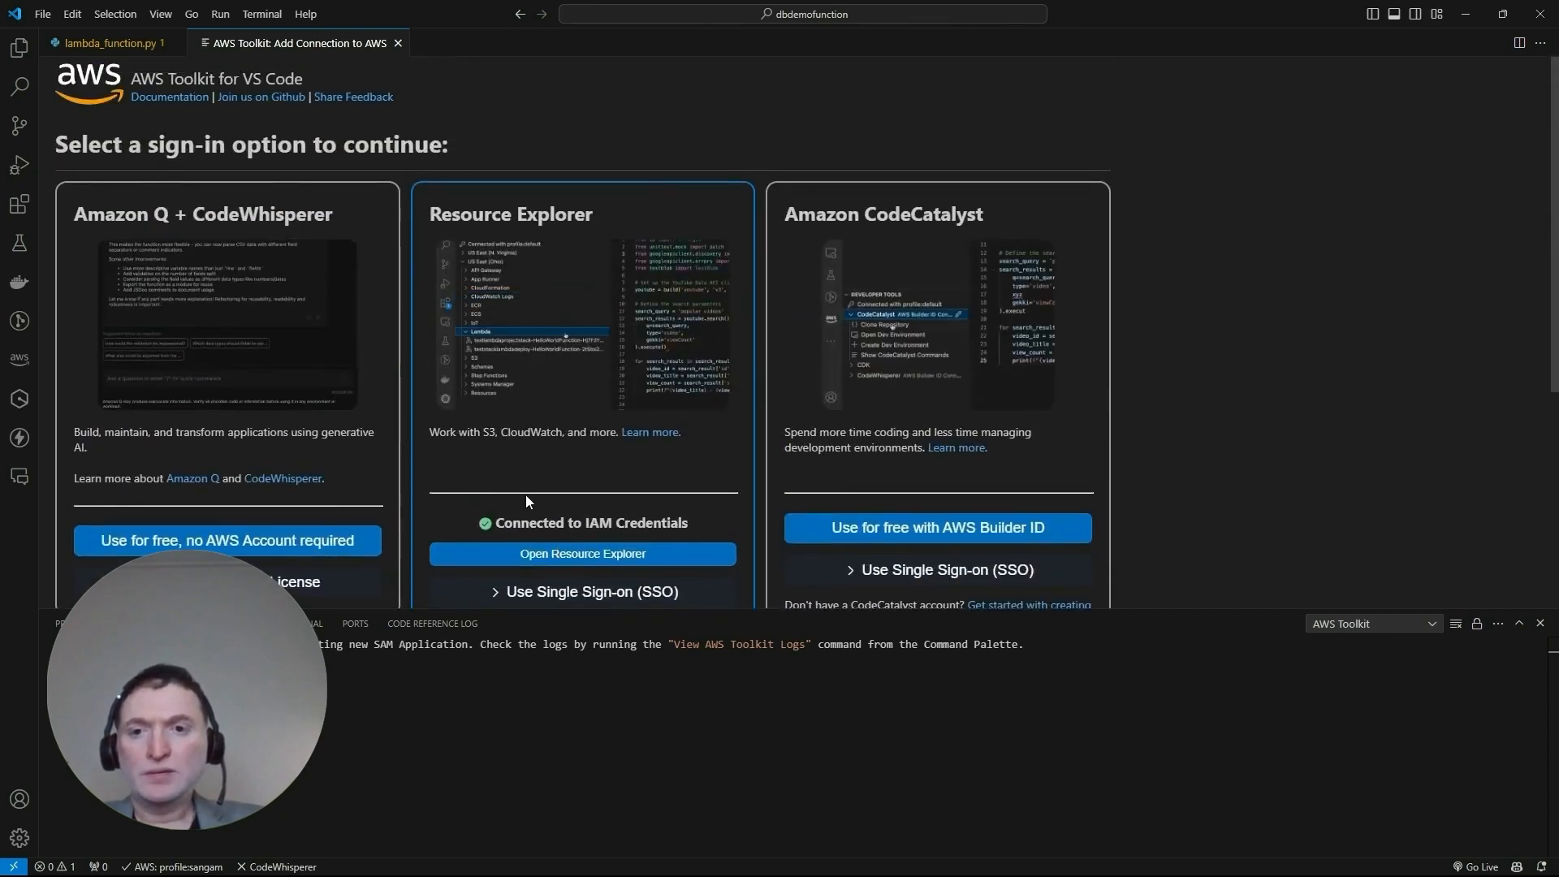
pyautogui.scroll(3)
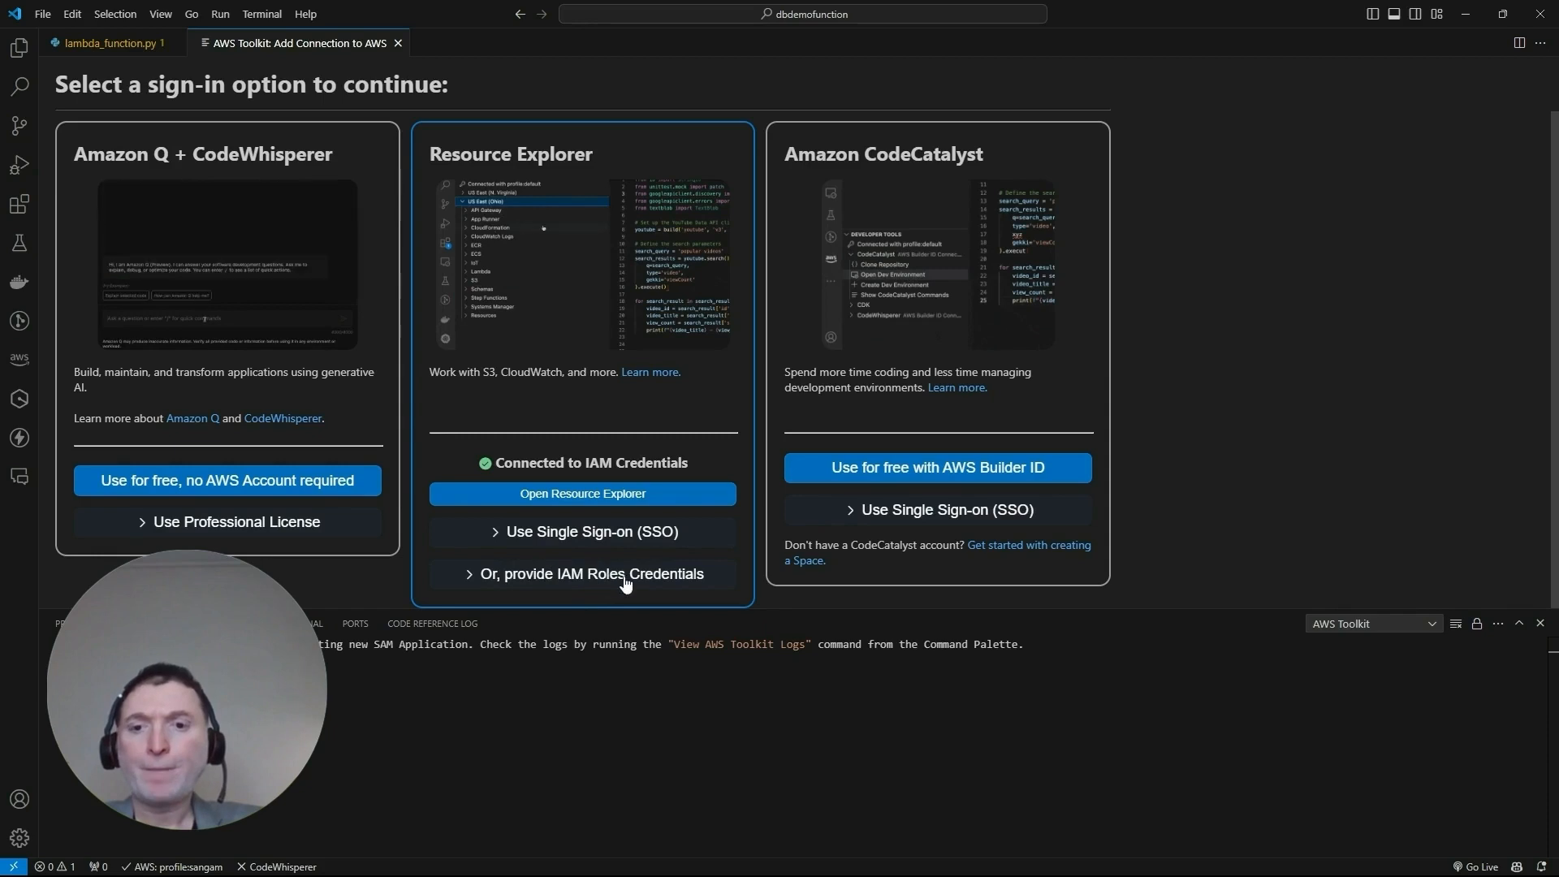
pyautogui.click(590, 574)
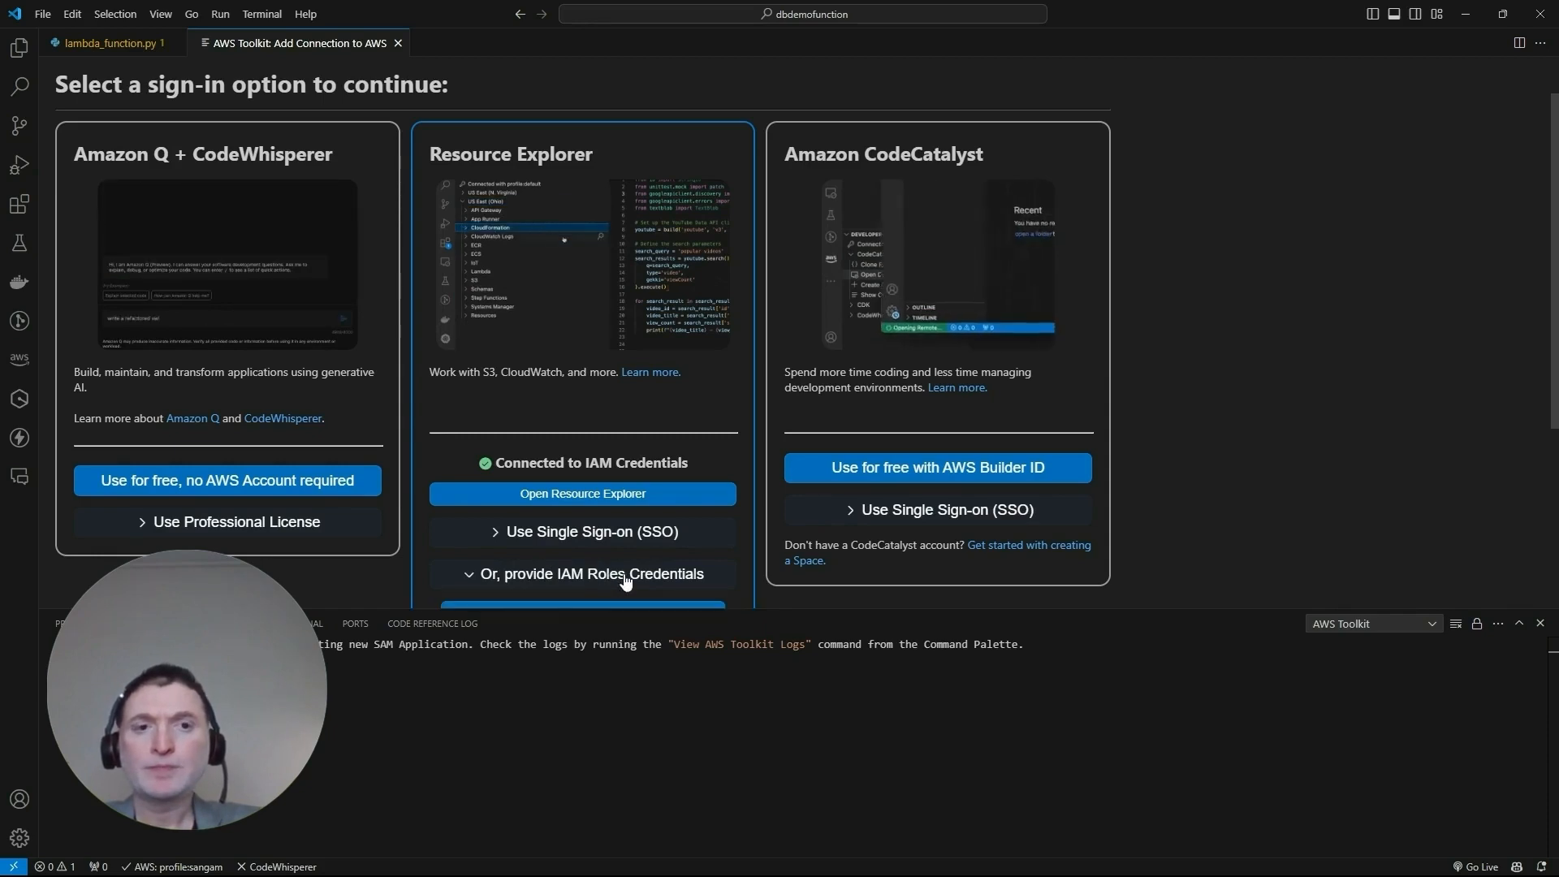
pyautogui.click(589, 574)
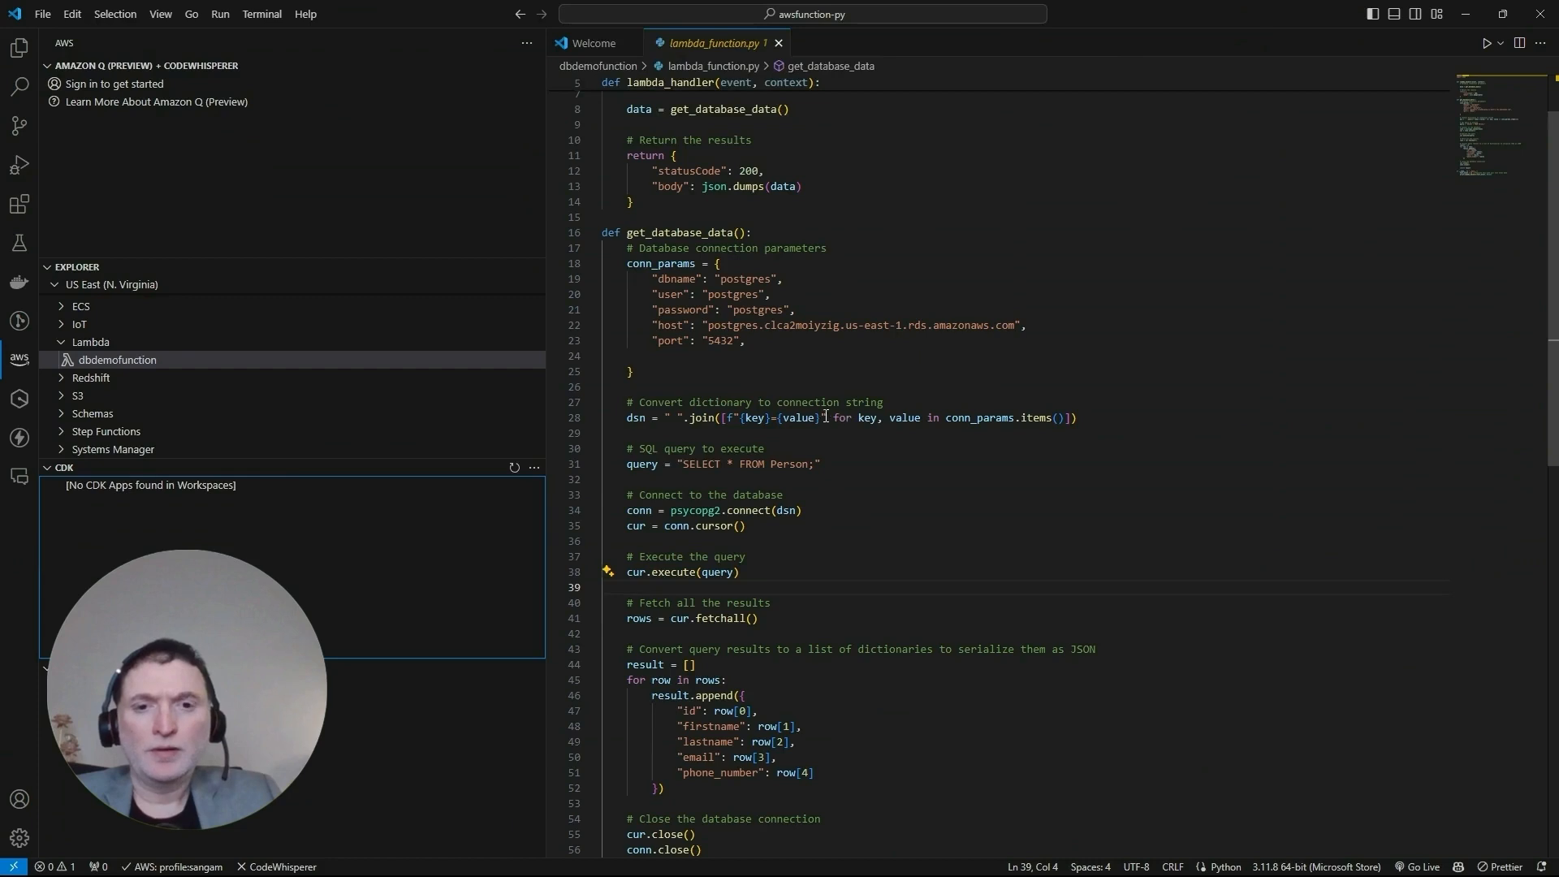
# Upload the project directory to dbdemofunction's $LATEST version with no build step
pyautogui.click(116, 360)
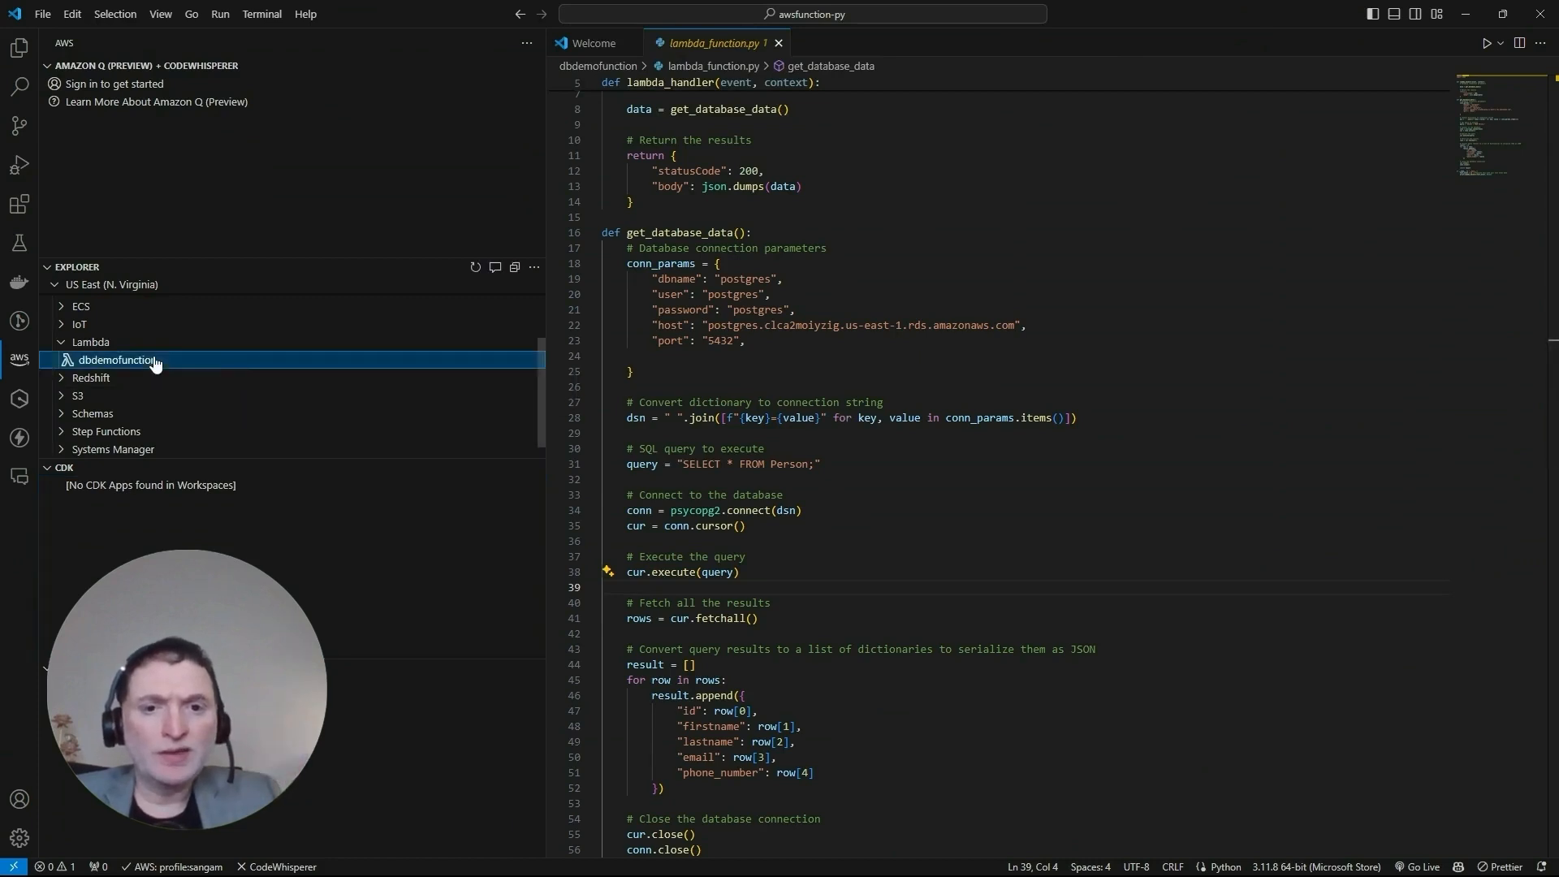
pyautogui.click(116, 359)
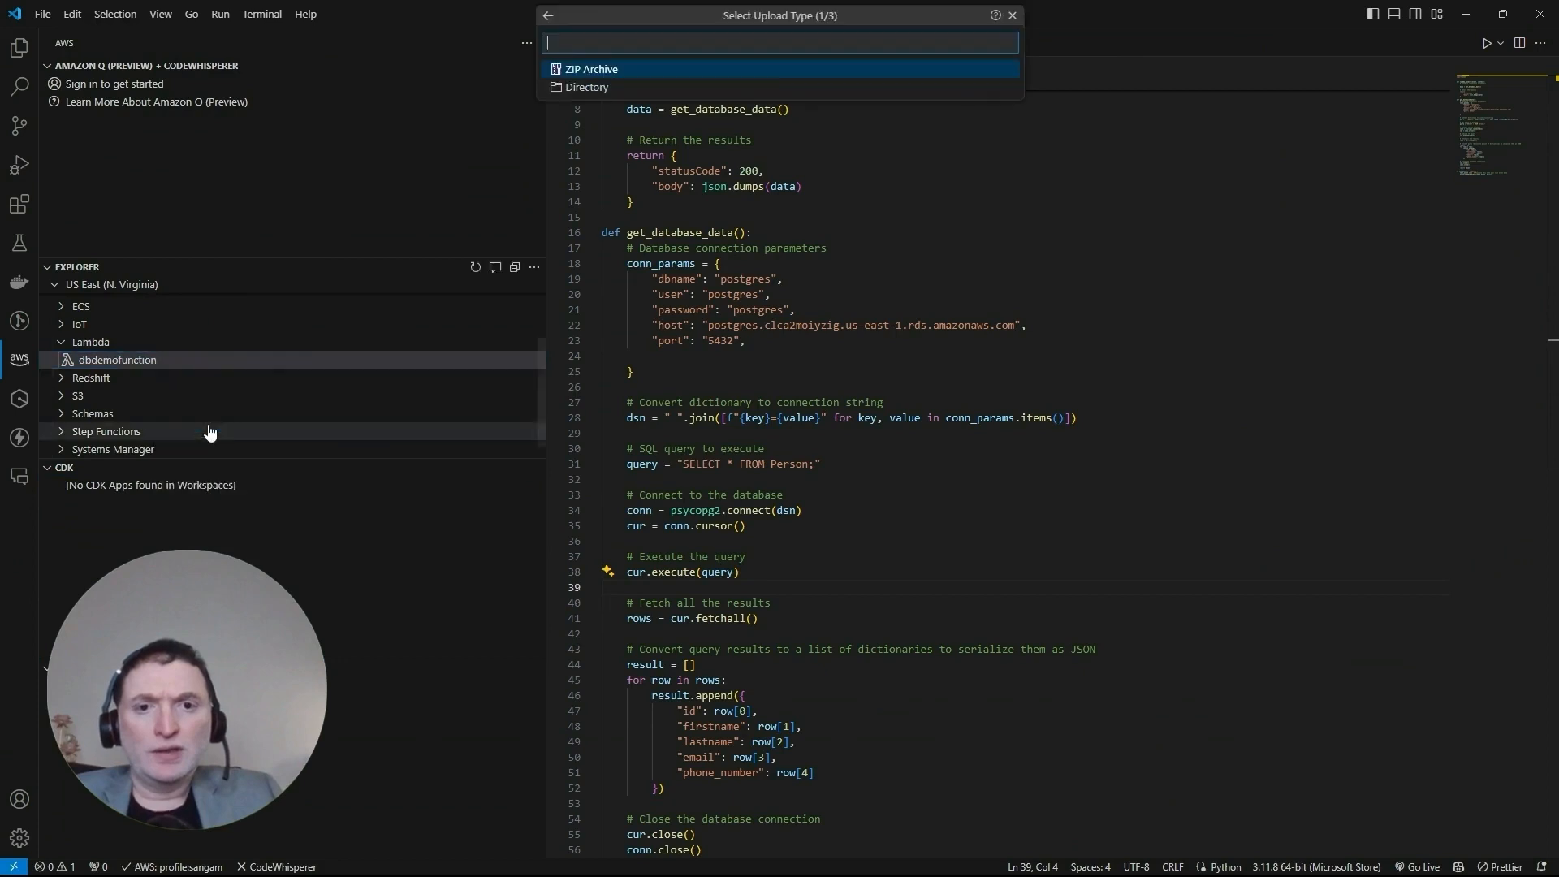
pyautogui.moveTo(586, 93)
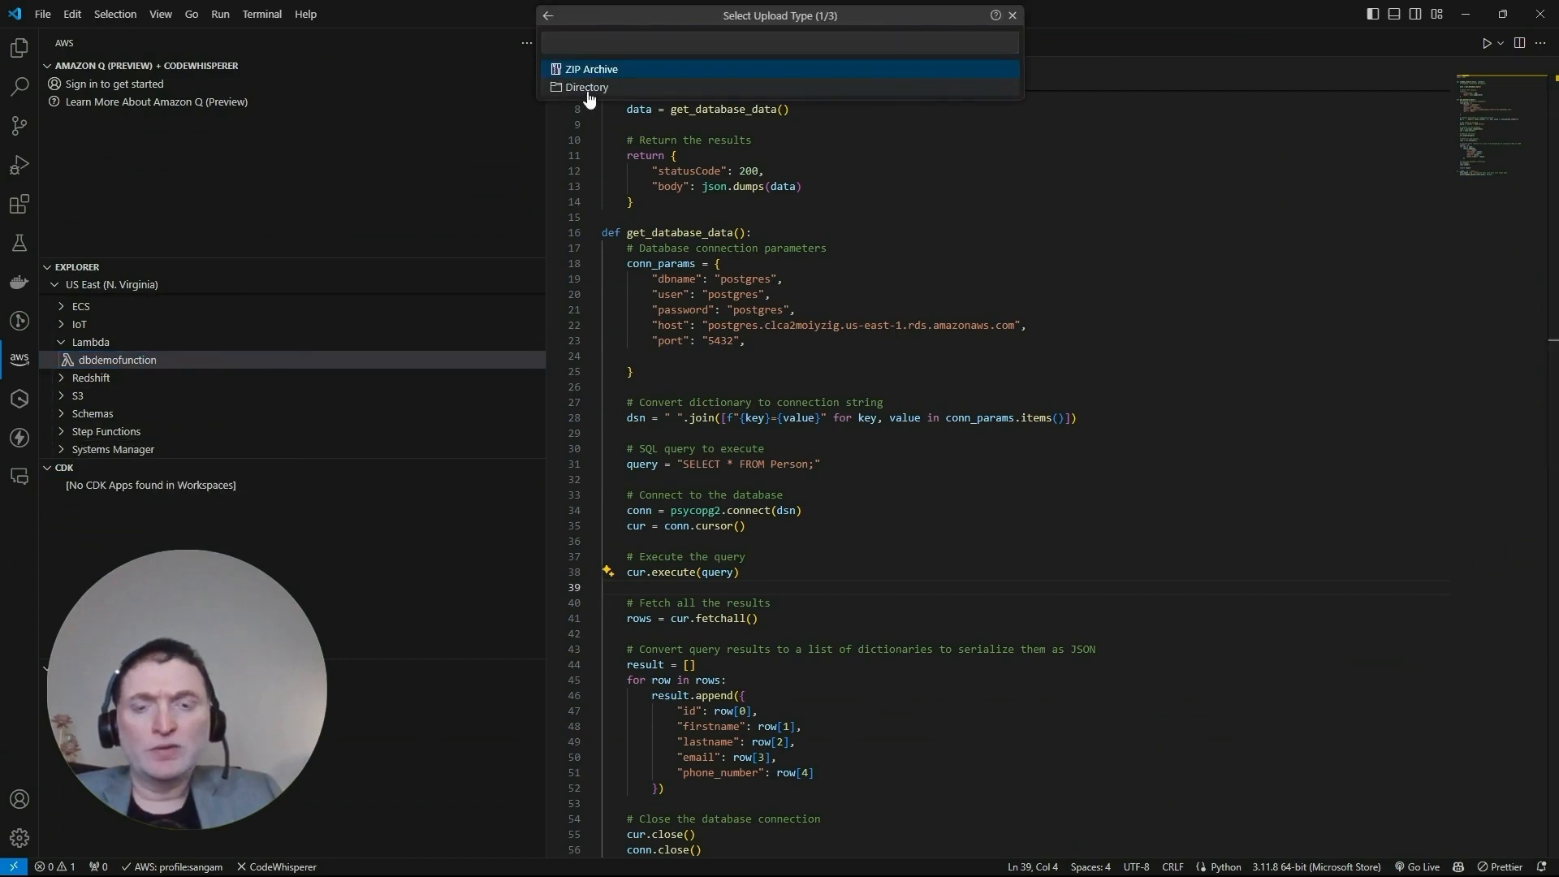
pyautogui.click(586, 86)
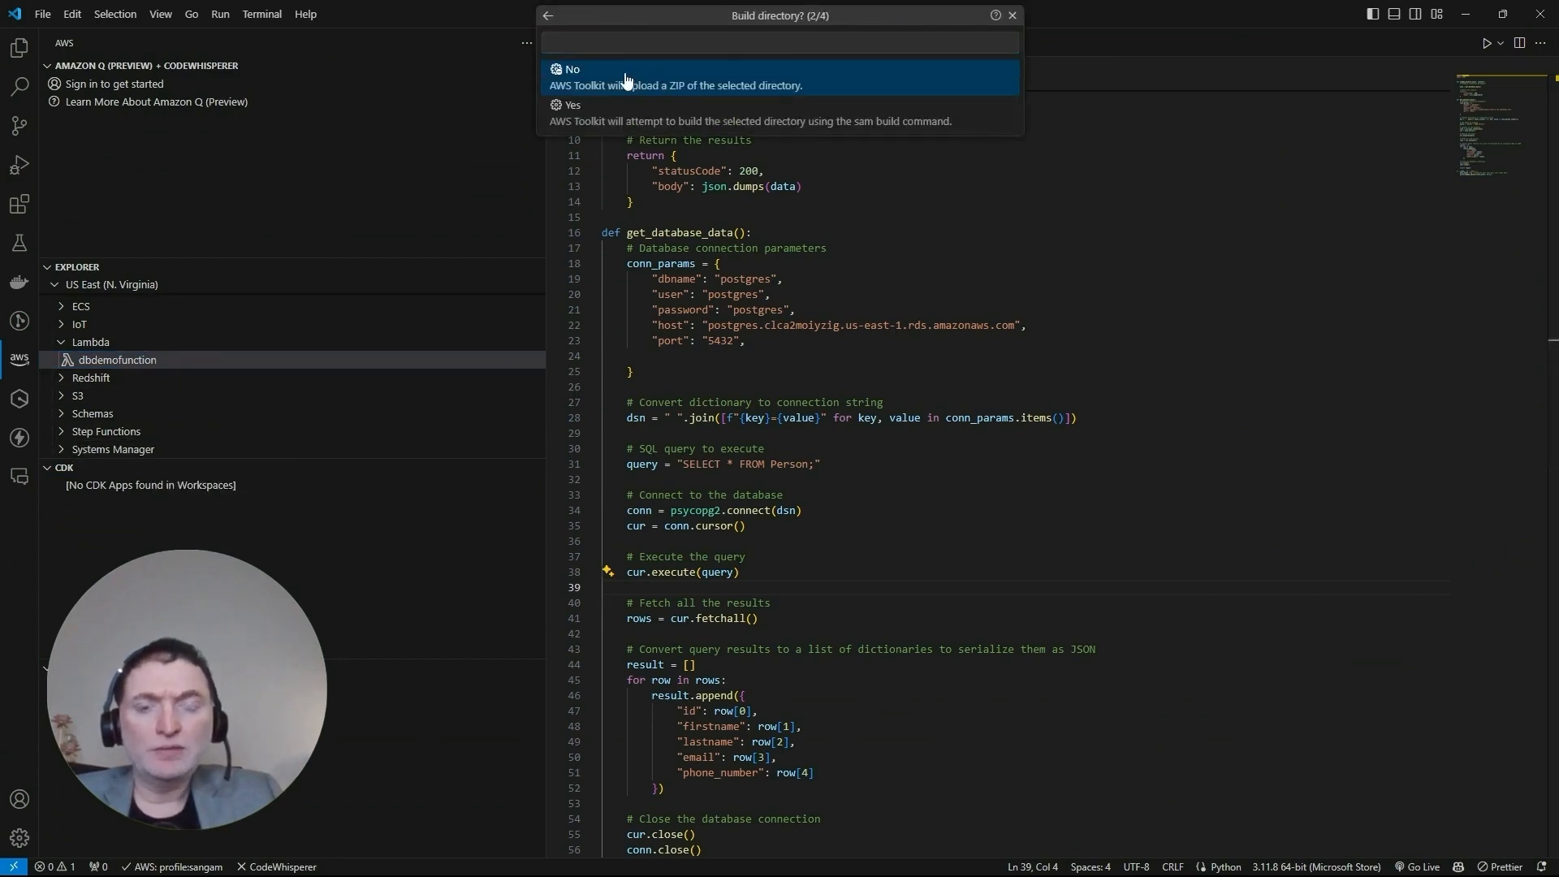
pyautogui.click(571, 68)
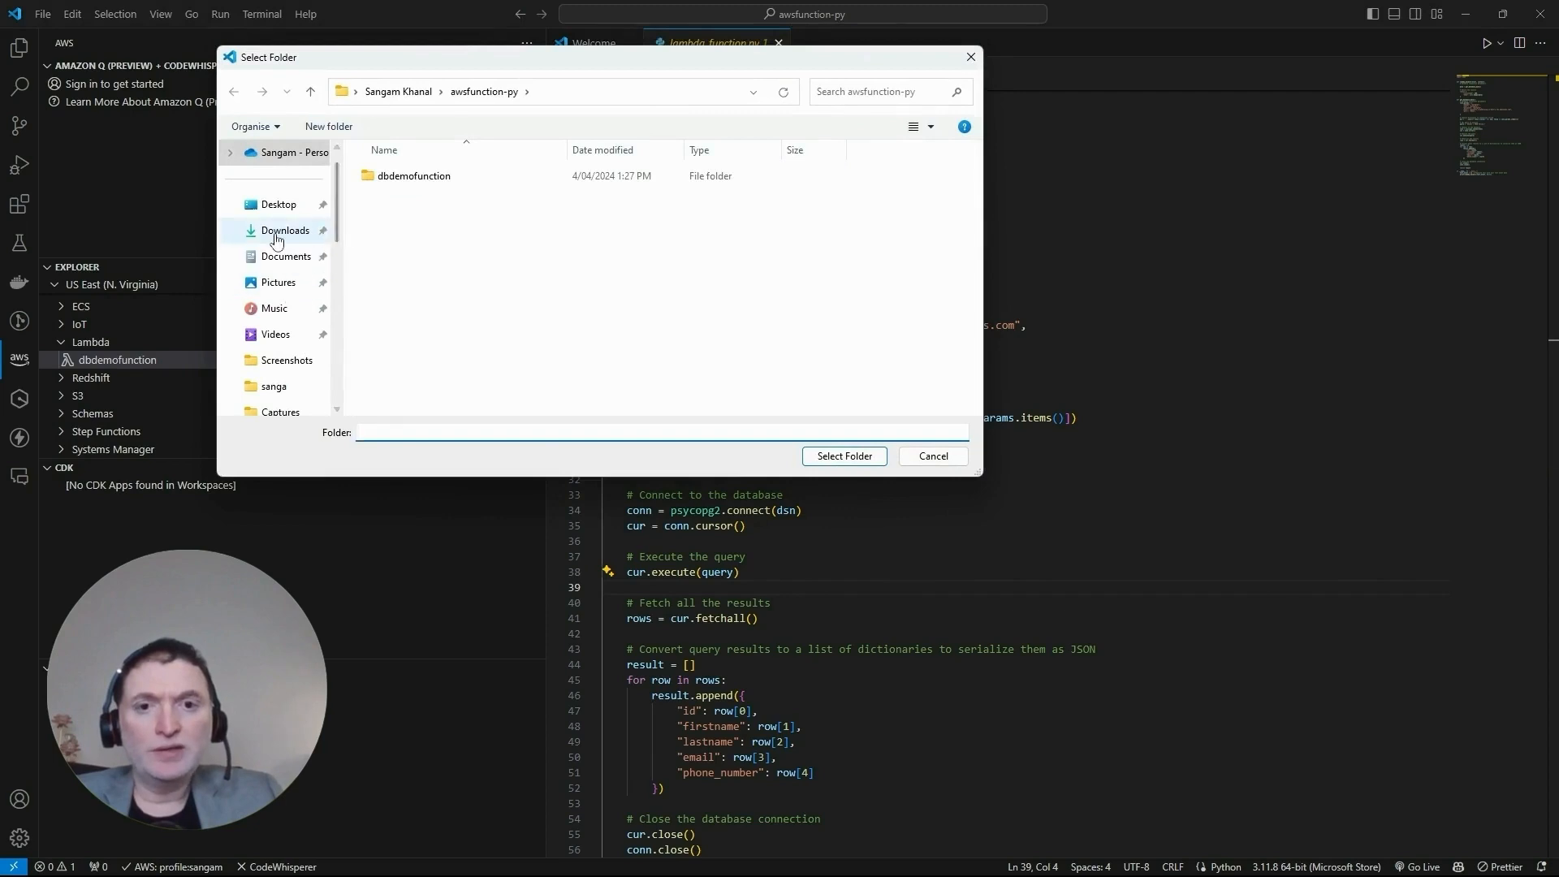
pyautogui.click(844, 456)
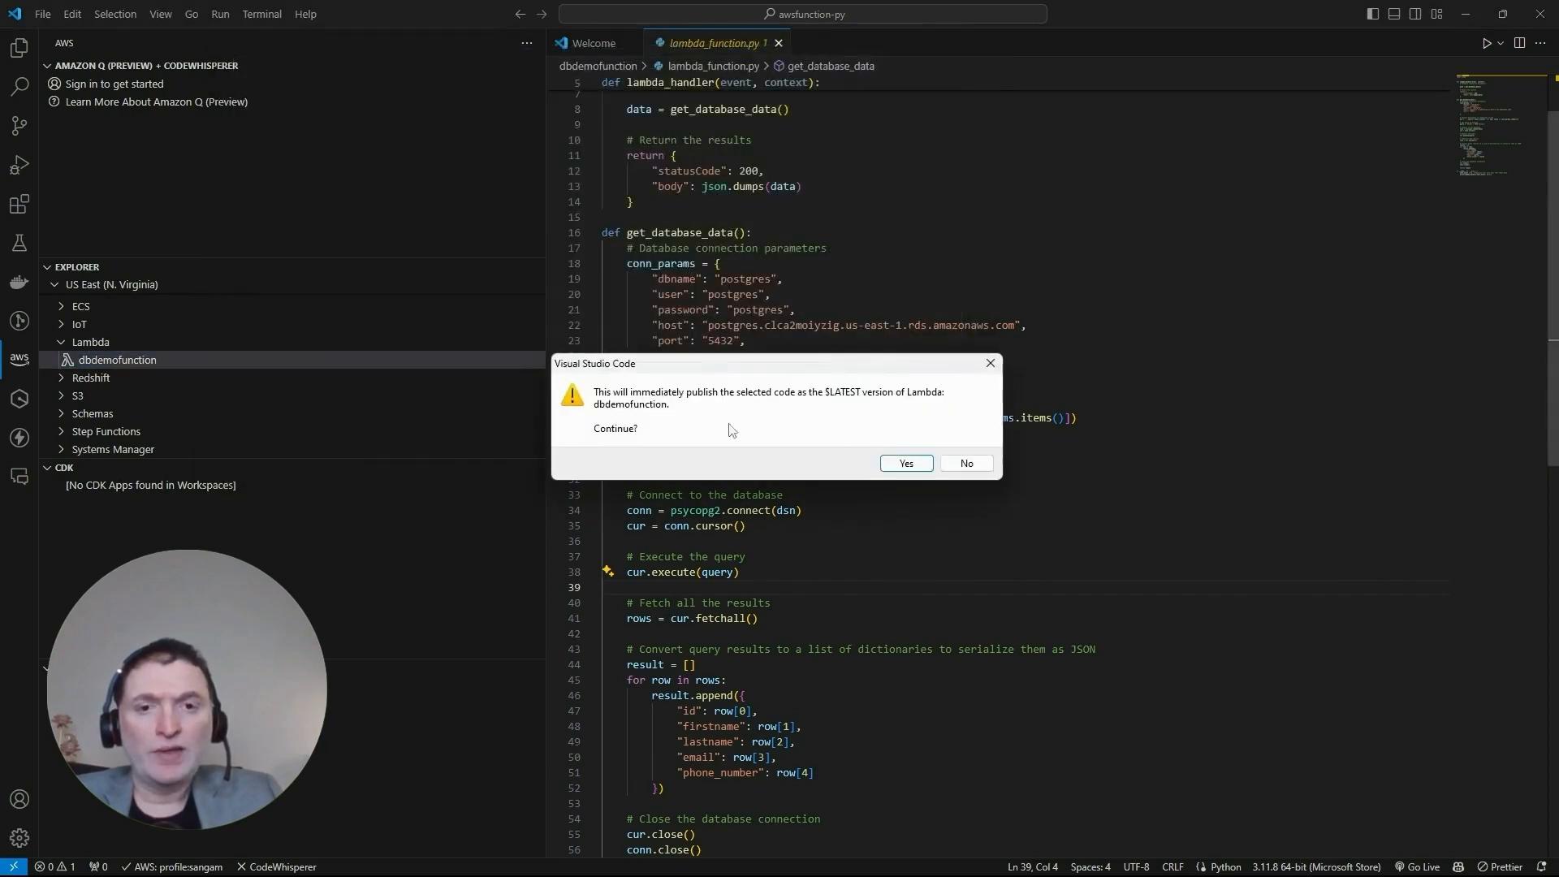
pyautogui.moveTo(753, 434)
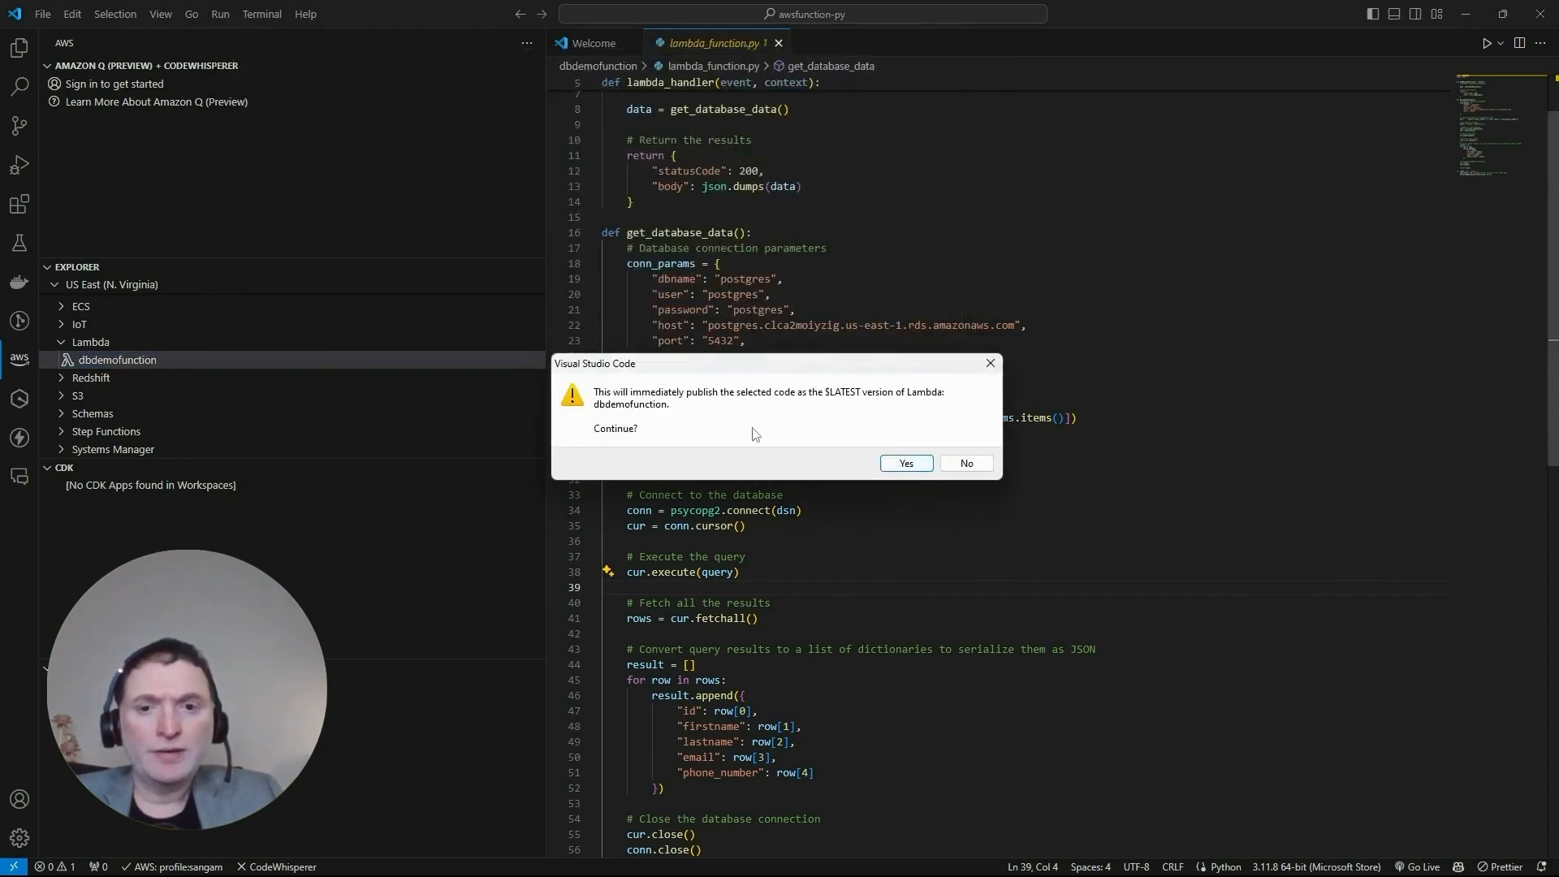
pyautogui.moveTo(803, 429)
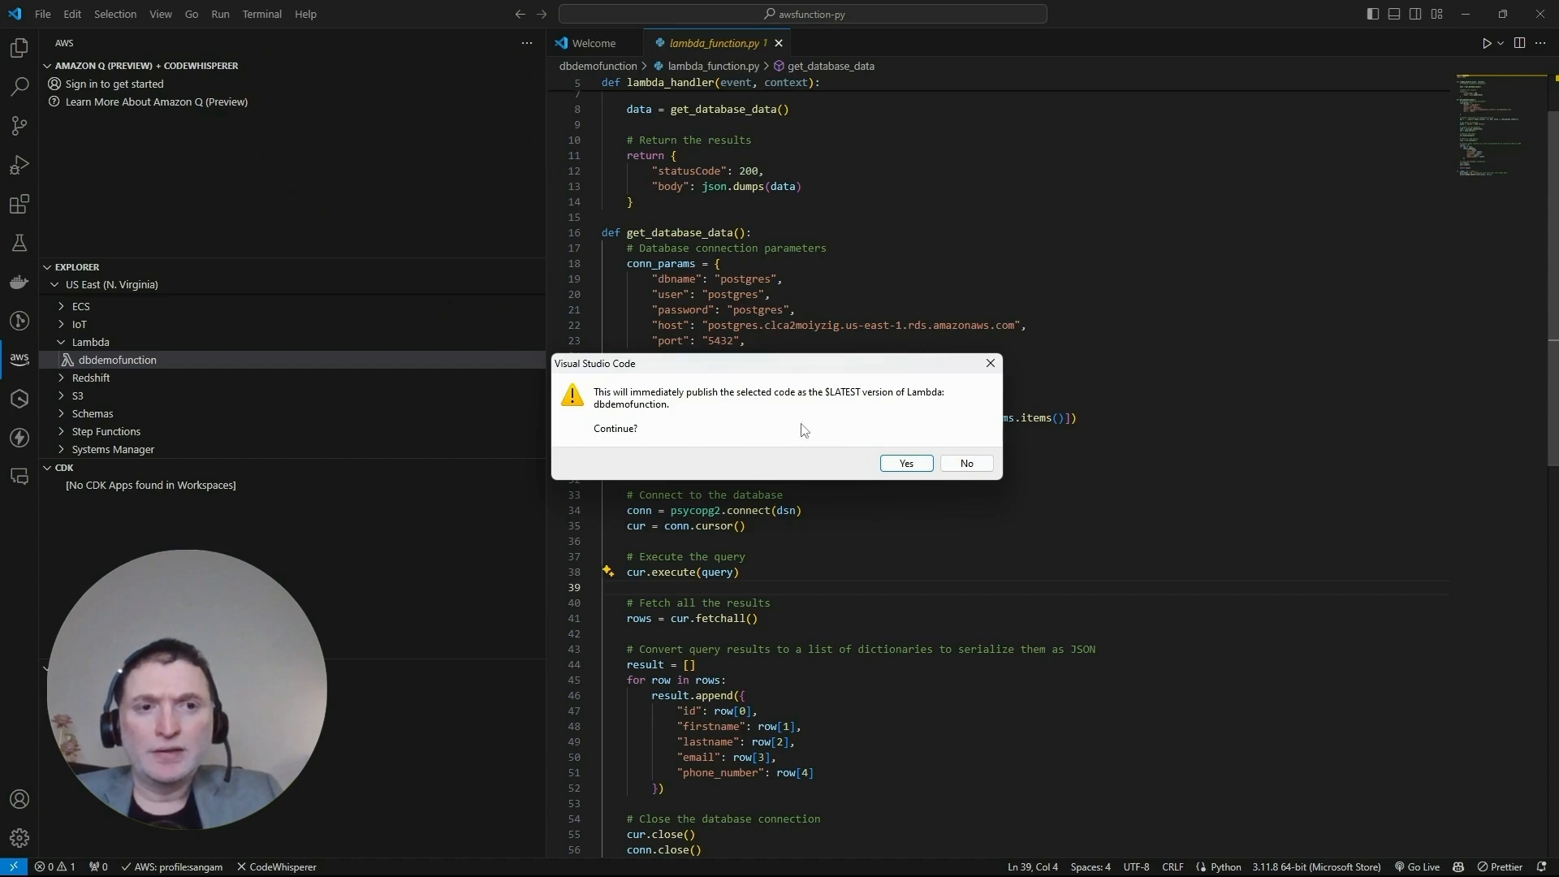
pyautogui.click(904, 462)
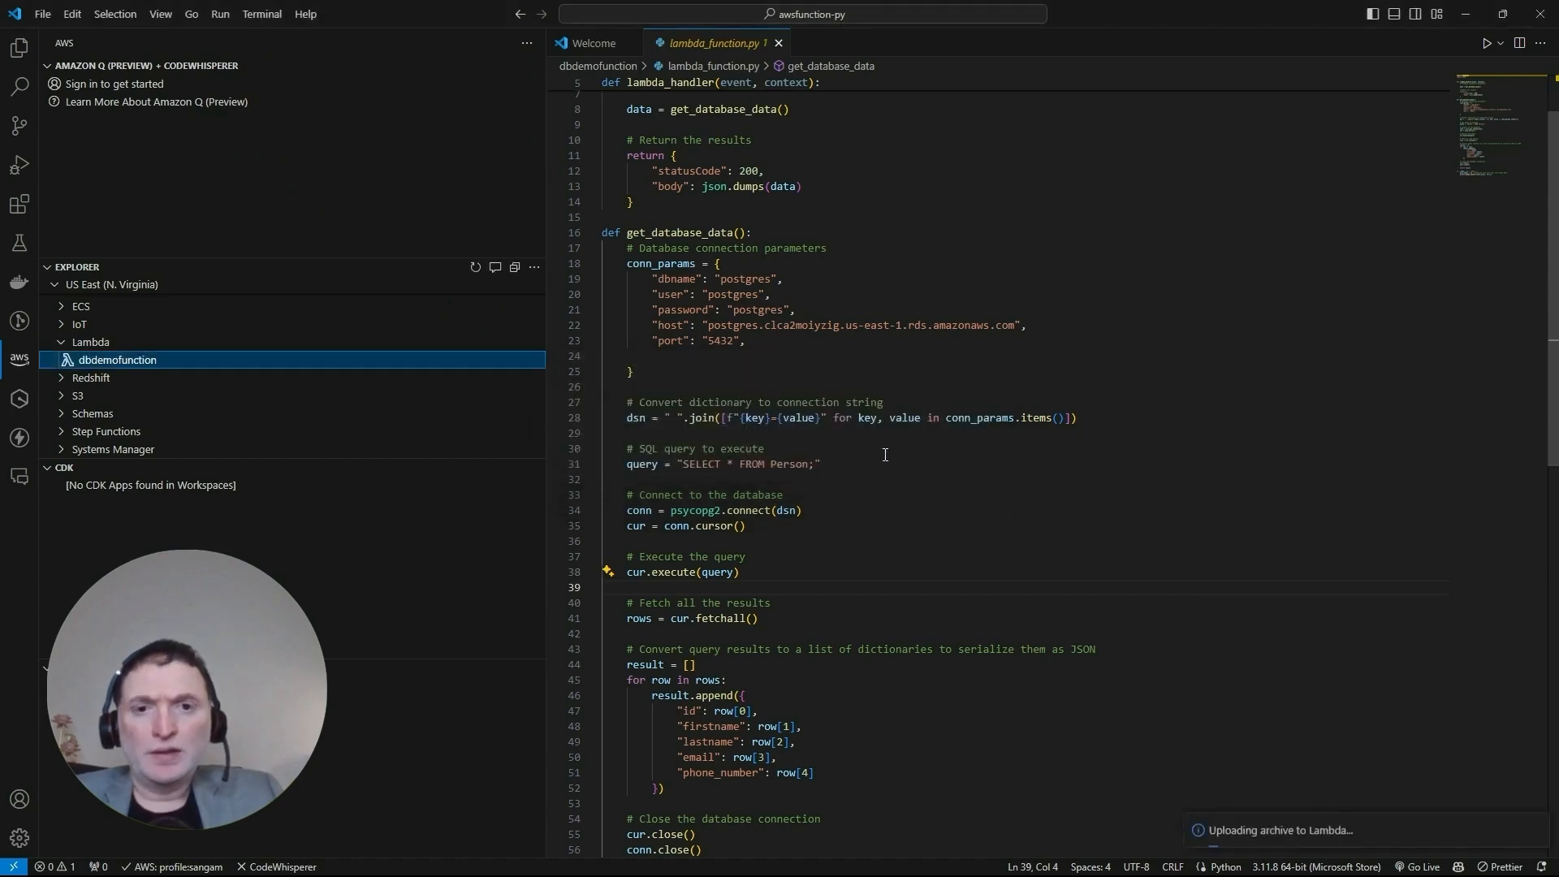
pyautogui.moveTo(976, 481)
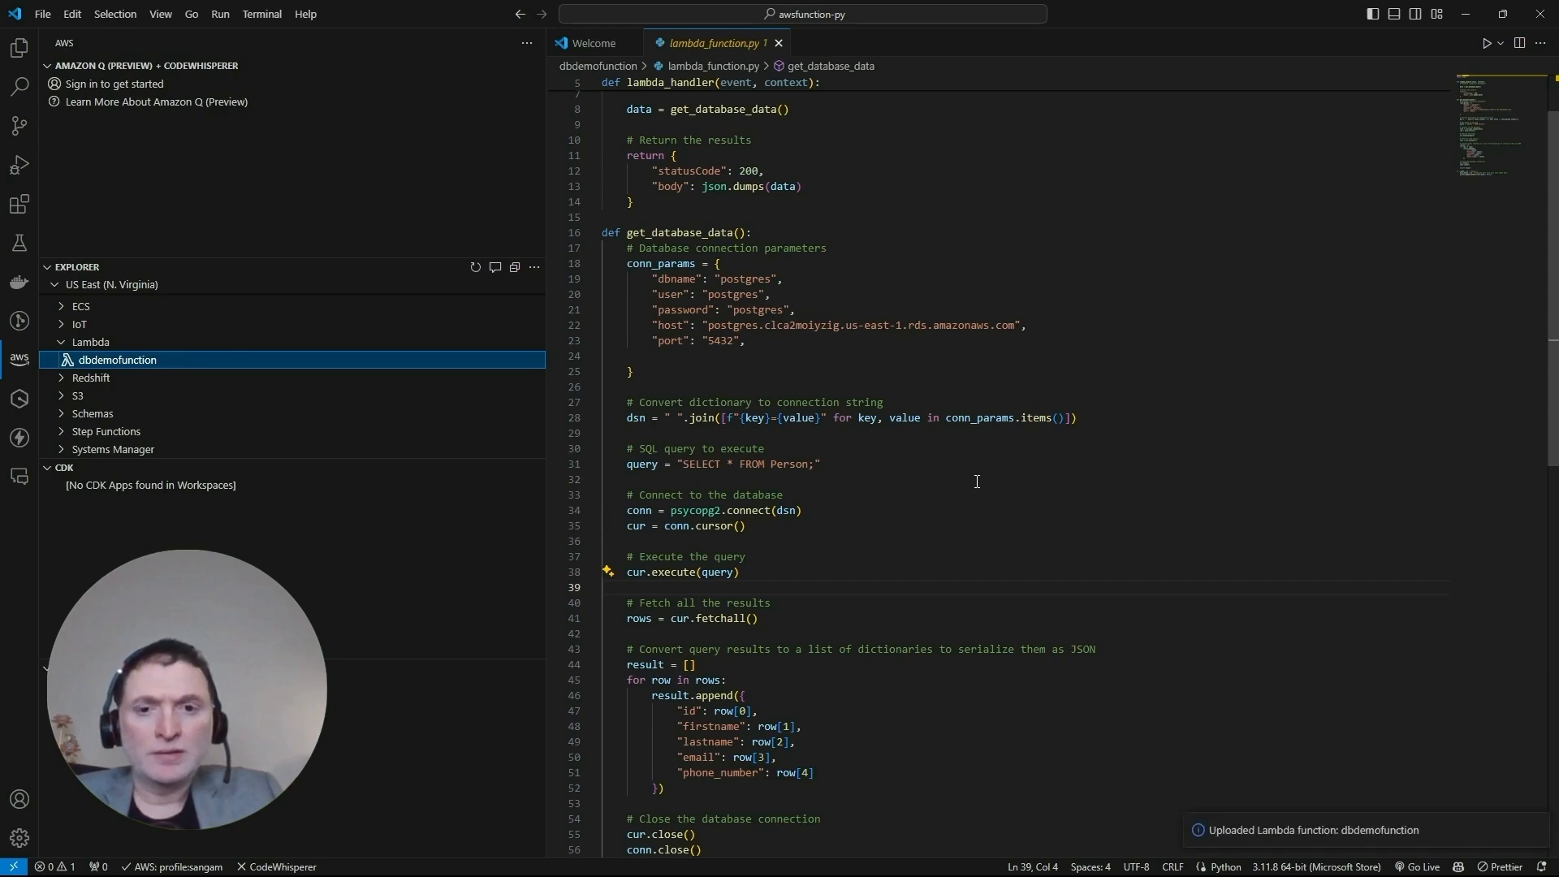
pyautogui.moveTo(934, 236)
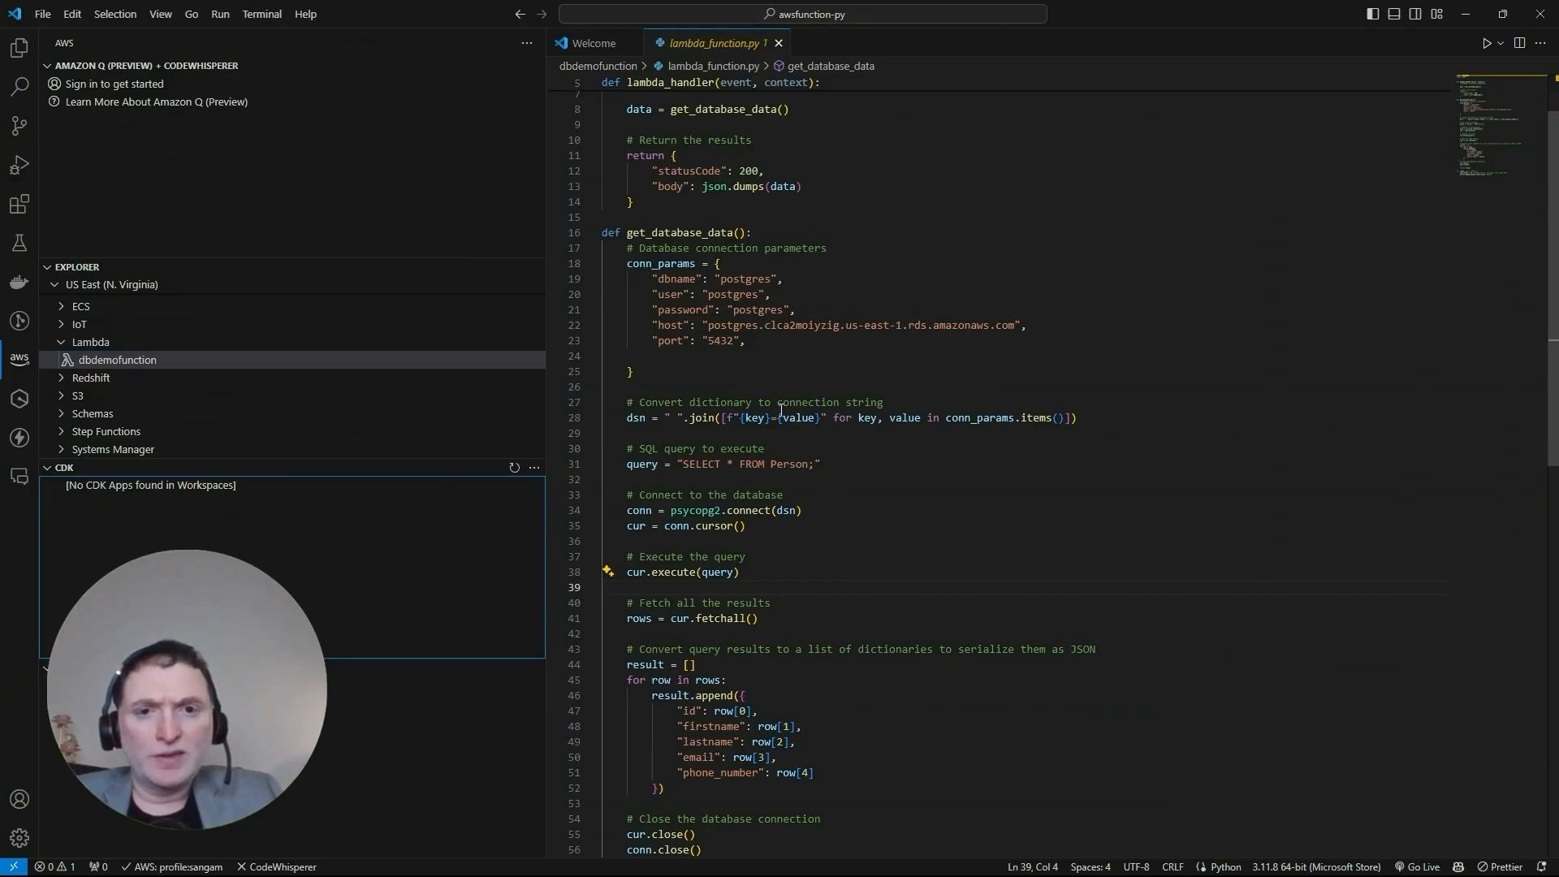
pyautogui.moveTo(129, 359)
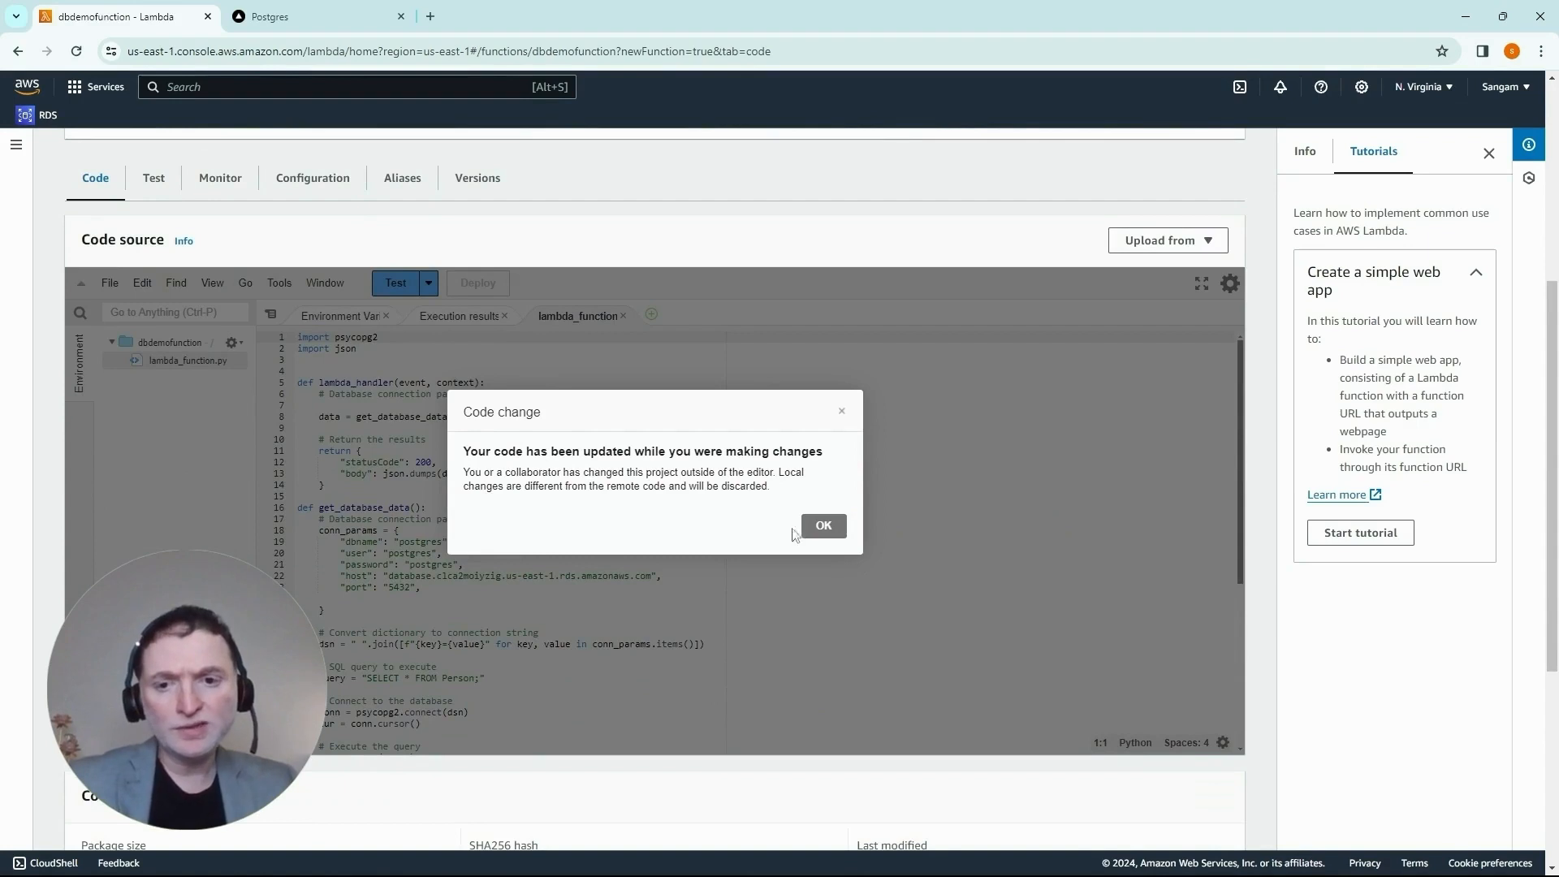
# Accept the remote code change, review the psycopg2 query code, and reload the function page
pyautogui.click(823, 526)
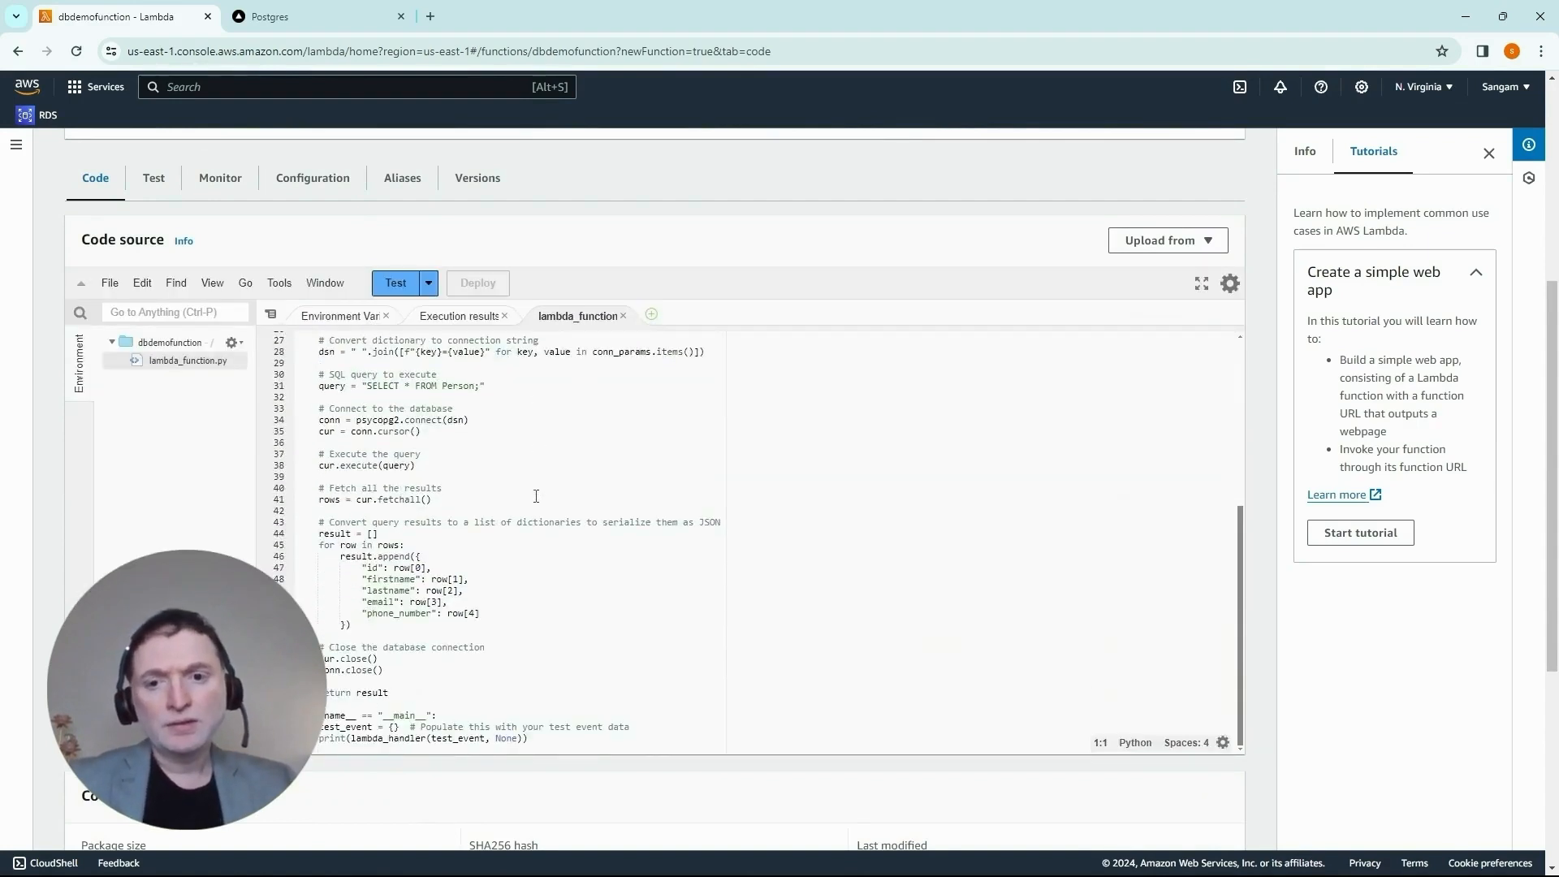
pyautogui.scroll(3)
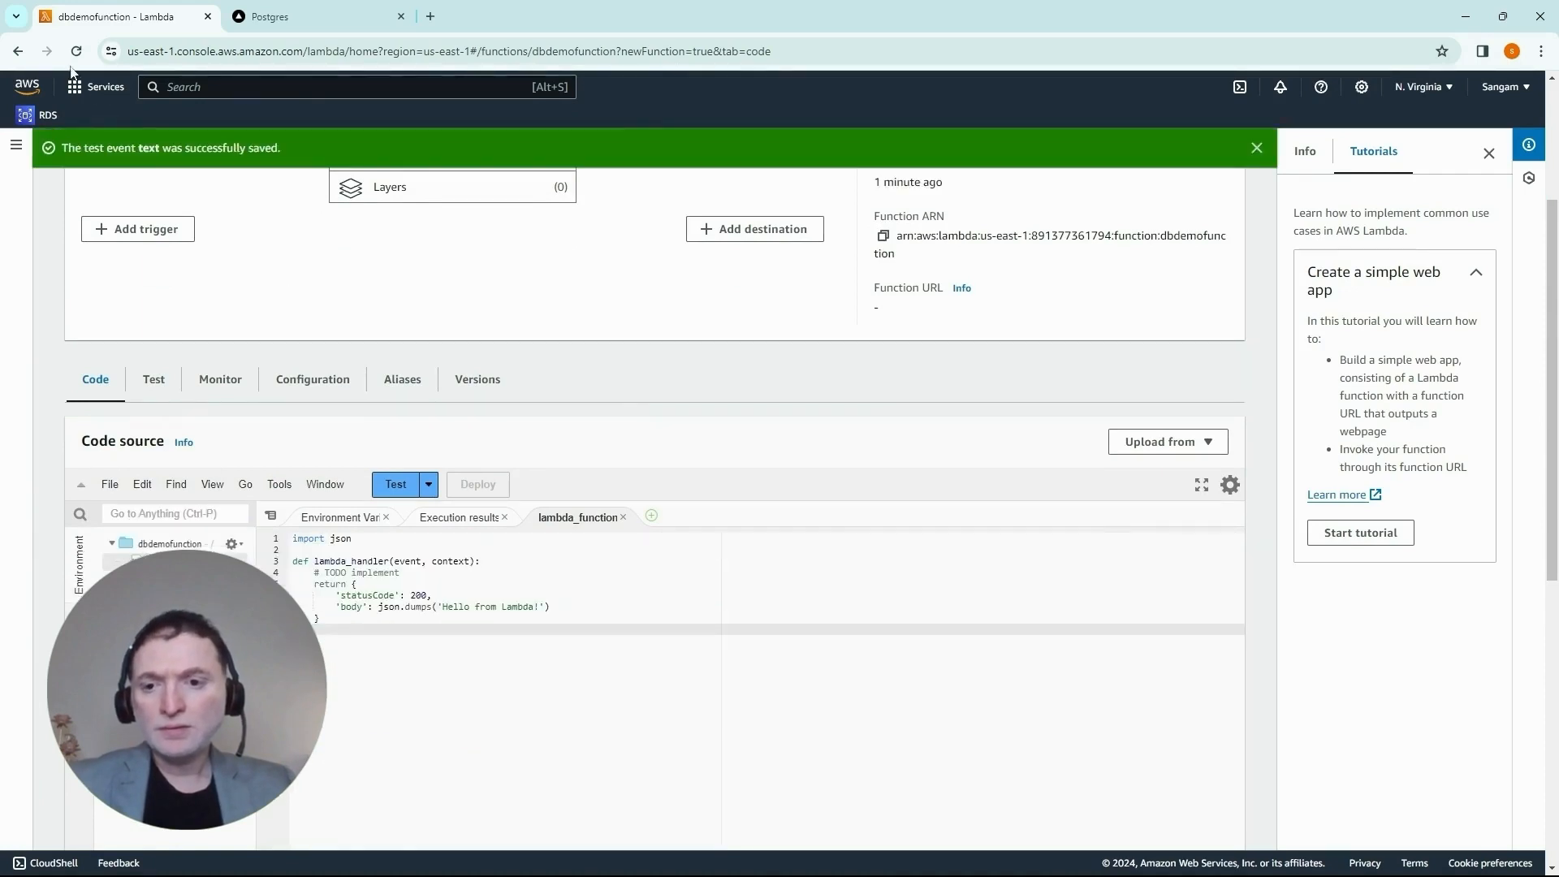
pyautogui.click(75, 50)
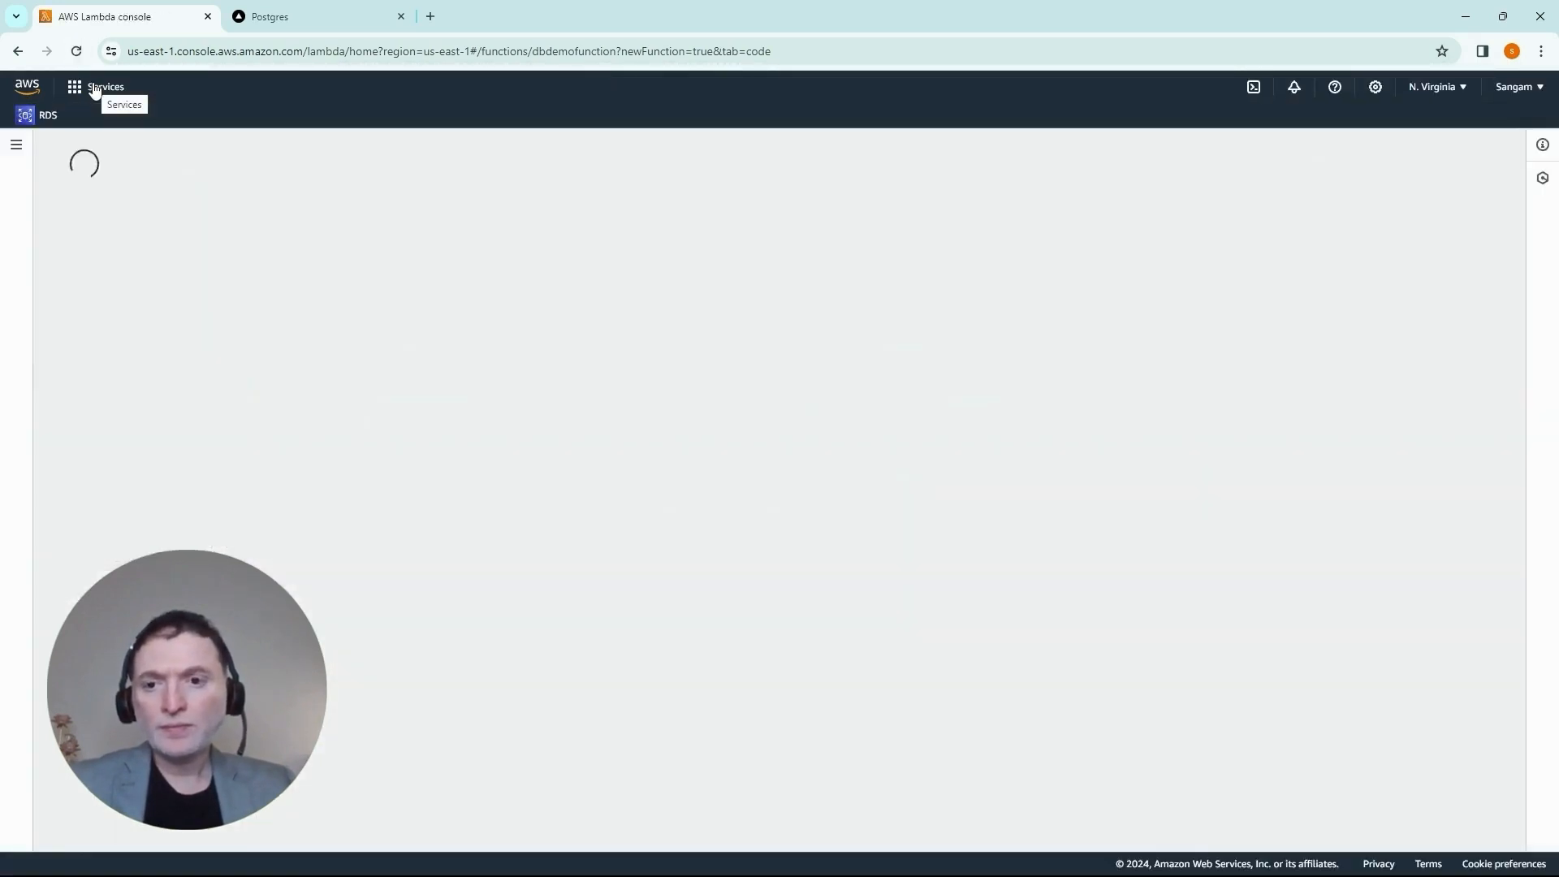